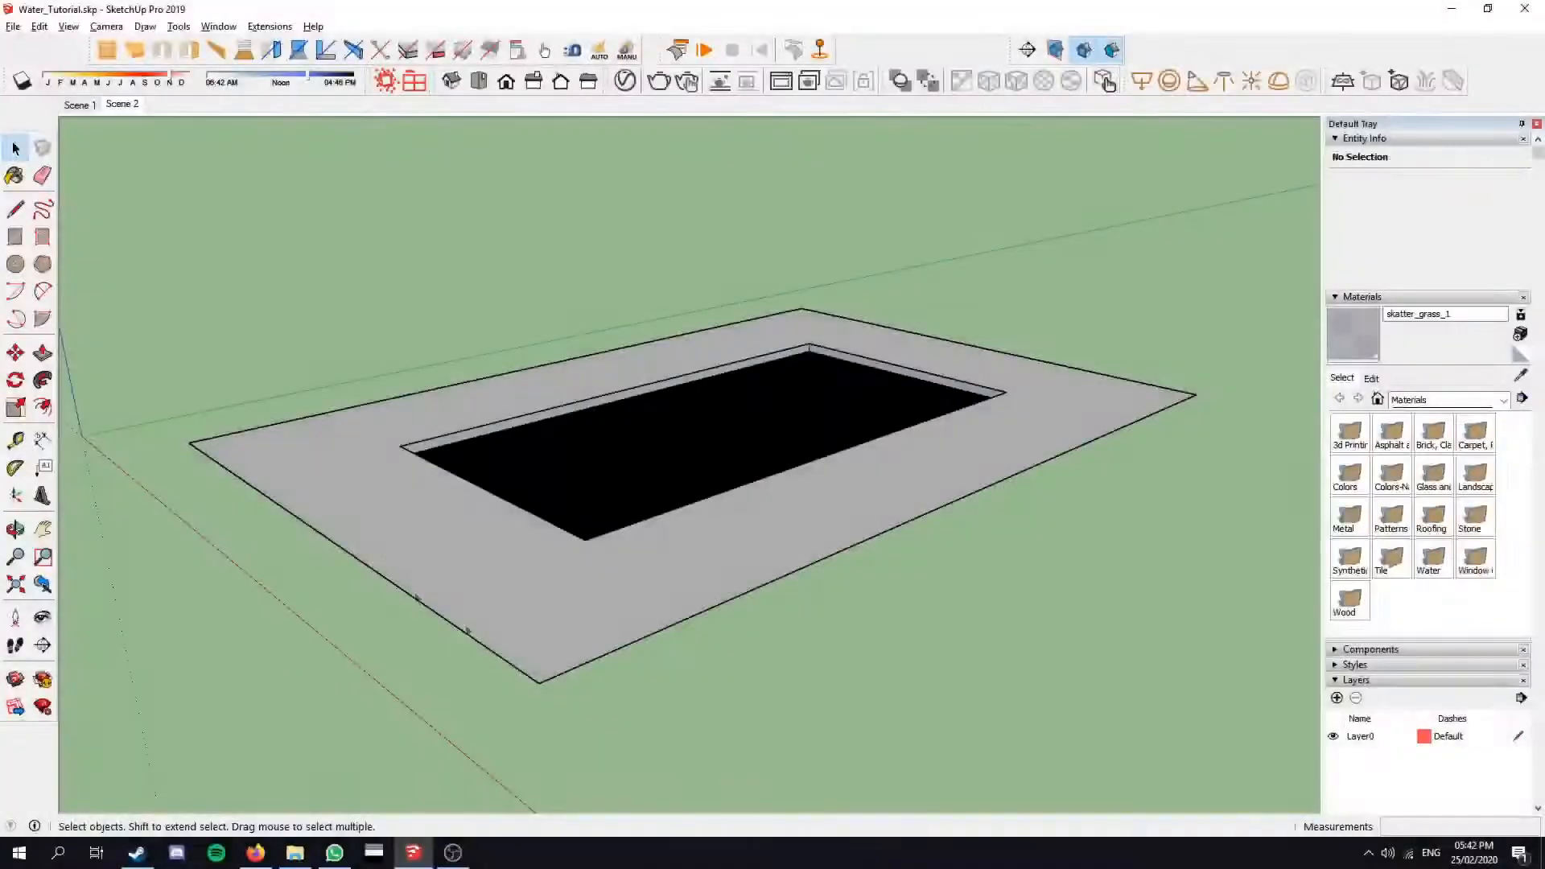
{"action": "mouse_move", "coordinate": [675, 407]}
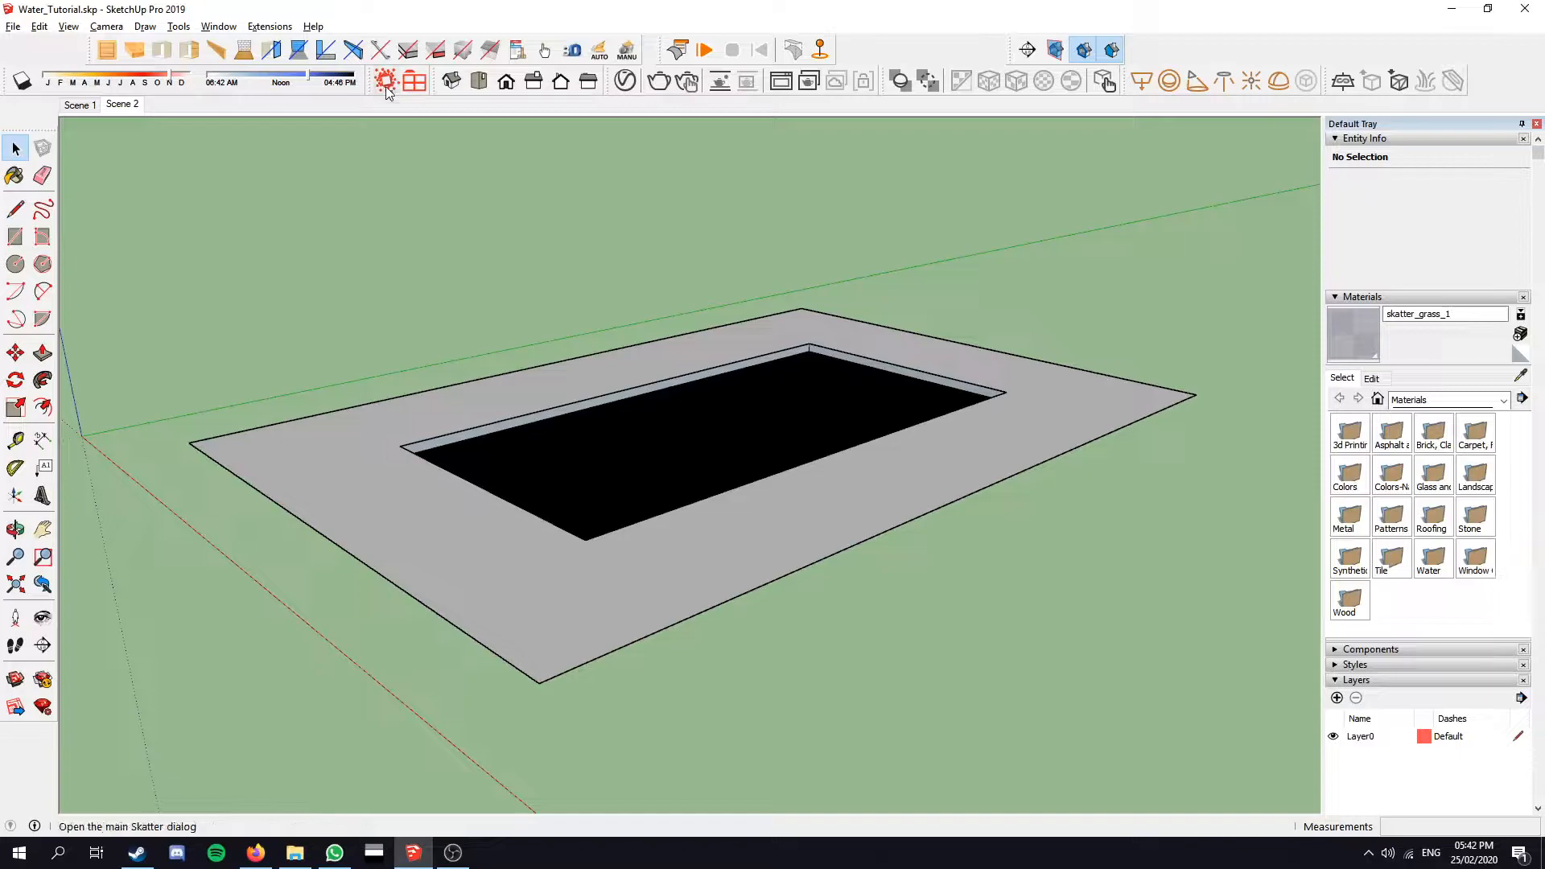
{"action": "mouse_move", "coordinate": [414, 80]}
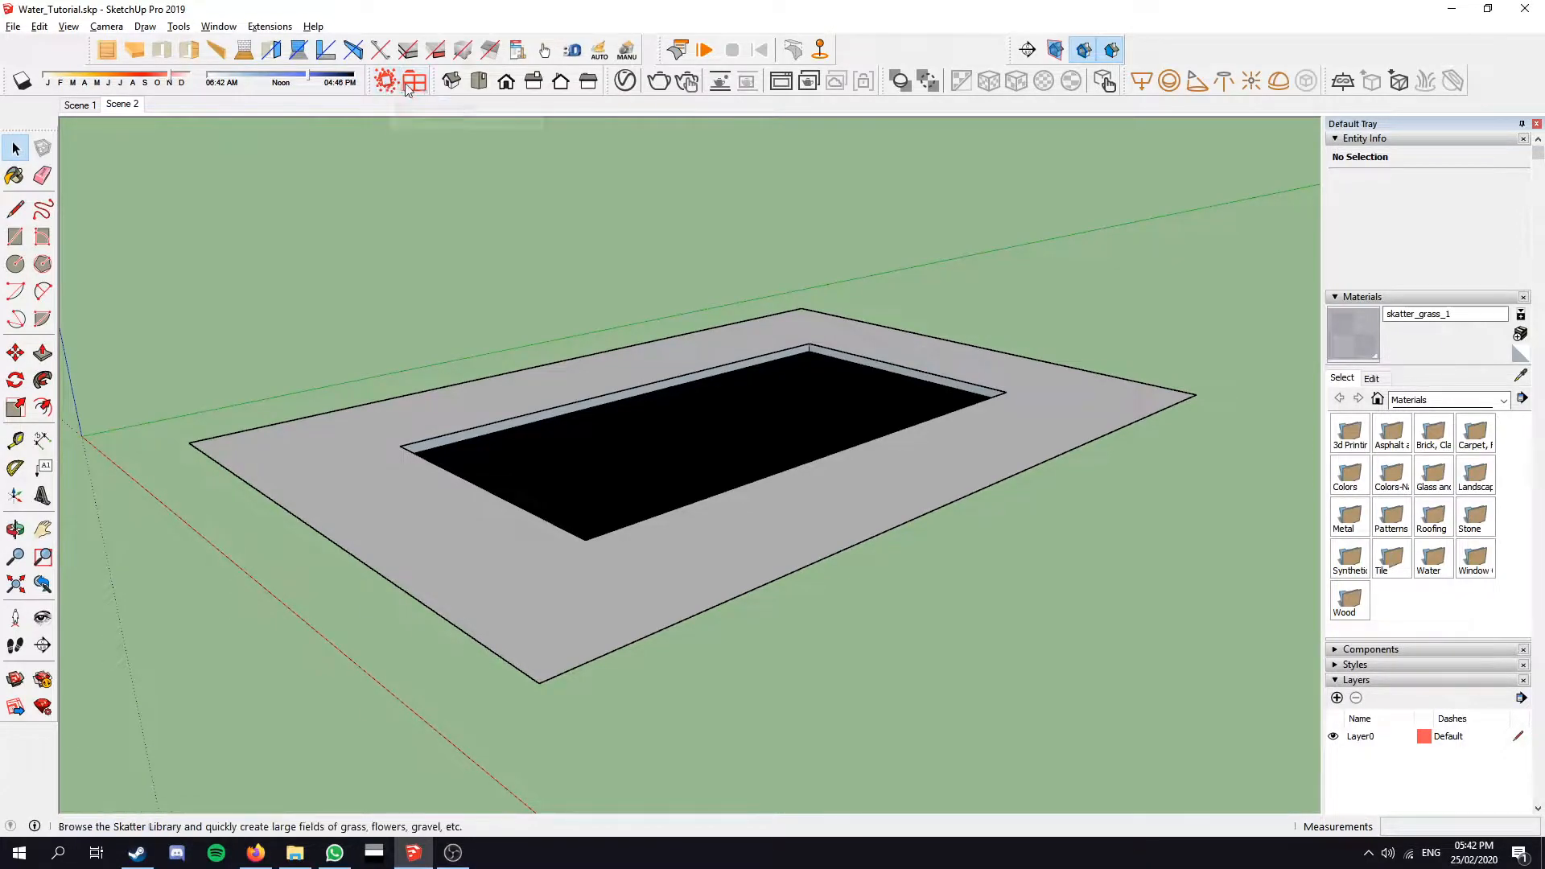
Step: Review the Skatter dialog's Main, Render list and Options tabs without configuring a scatter
{"action": "left_click", "coordinate": [385, 81]}
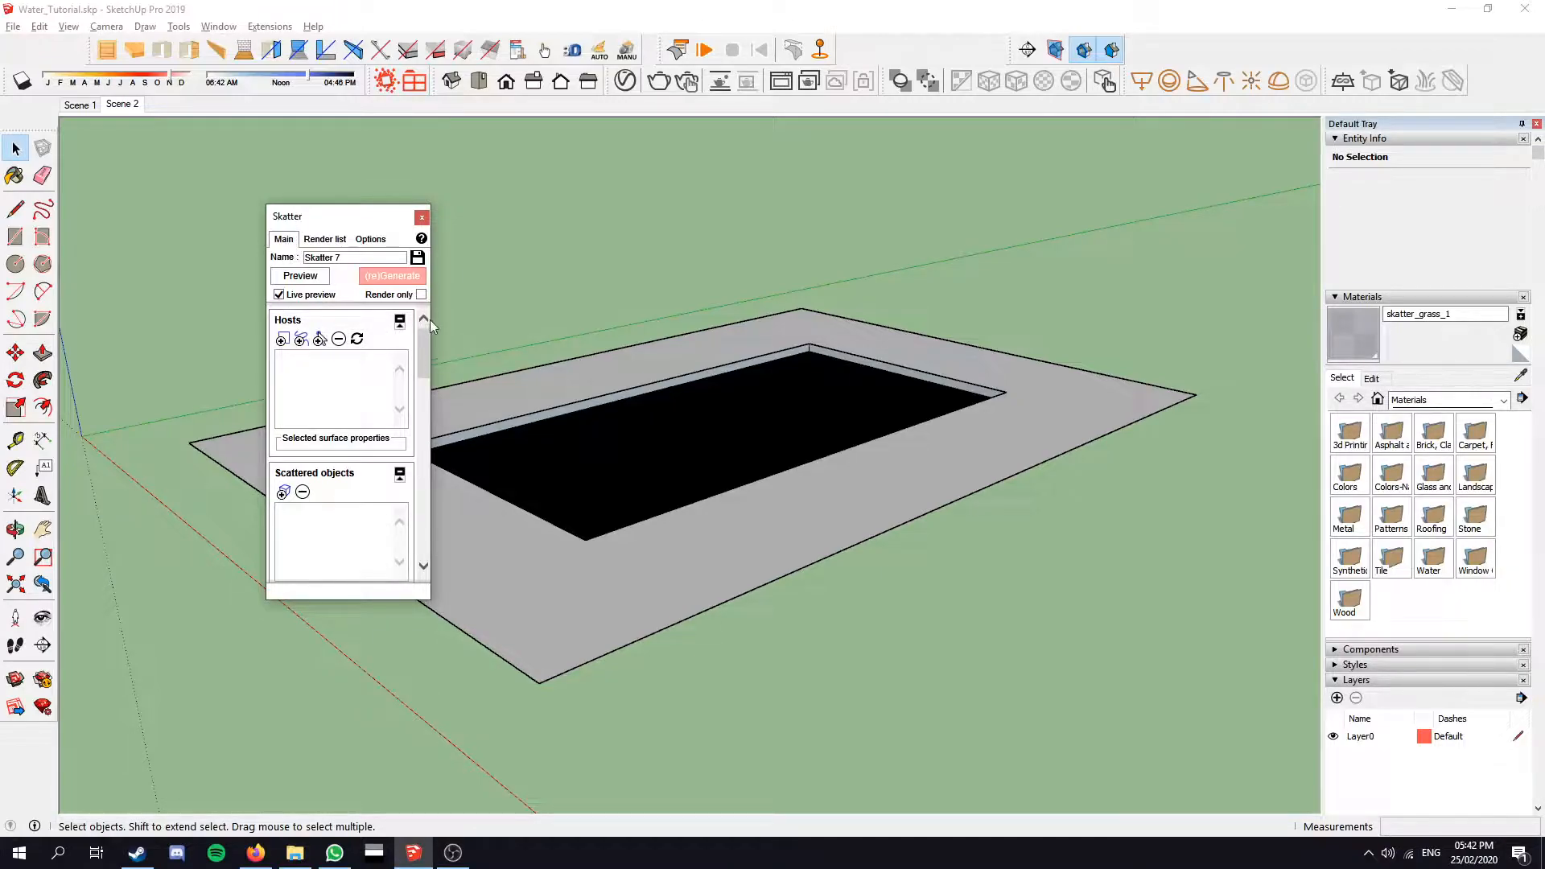
{"action": "scroll", "scroll_direction": "down", "scroll_amount": 3}
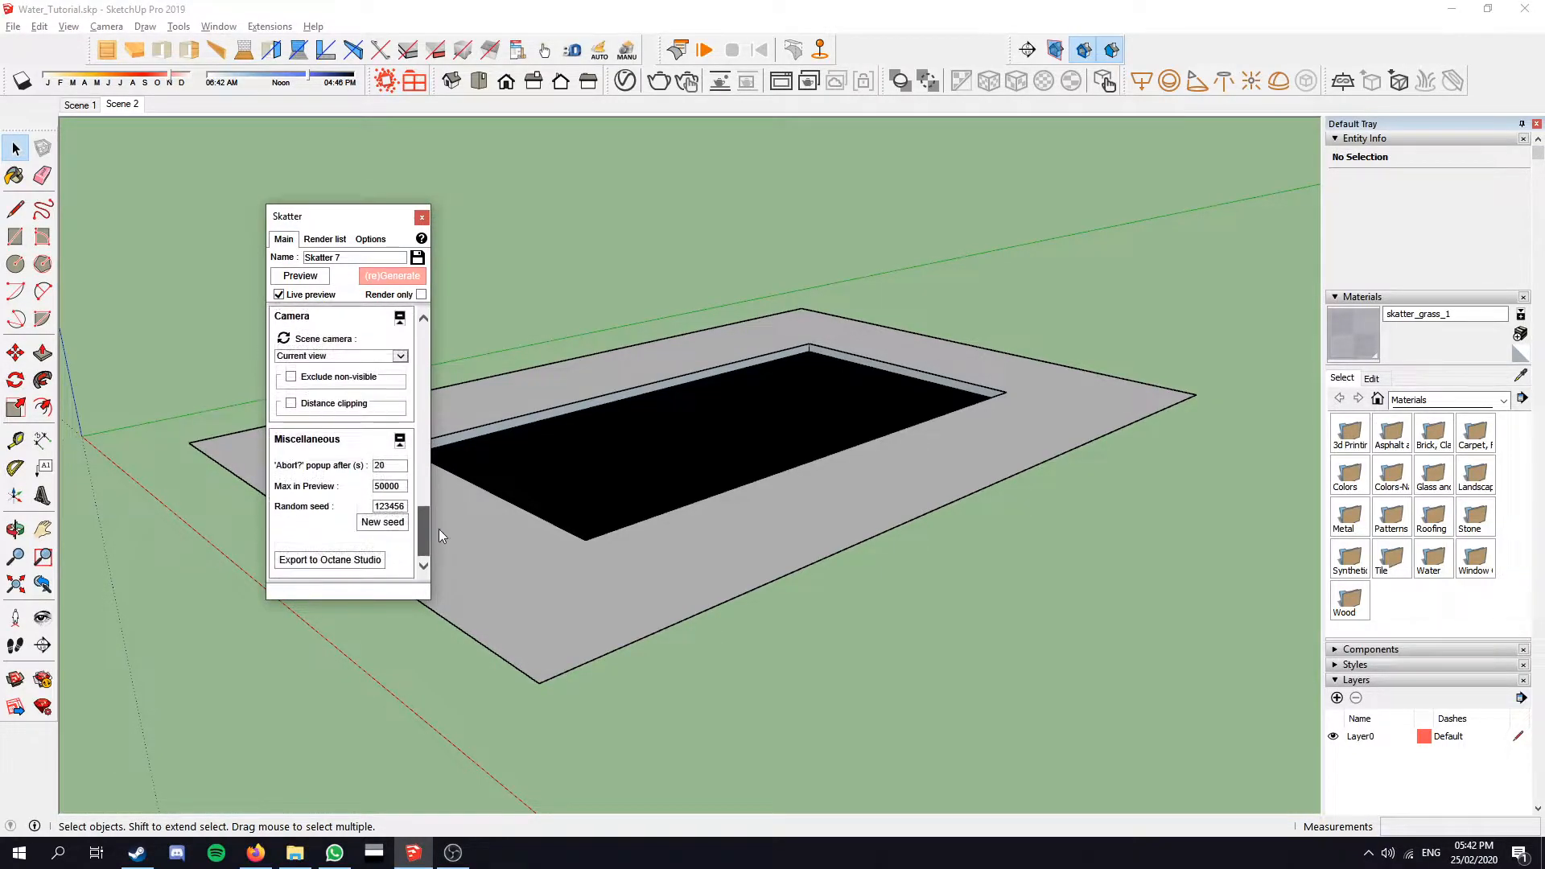
{"action": "scroll", "scroll_direction": "up", "scroll_amount": 3}
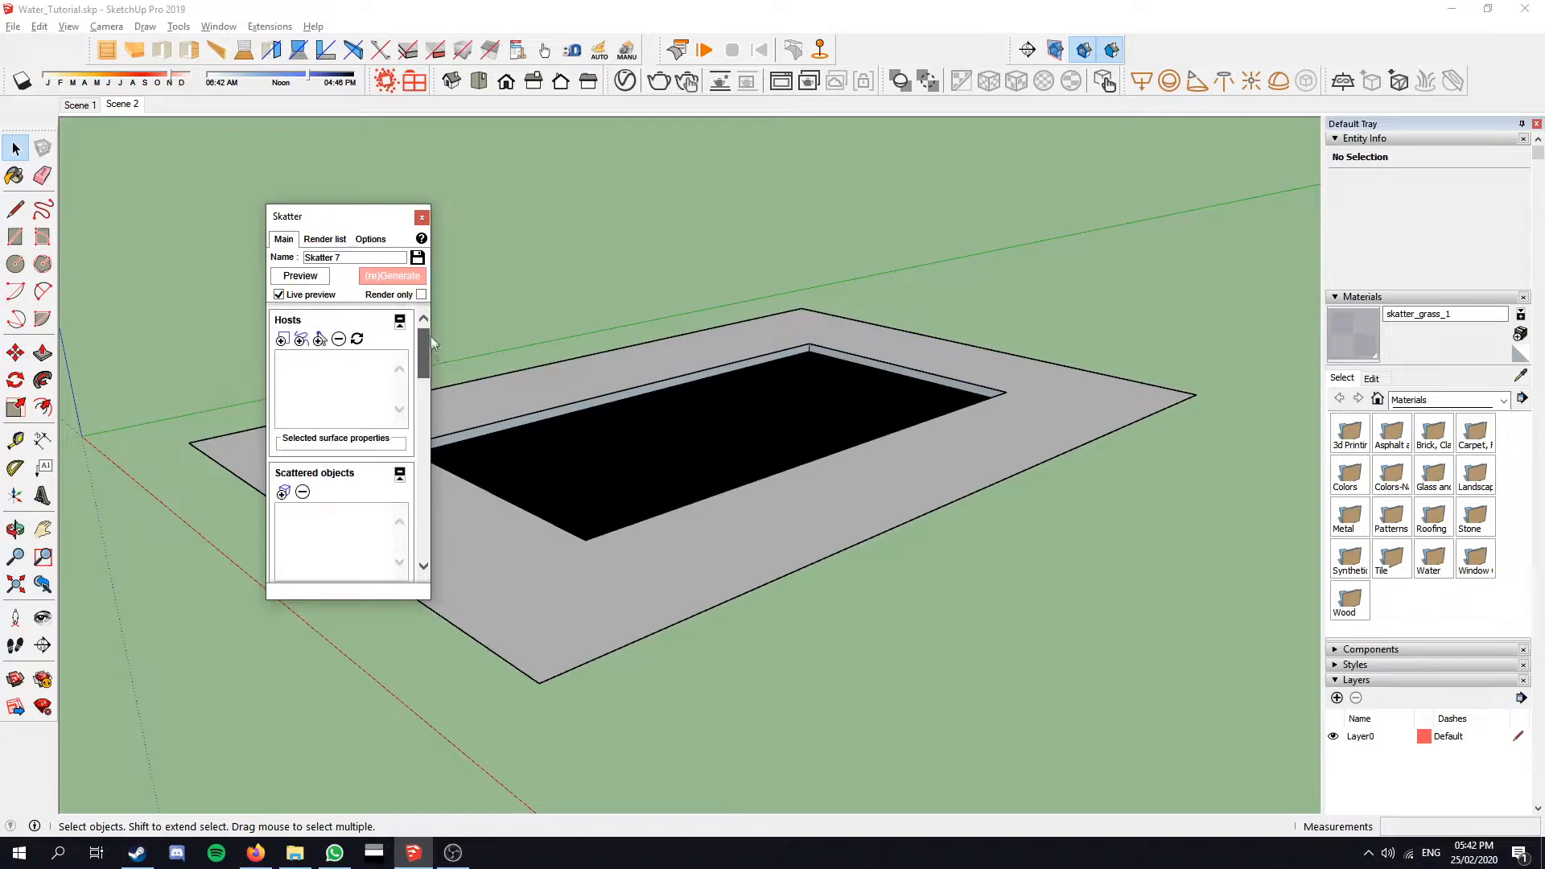
{"action": "left_click", "coordinate": [324, 238]}
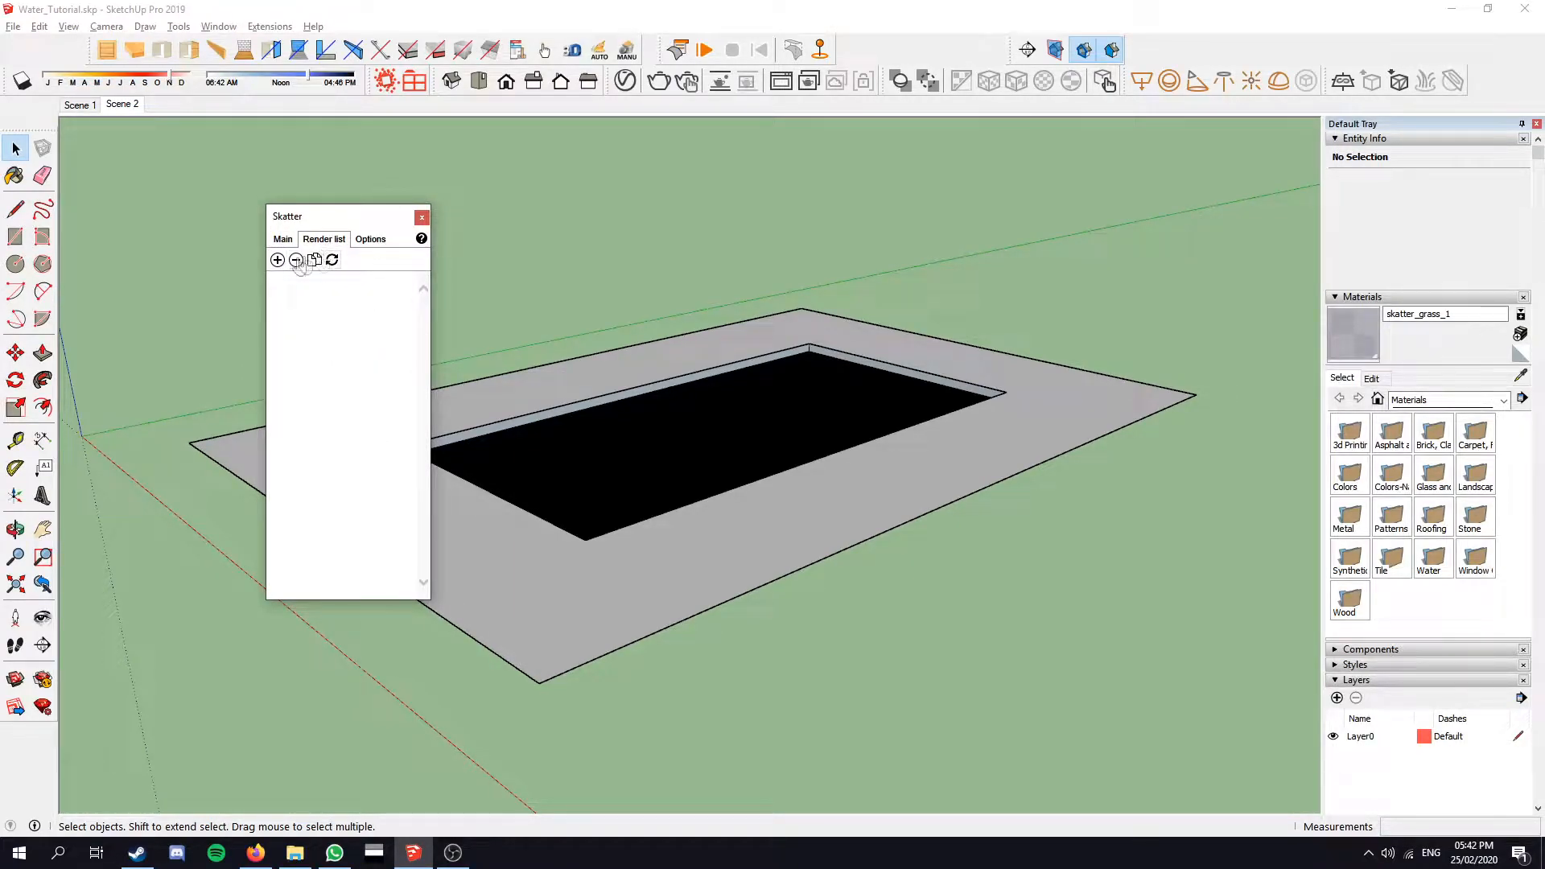
{"action": "left_click", "coordinate": [370, 240]}
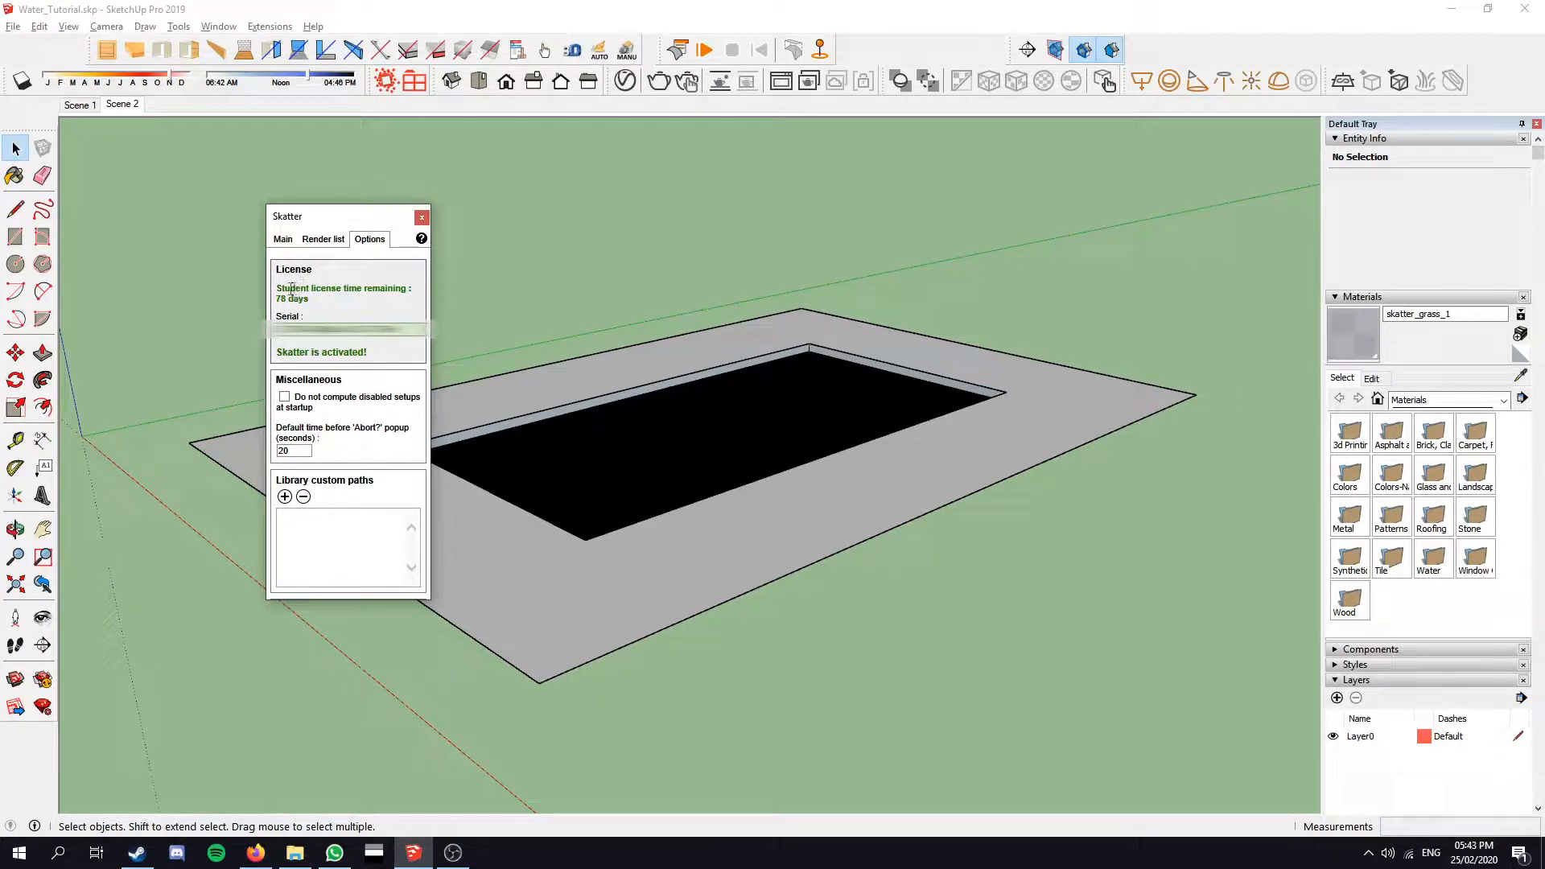
{"action": "mouse_move", "coordinate": [386, 302]}
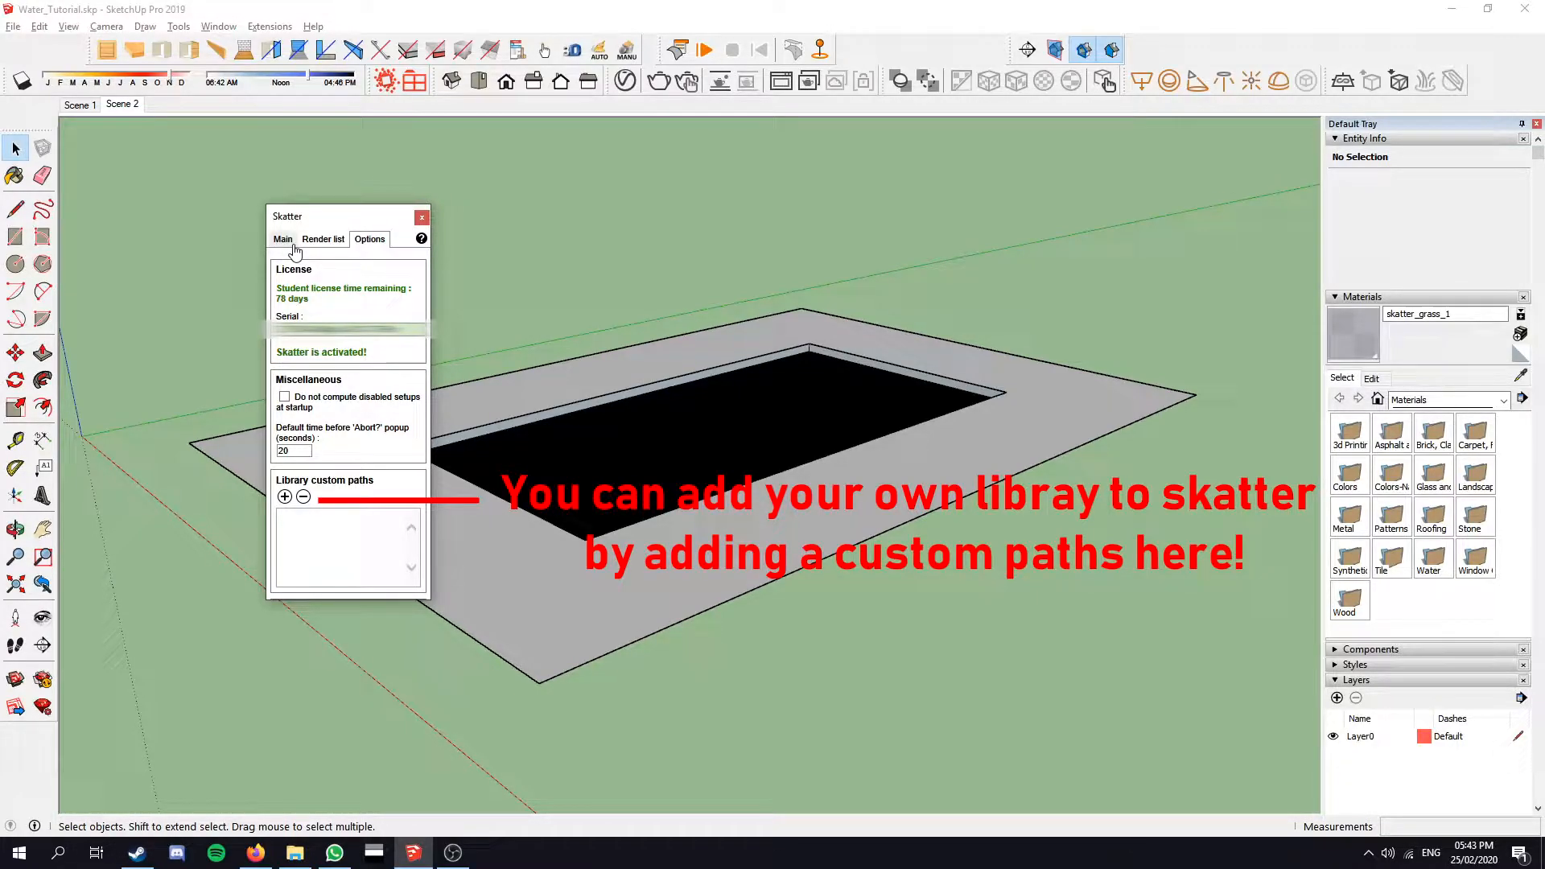
Step: Browse the Skatter Library presets of grass, daisies, trees, bushes, water lilies, gravel and rocks
{"action": "left_click", "coordinate": [283, 238]}
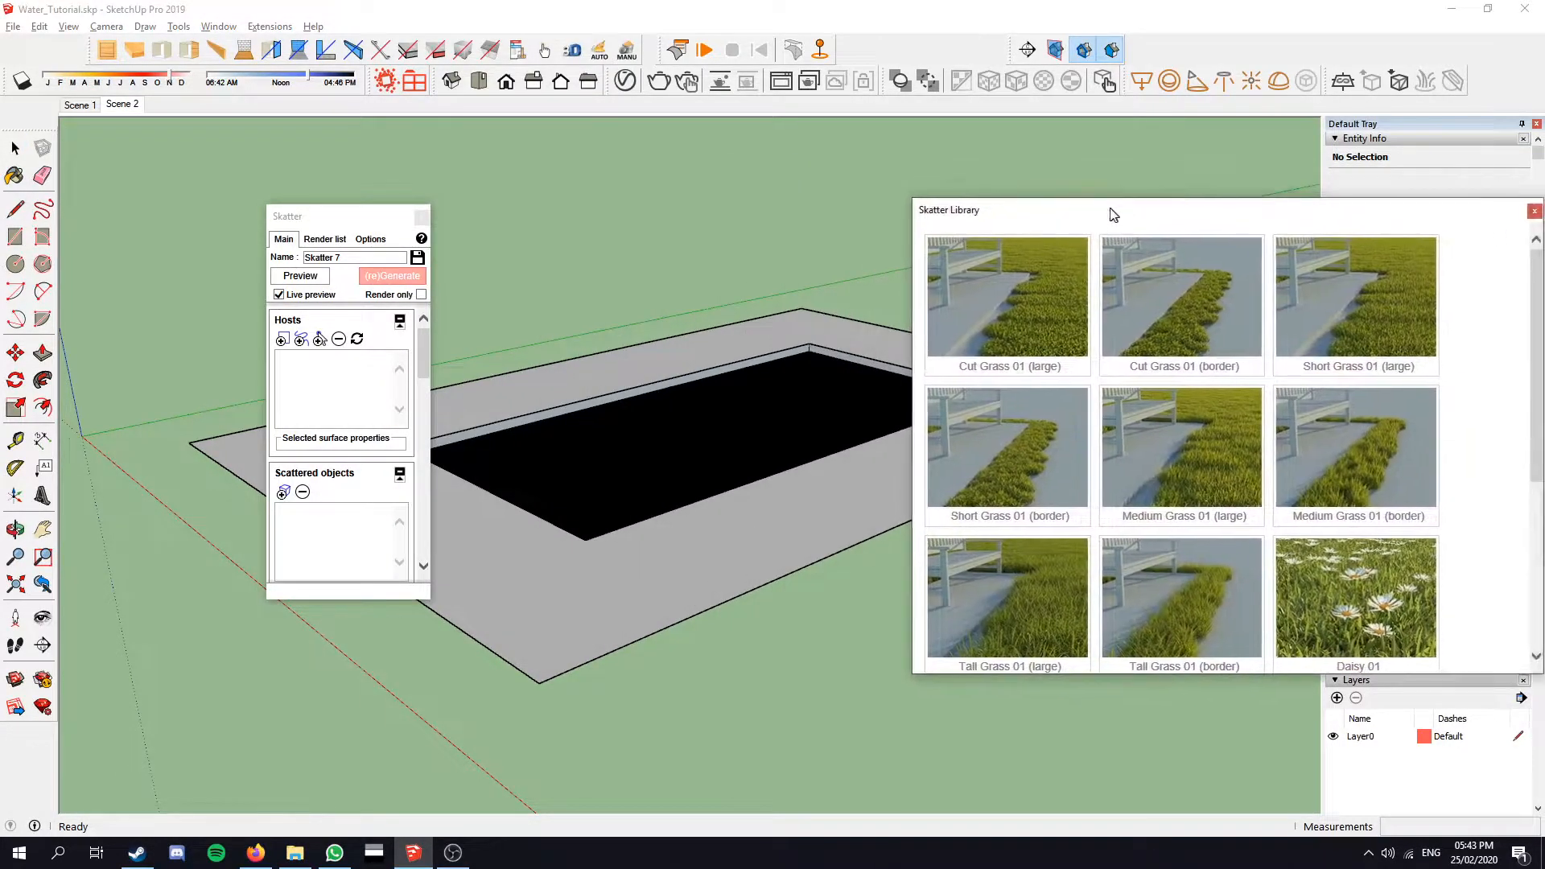
{"action": "left_click_drag", "start_coordinate": [1112, 210], "coordinate": [1097, 200]}
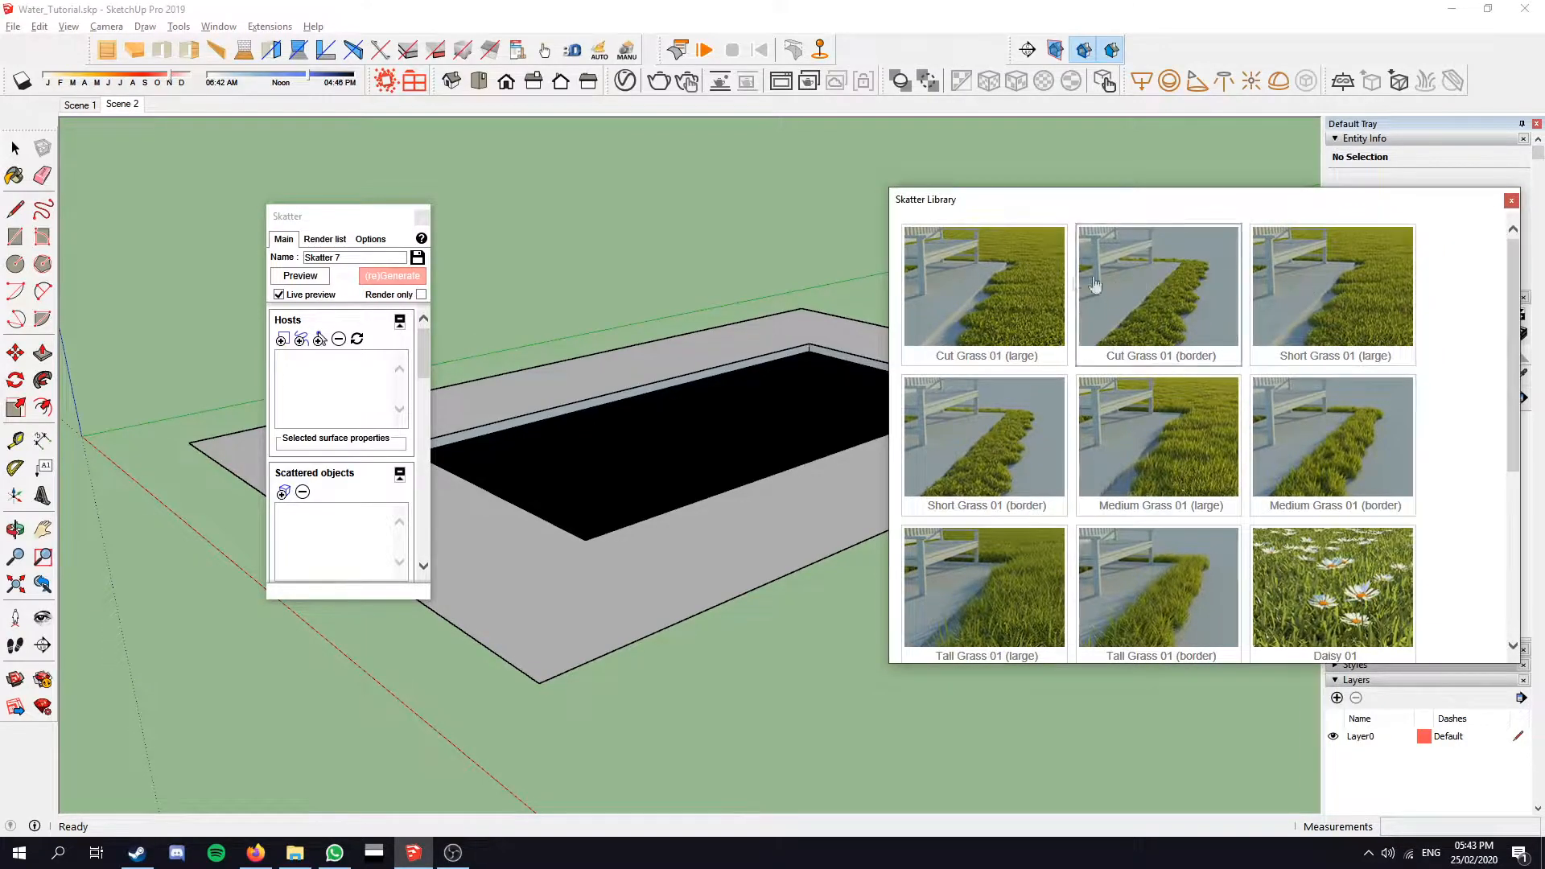
{"action": "mouse_move", "coordinate": [1369, 330]}
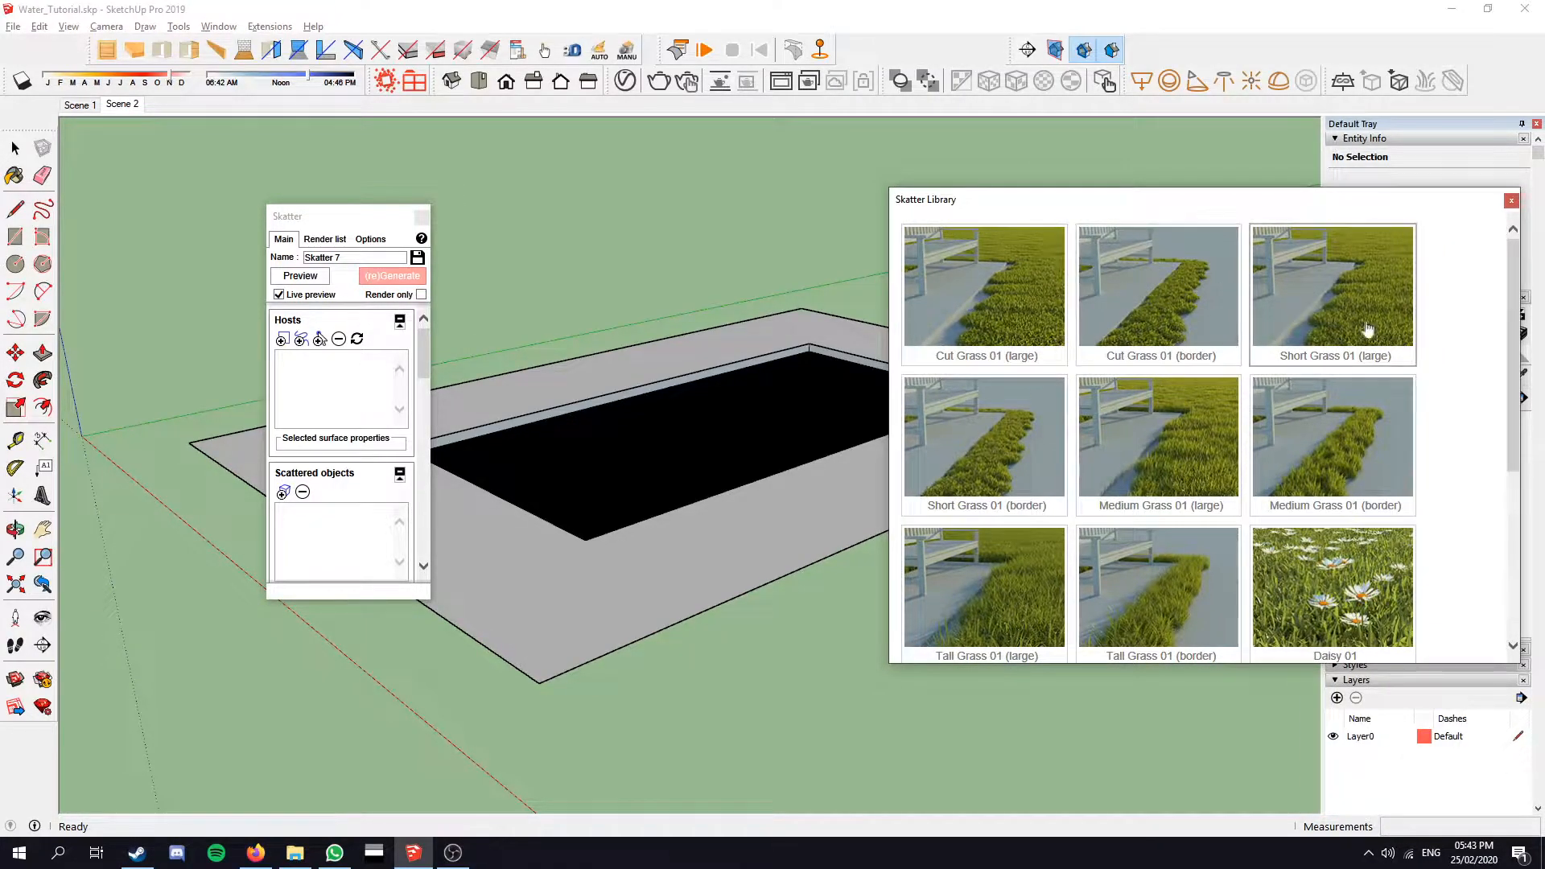
{"action": "scroll", "scroll_direction": "down", "scroll_amount": 3}
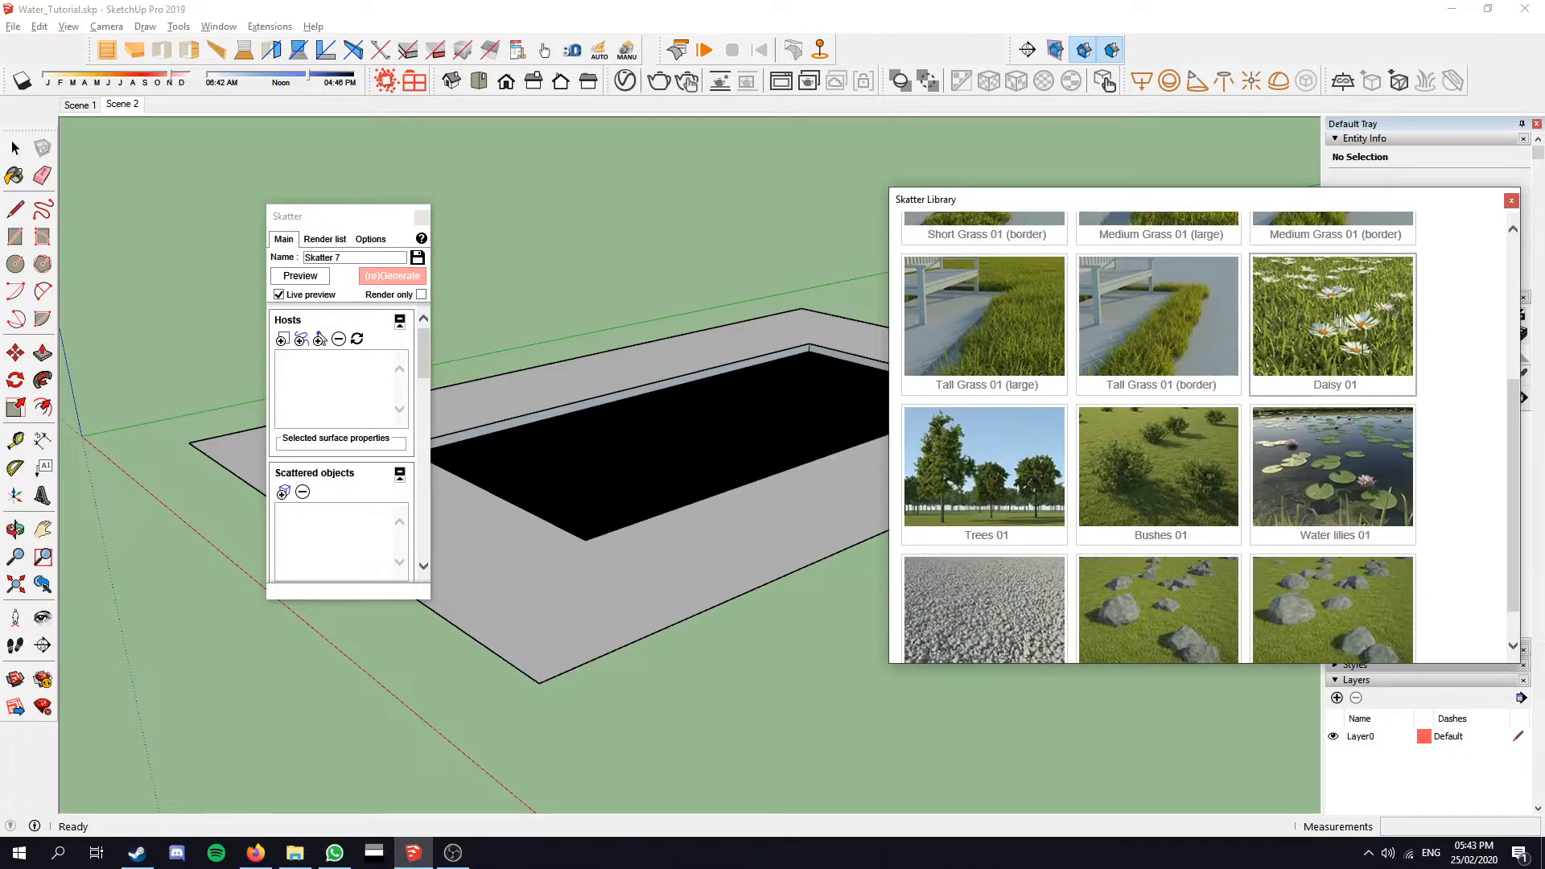
{"action": "scroll", "scroll_direction": "down", "scroll_amount": 3}
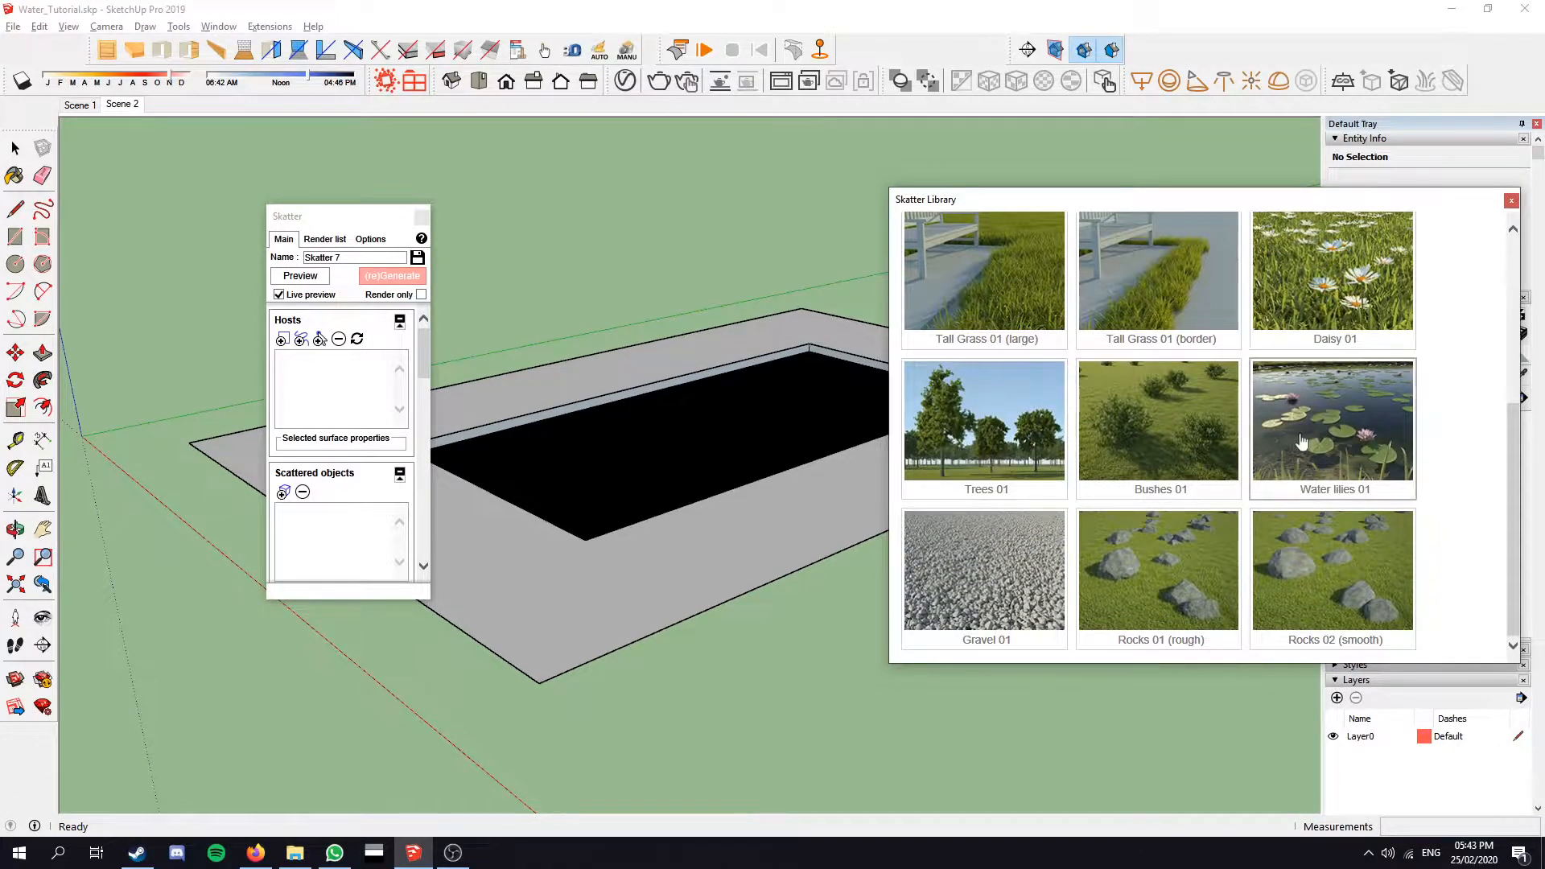
{"action": "mouse_move", "coordinate": [1336, 616]}
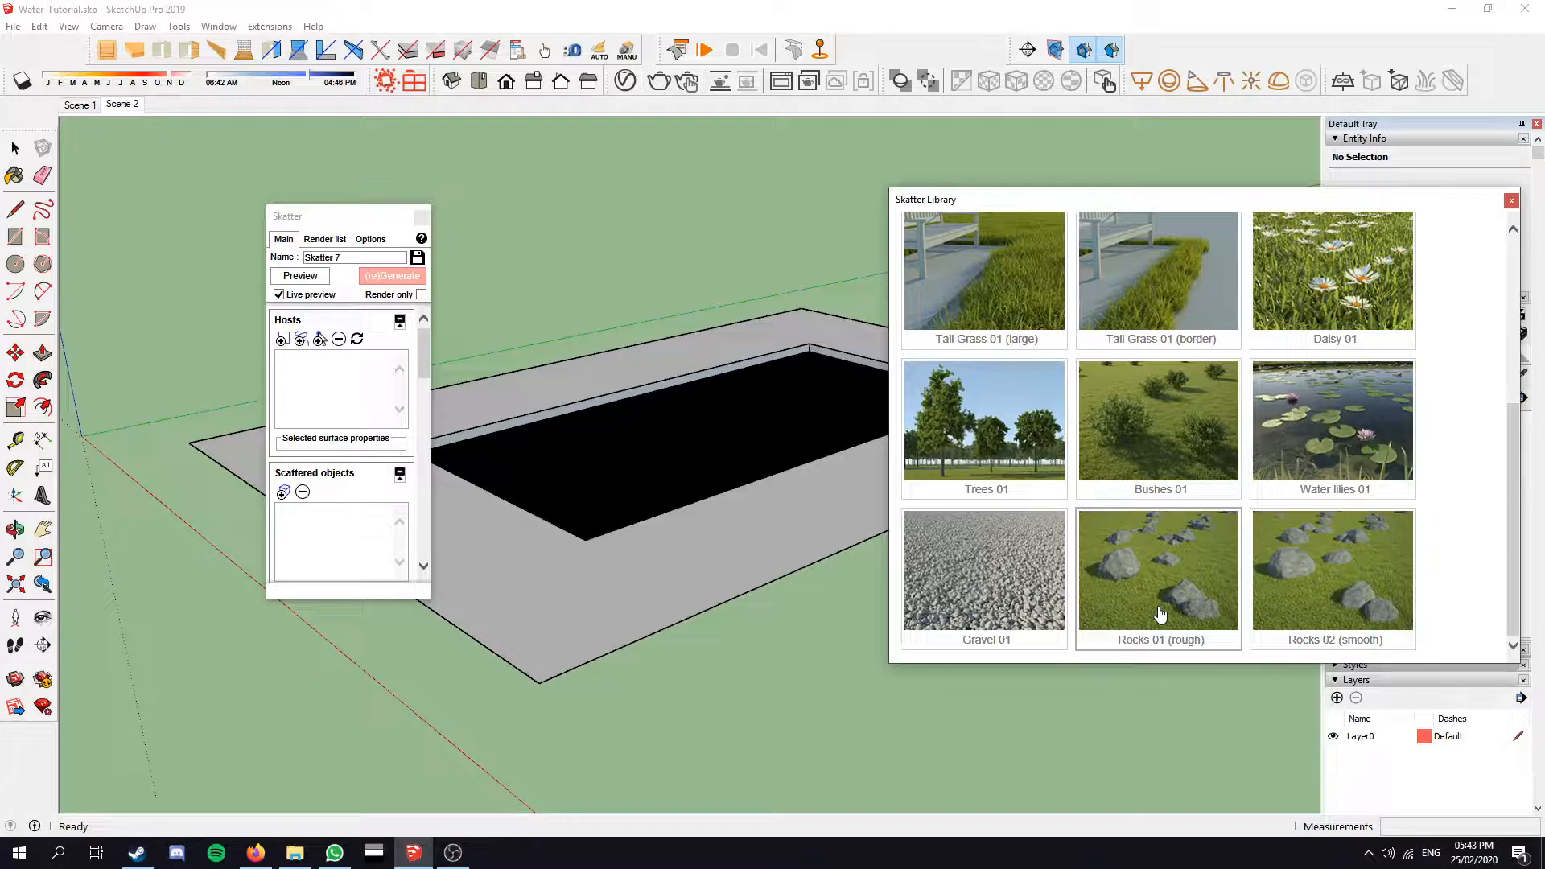
{"action": "mouse_move", "coordinate": [1296, 287]}
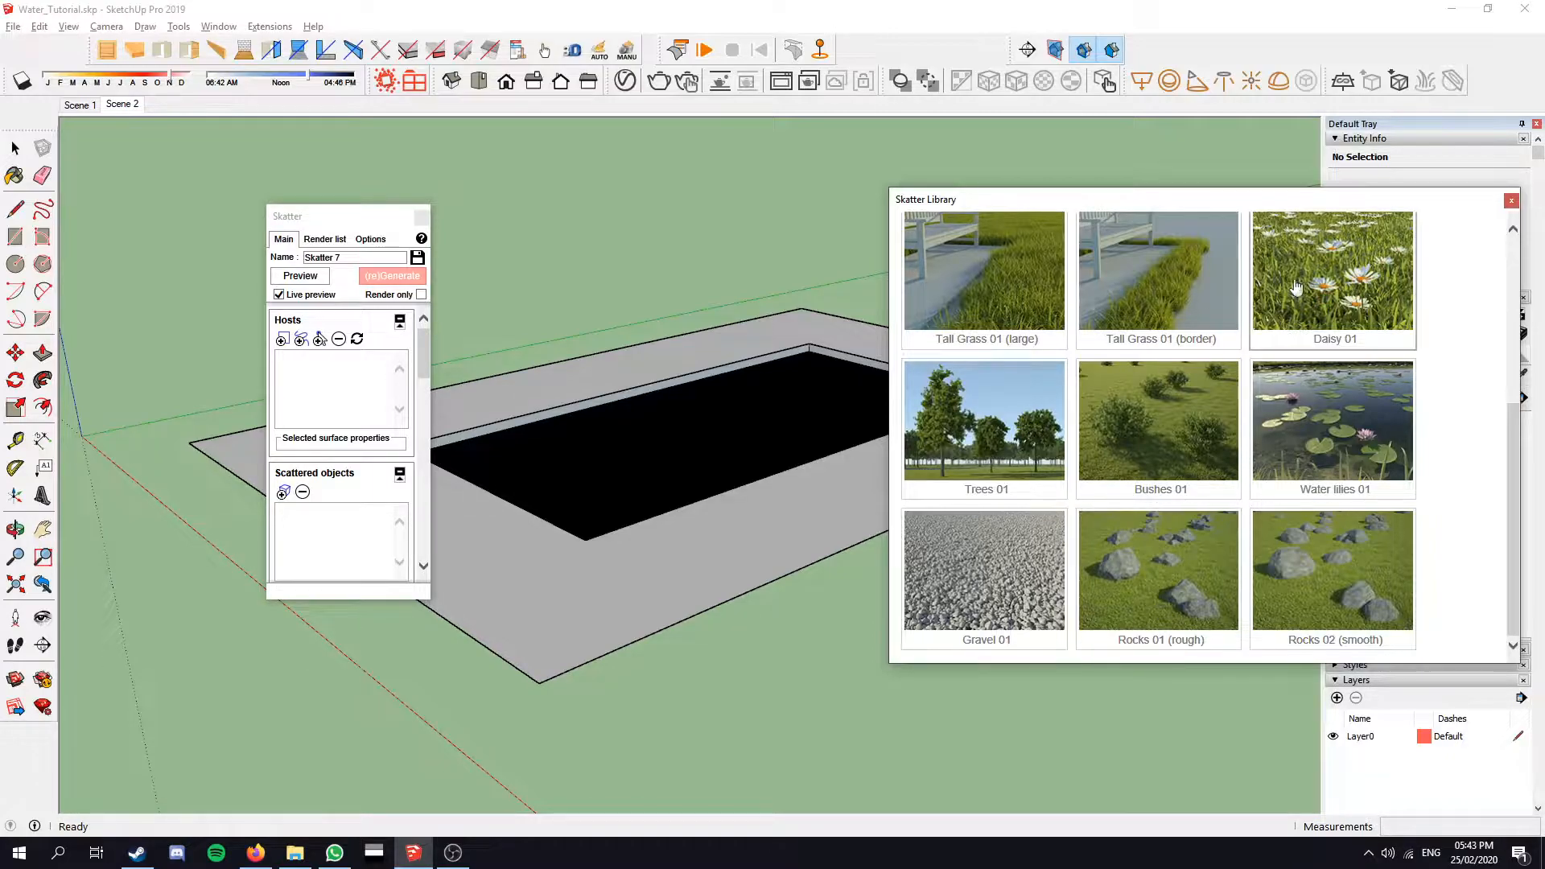
{"action": "scroll", "scroll_direction": "up", "scroll_amount": 3}
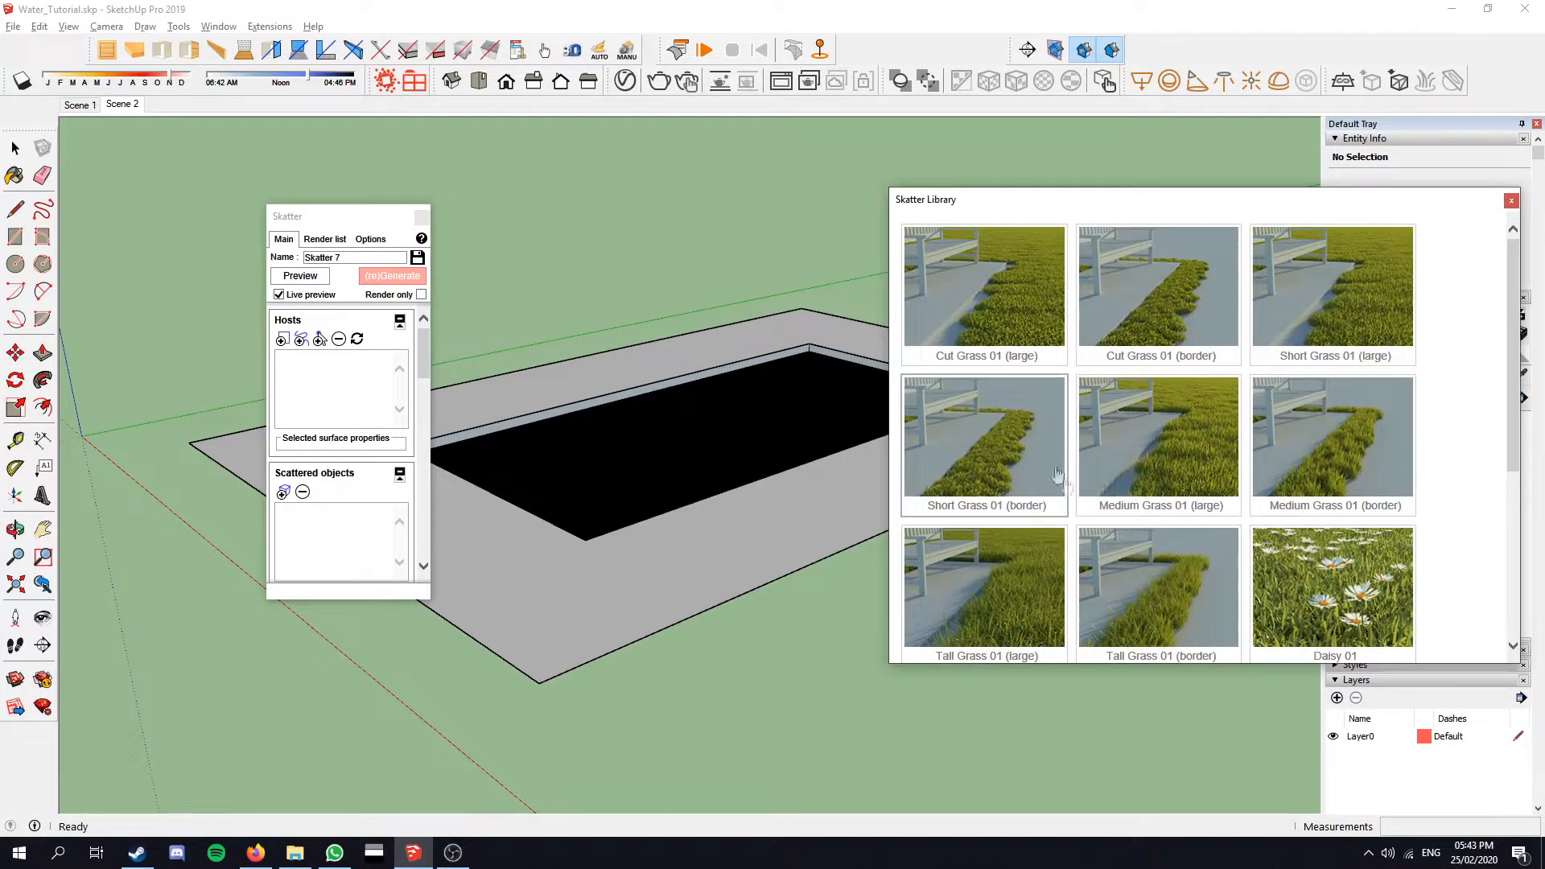
{"action": "scroll", "scroll_direction": "down", "scroll_amount": 3}
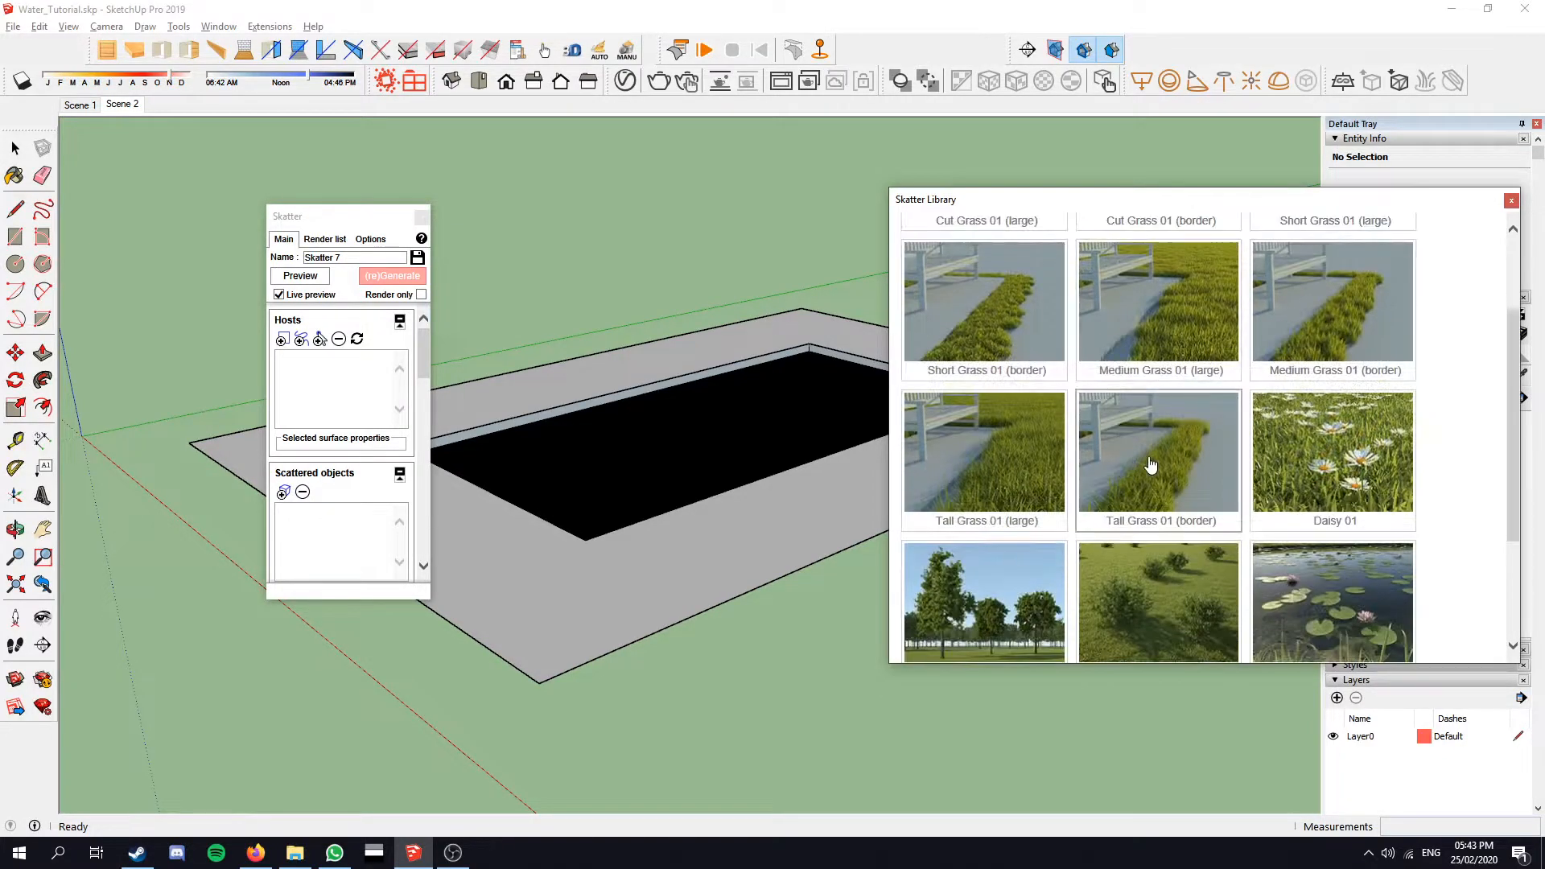
{"action": "scroll", "scroll_direction": "down", "scroll_amount": 3}
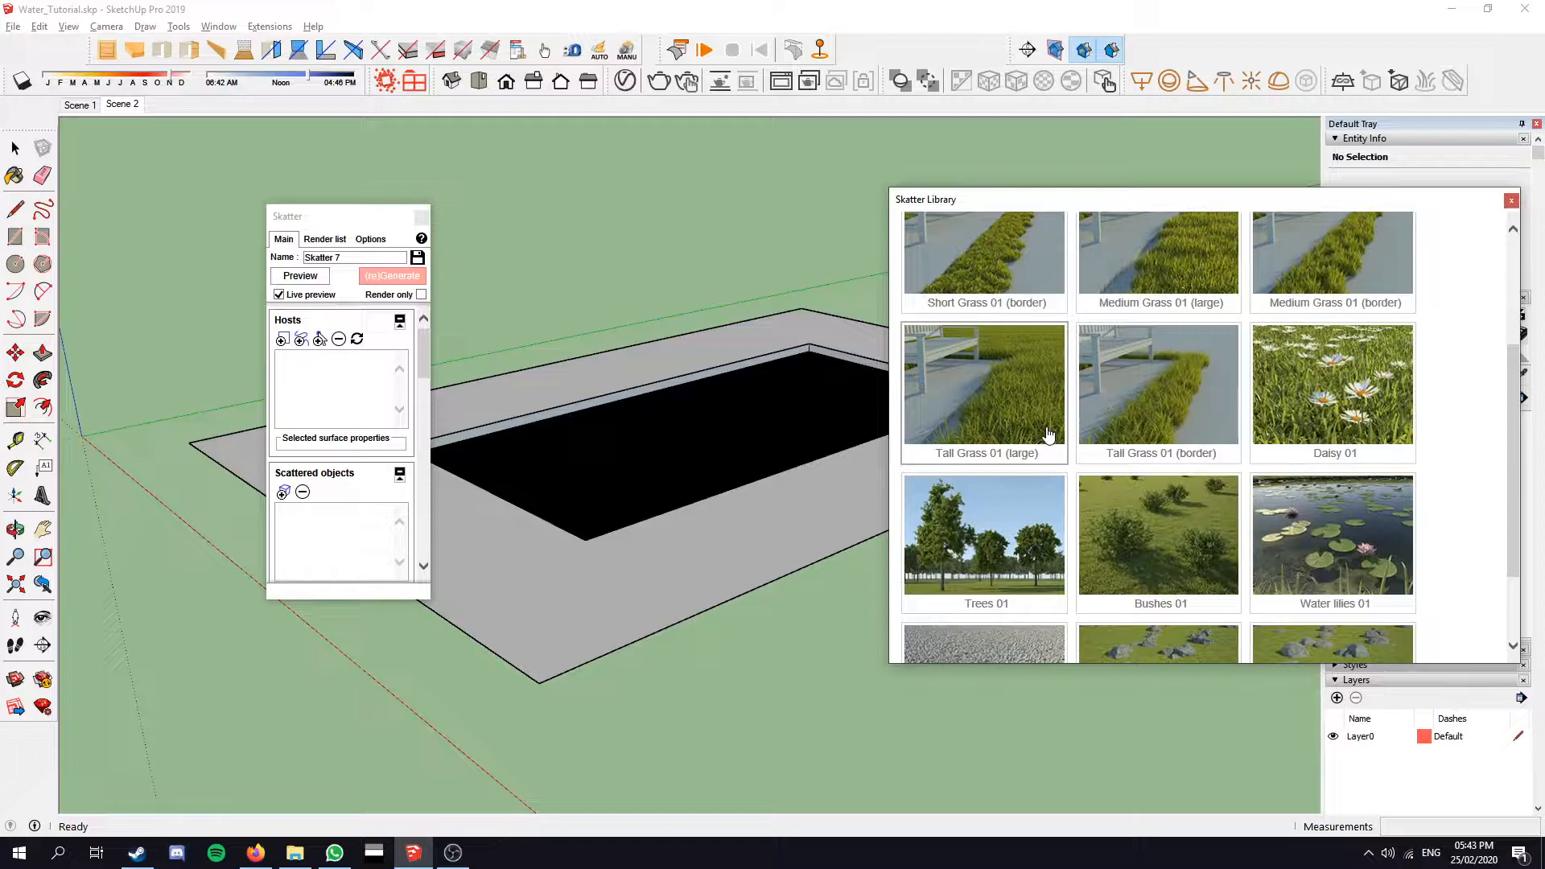
{"action": "mouse_move", "coordinate": [1018, 426]}
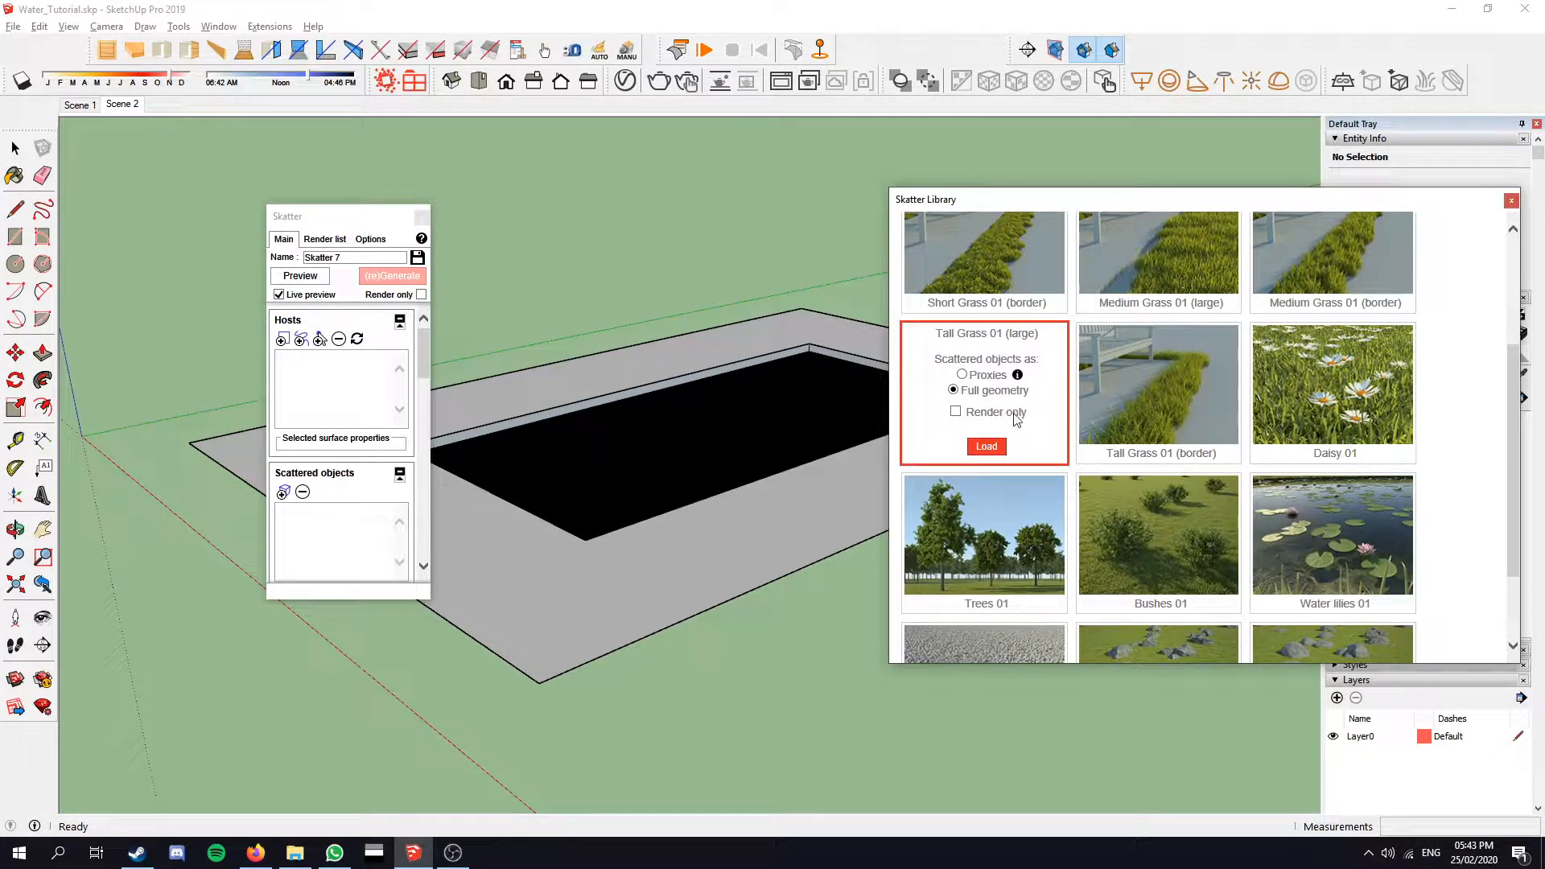
{"action": "mouse_move", "coordinate": [1017, 376]}
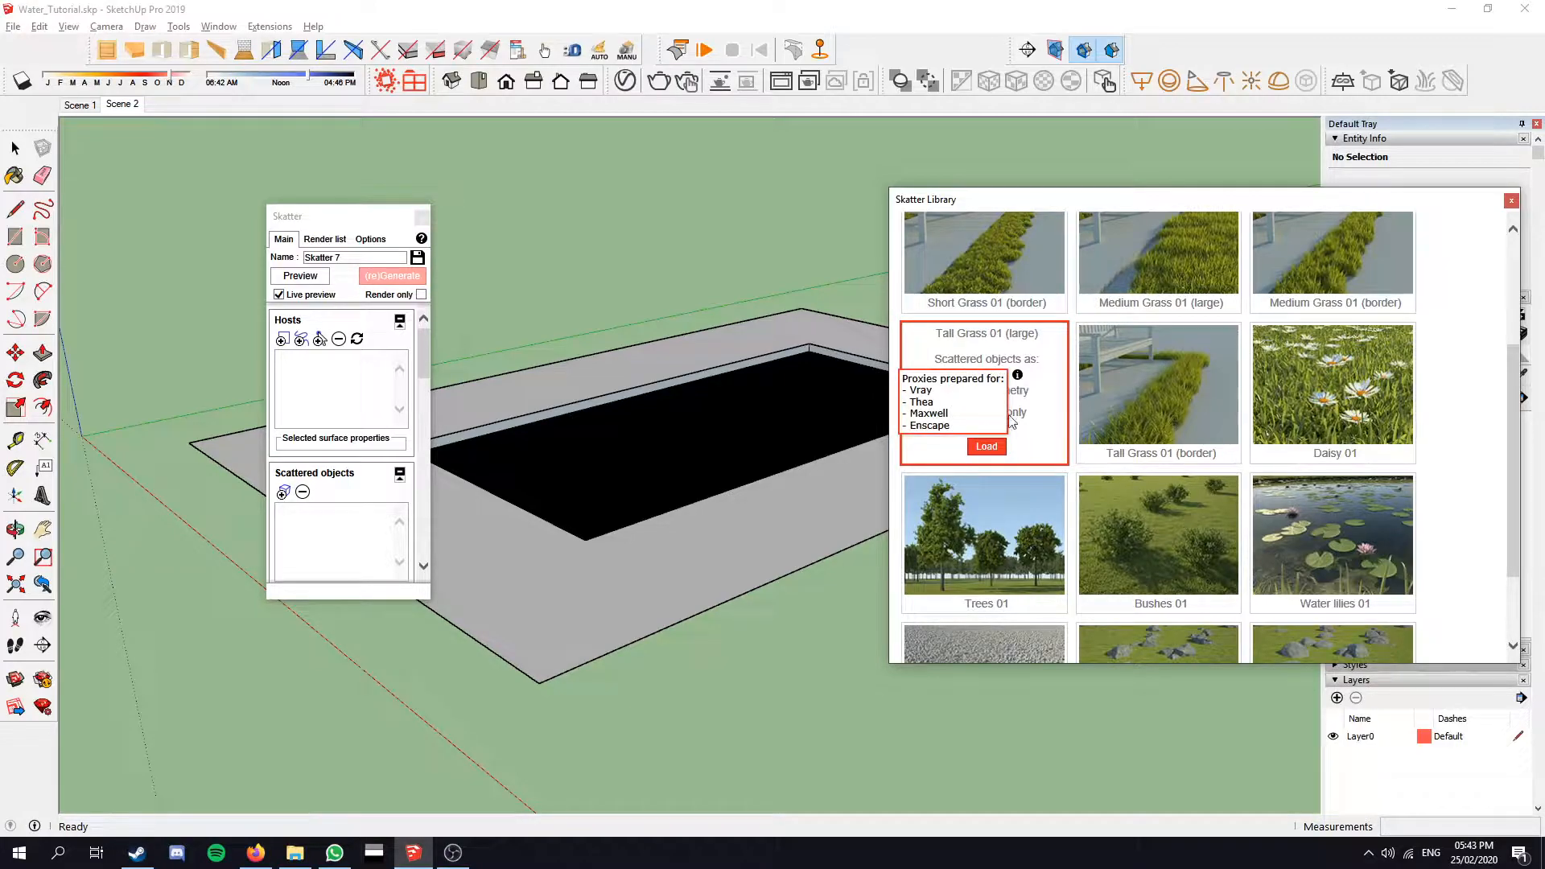
Step: Load the Tall Grass 01 (large) preset as render-only geometry
{"action": "left_click", "coordinate": [953, 390]}
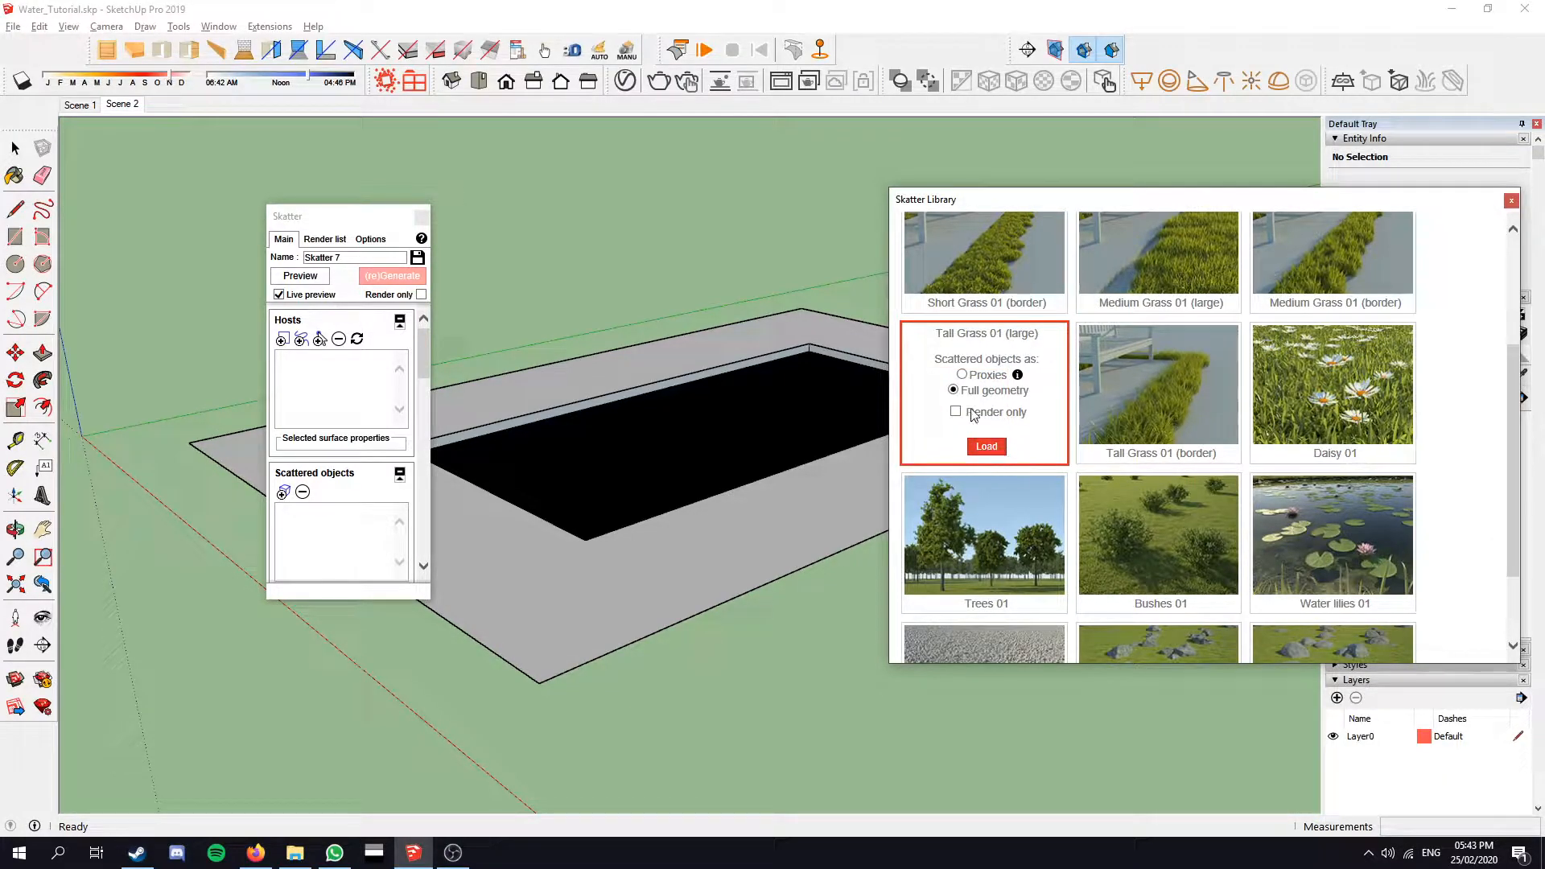
{"action": "left_click", "coordinate": [955, 412]}
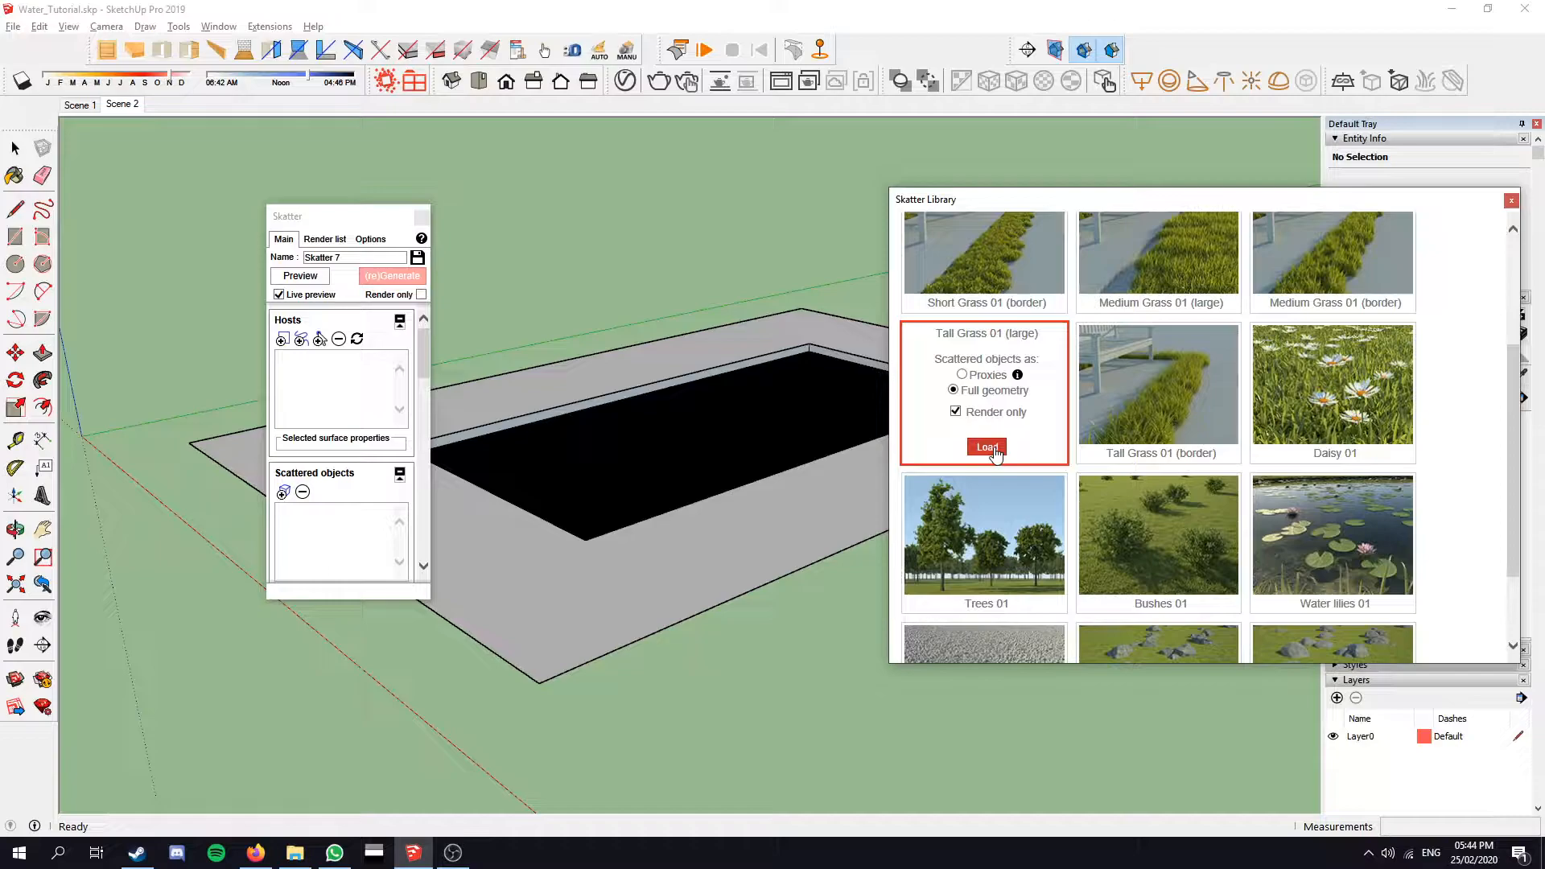
{"action": "left_click", "coordinate": [986, 447]}
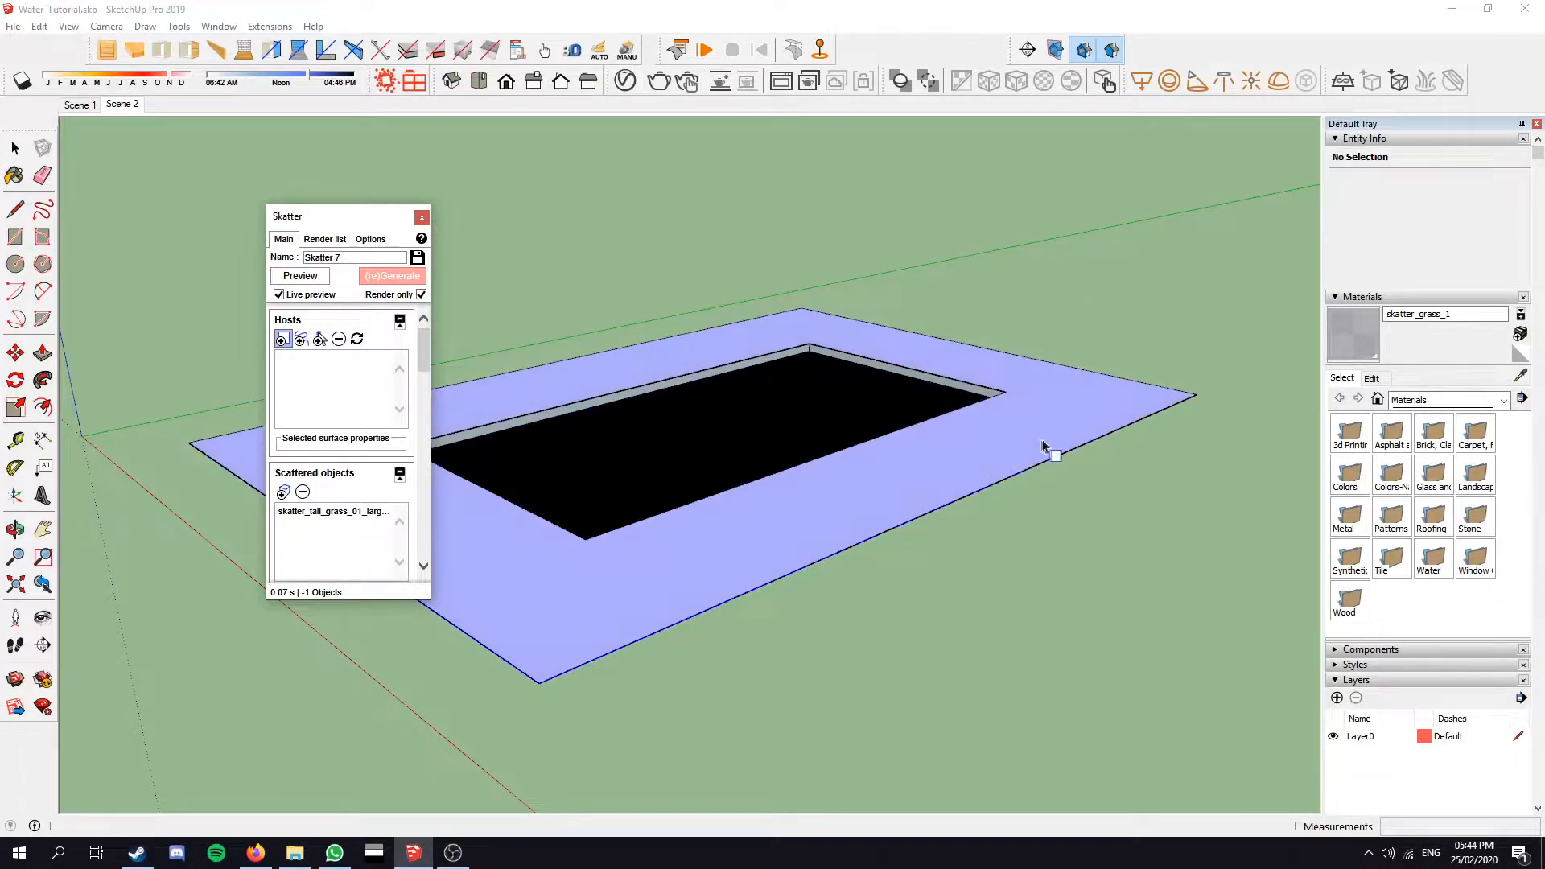
{"action": "mouse_move", "coordinate": [1078, 435]}
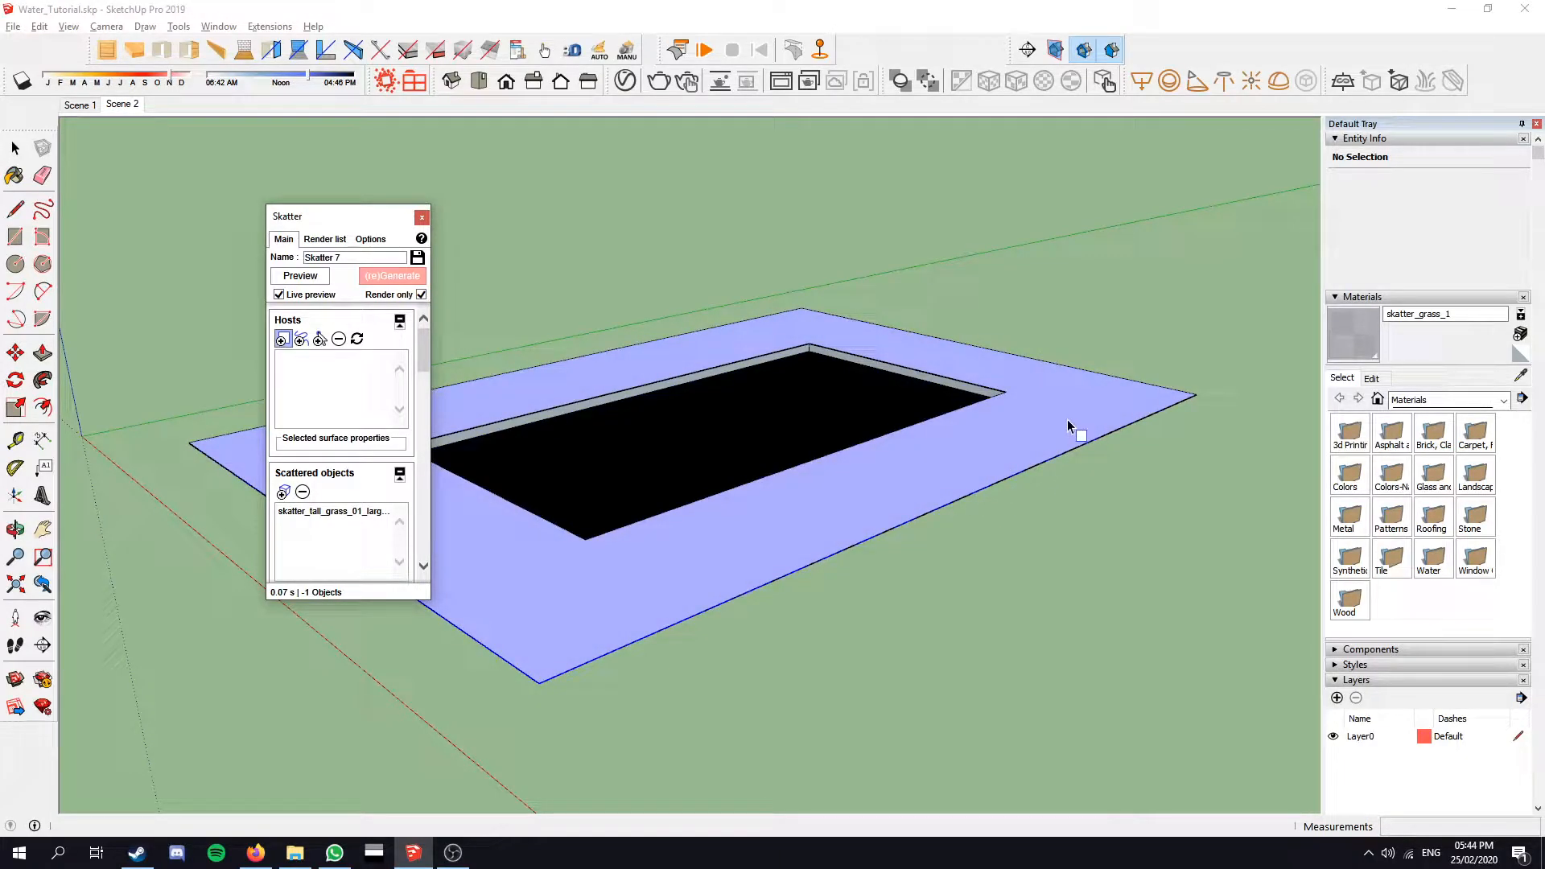
Step: Host the grass on the pool surround, regenerate it and rename the scatter 'Grass'
{"action": "left_click", "coordinate": [391, 275]}
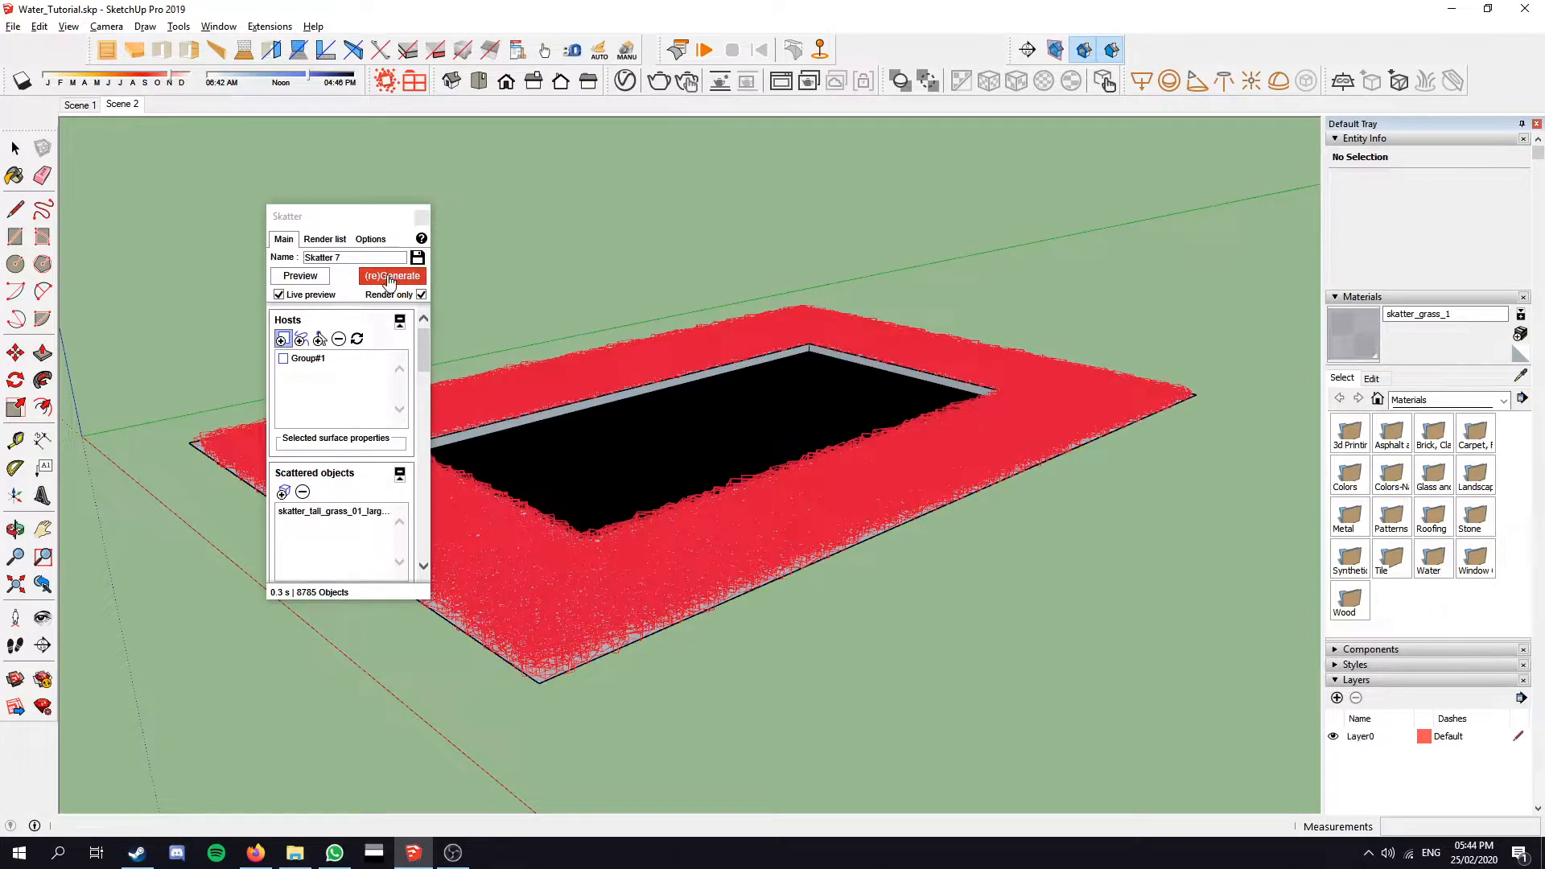
{"action": "left_click", "coordinate": [392, 275]}
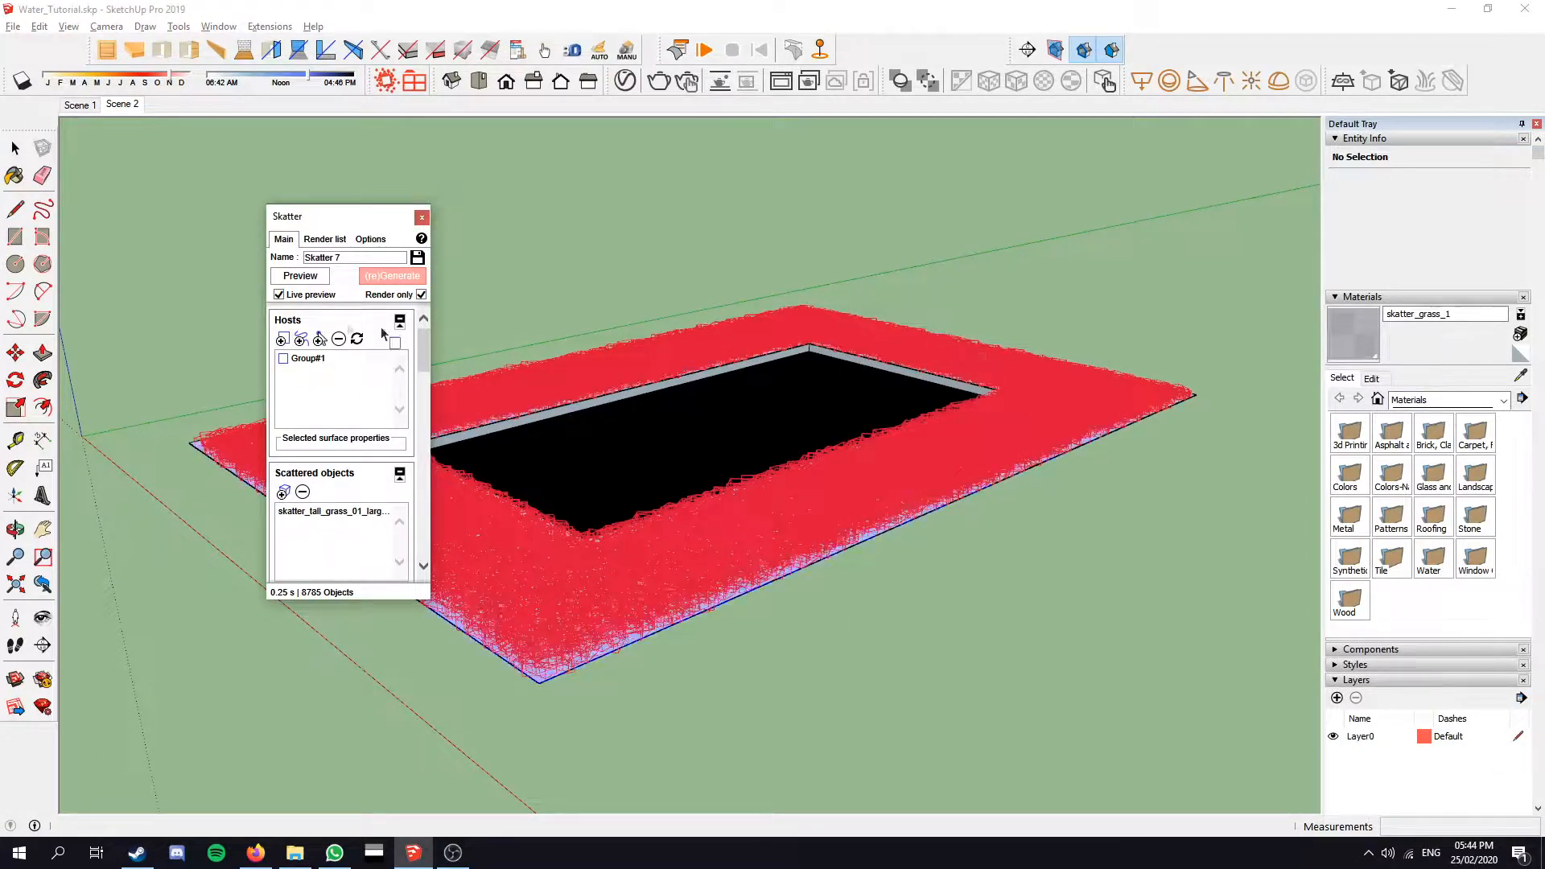
{"action": "triple_click", "coordinate": [353, 258]}
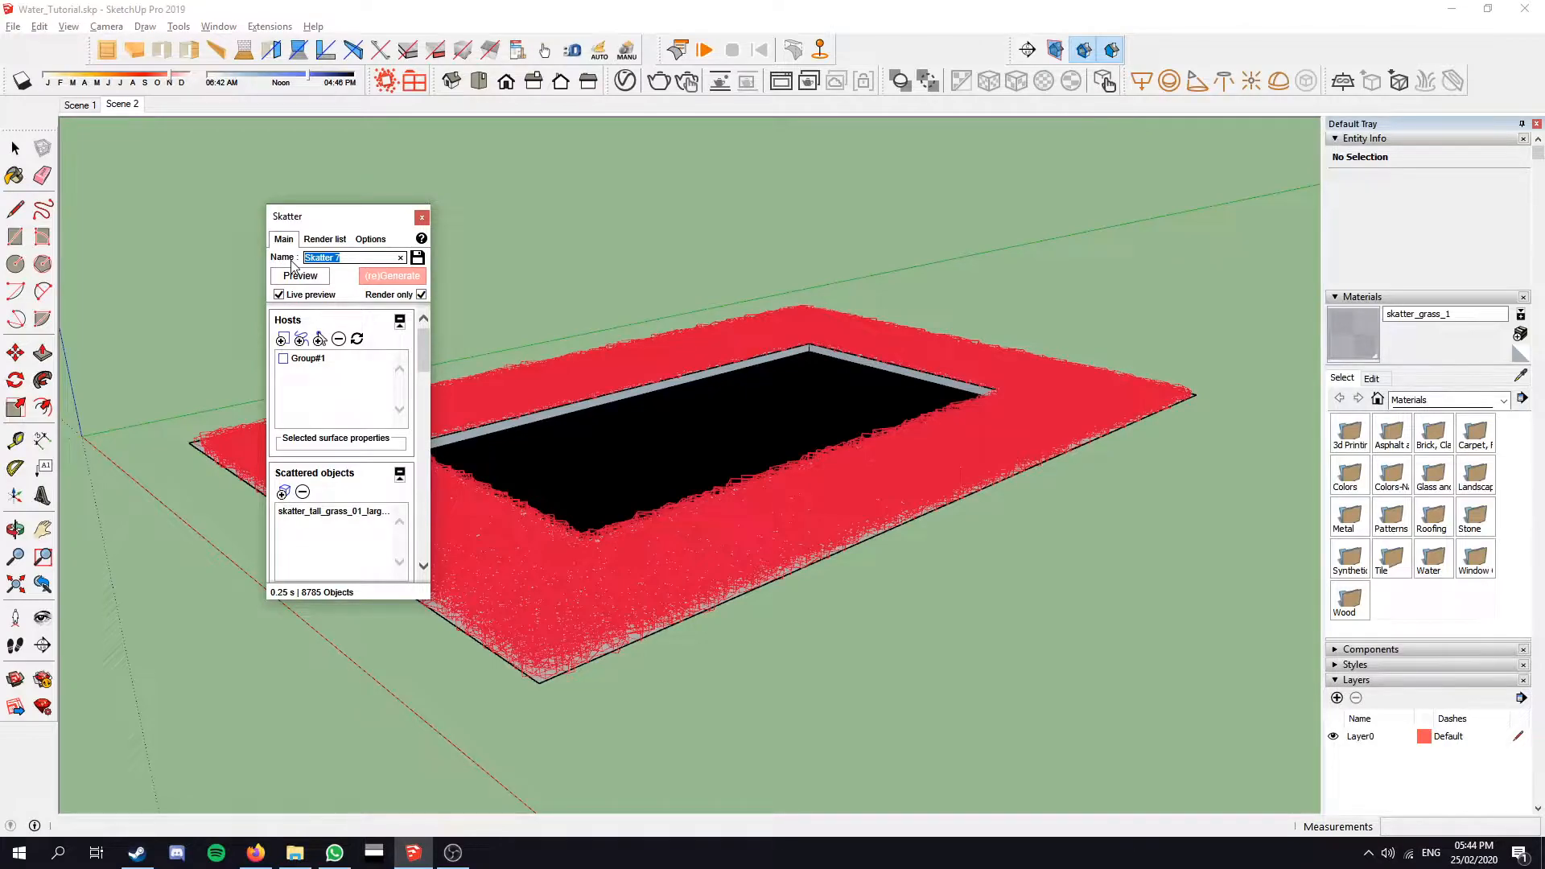
{"action": "type", "text": "Grass"}
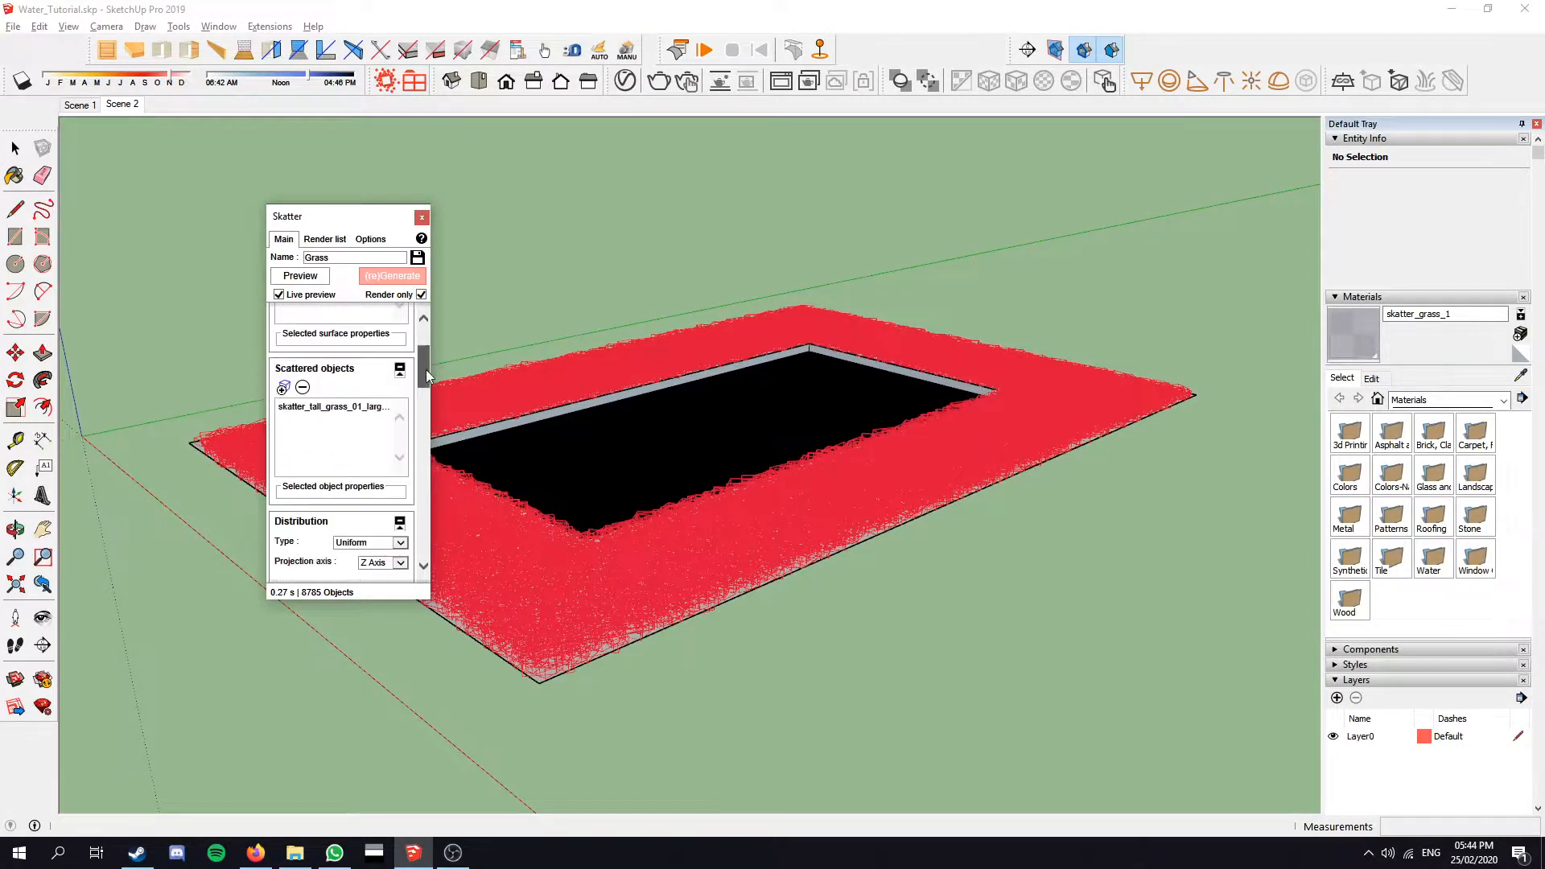
Step: Try a distribution value of 50, then switch the Grass scatter to a Uniform distribution
{"action": "scroll", "scroll_direction": "down", "scroll_amount": 3}
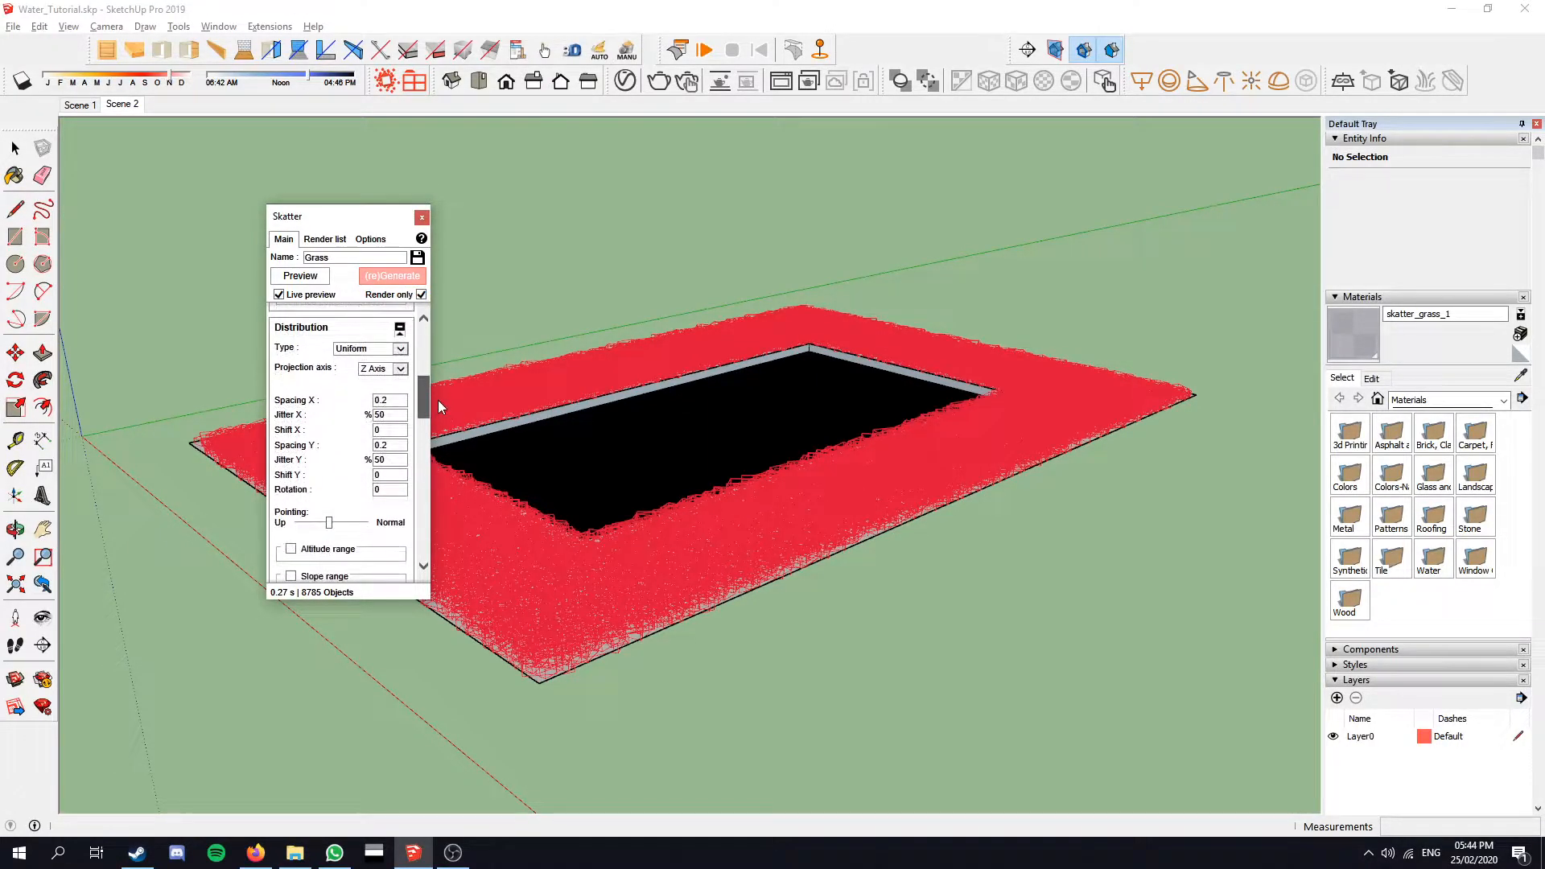
{"action": "left_click", "coordinate": [399, 348]}
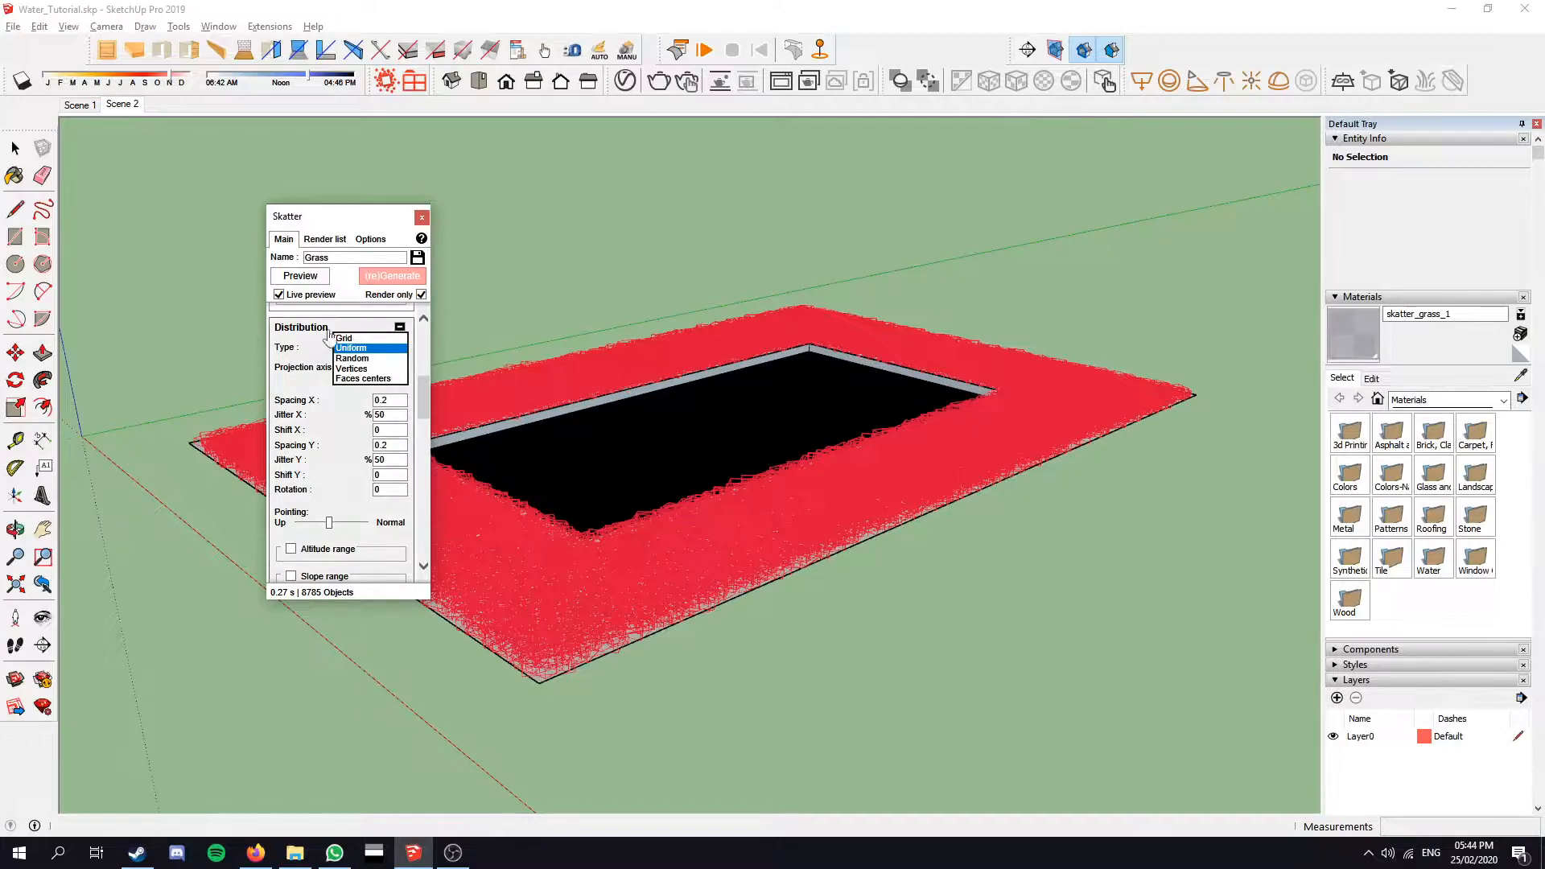
{"action": "left_click", "coordinate": [353, 357]}
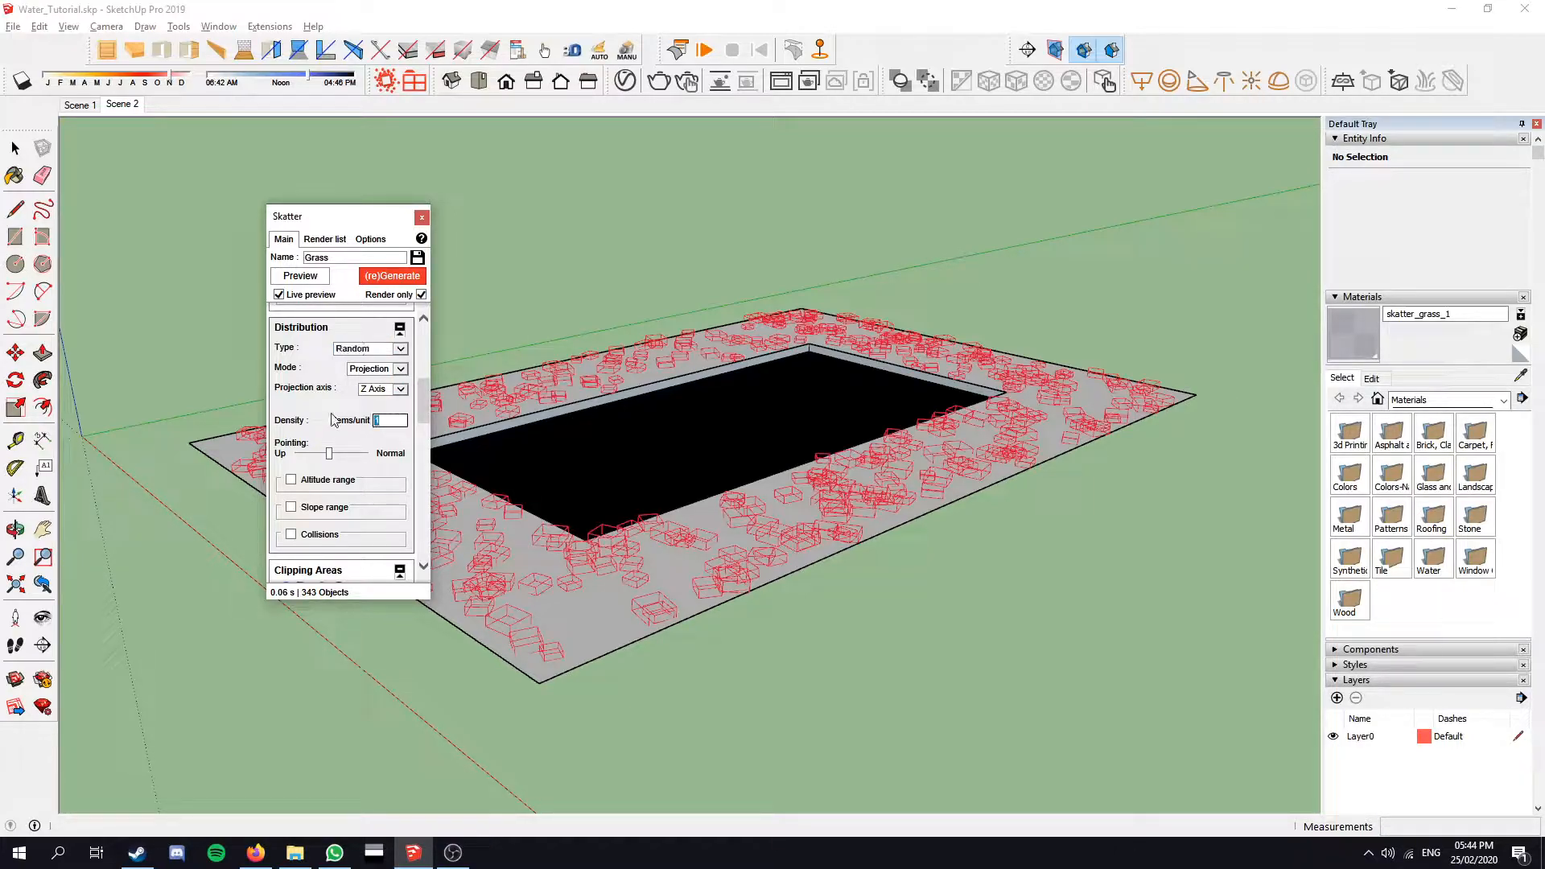
{"action": "type", "text": "50"}
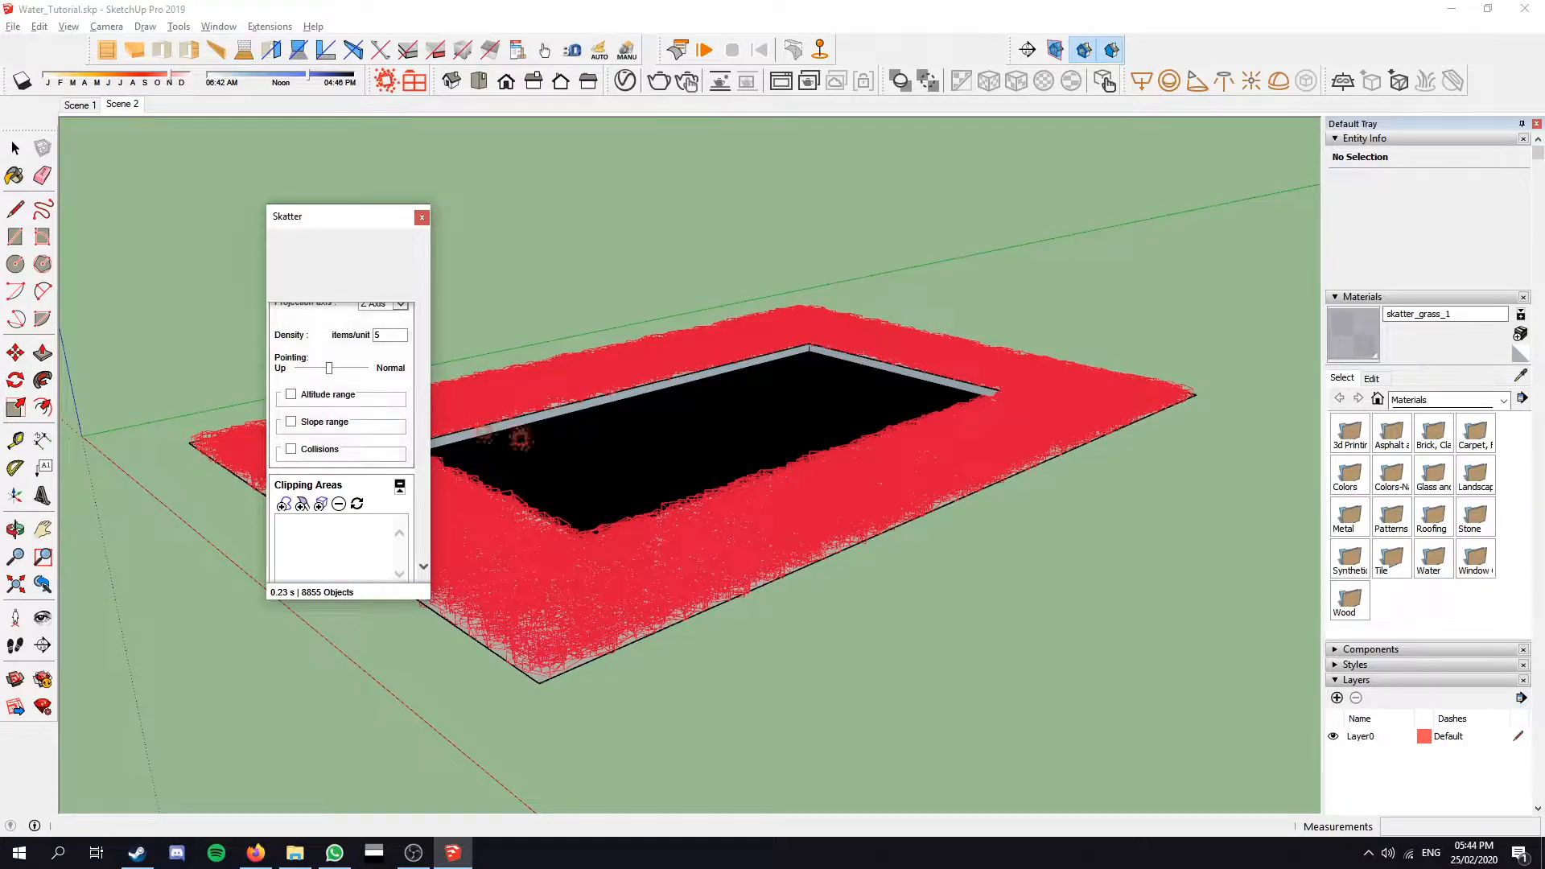
{"action": "left_click", "coordinate": [371, 348]}
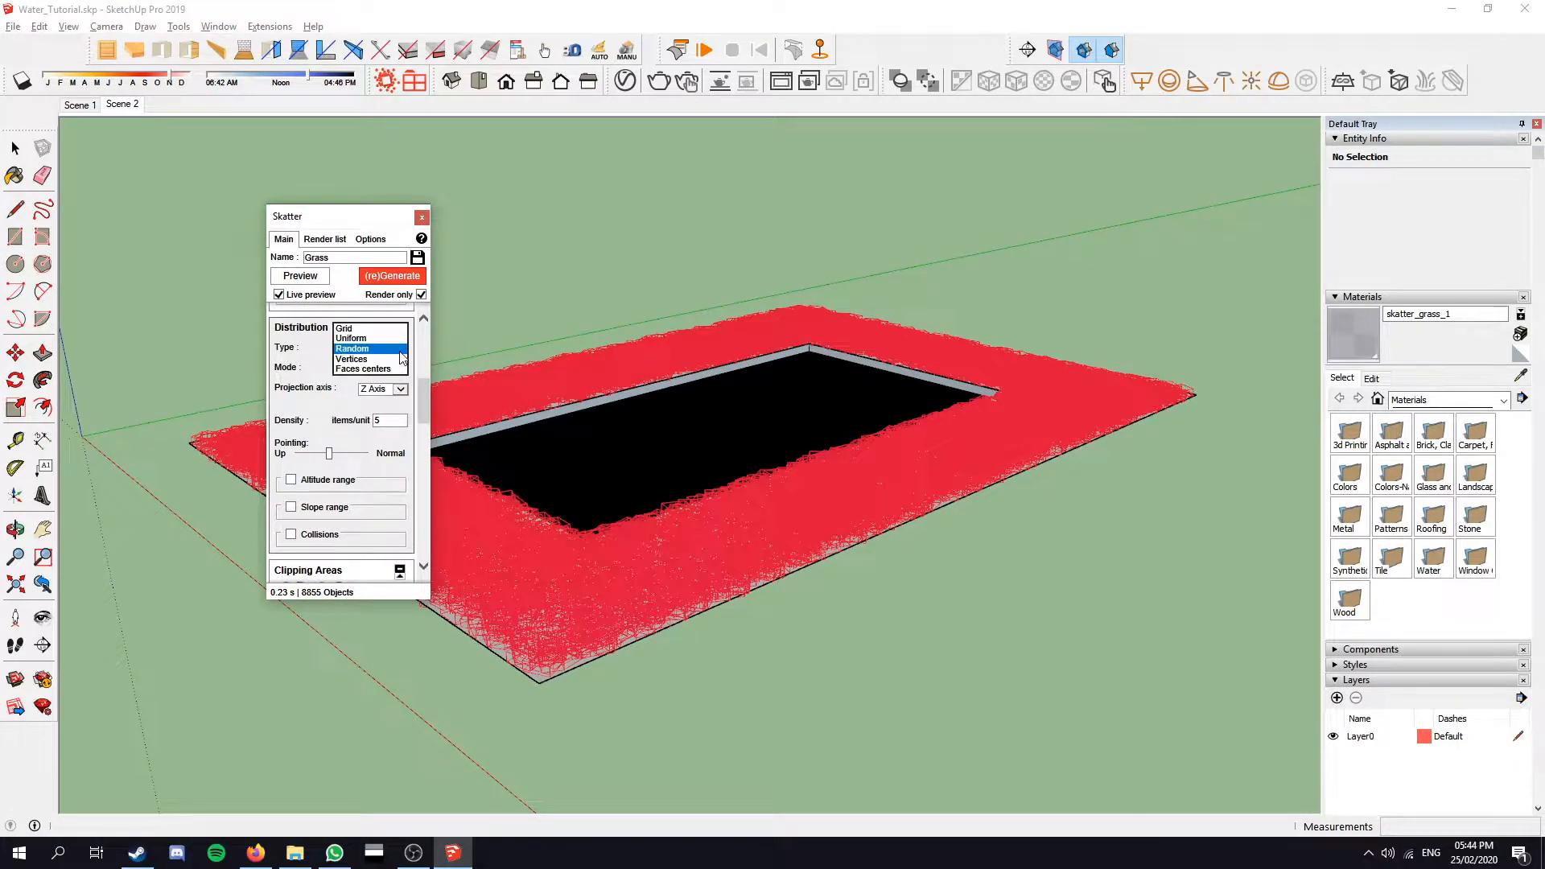
{"action": "left_click", "coordinate": [351, 338]}
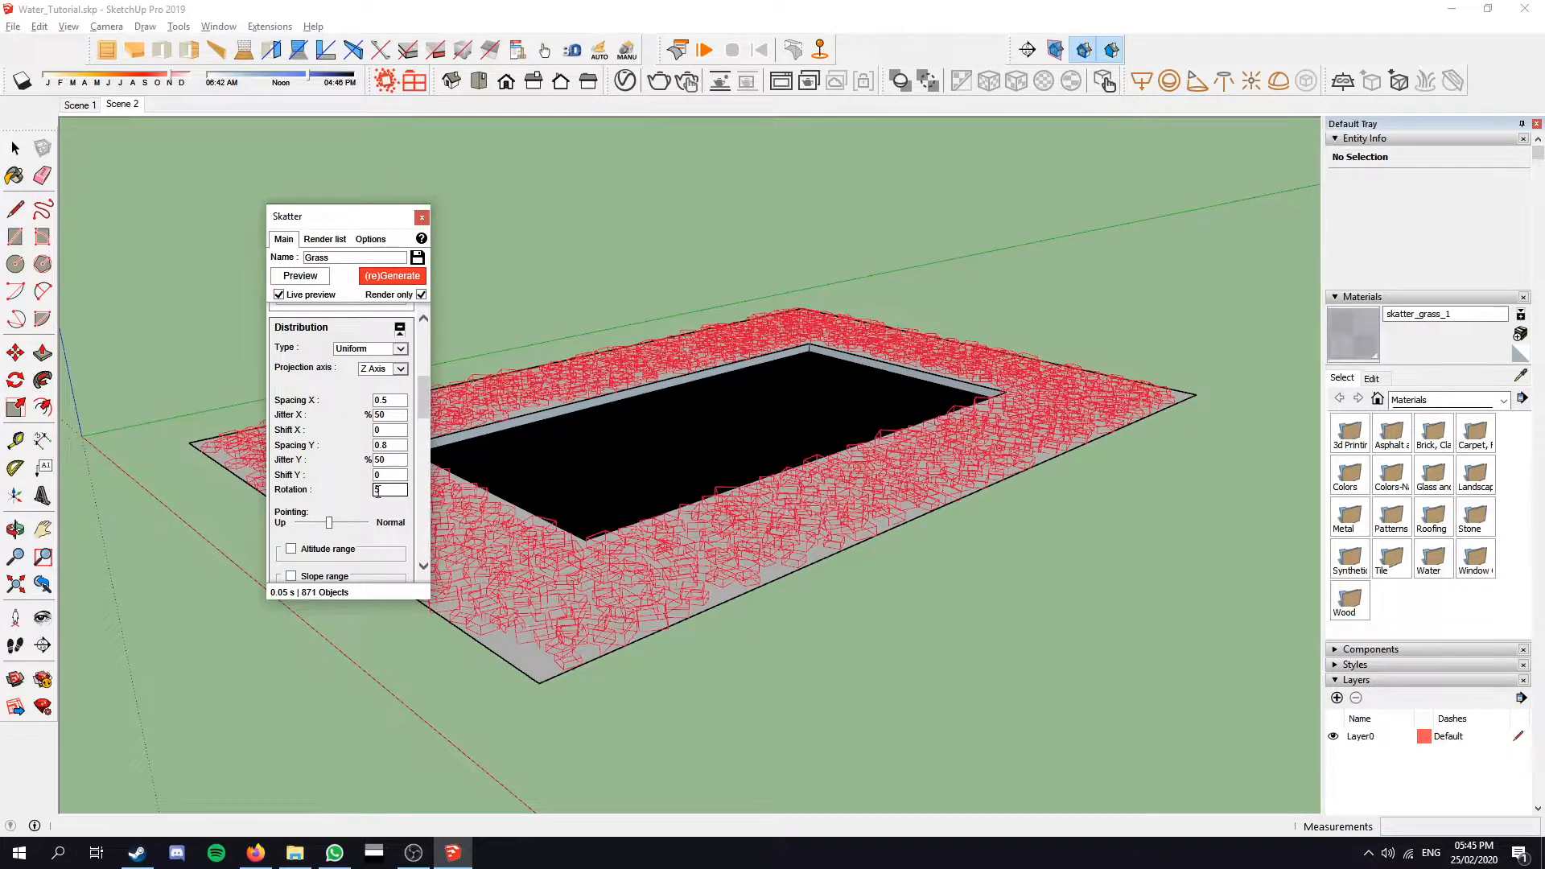
Step: Set spacing 0.2 and rotation 5 for the grass, and turn off the altitude range limit
{"action": "triple_click", "coordinate": [390, 399]}
{"action": "type", "text": "0.2"}
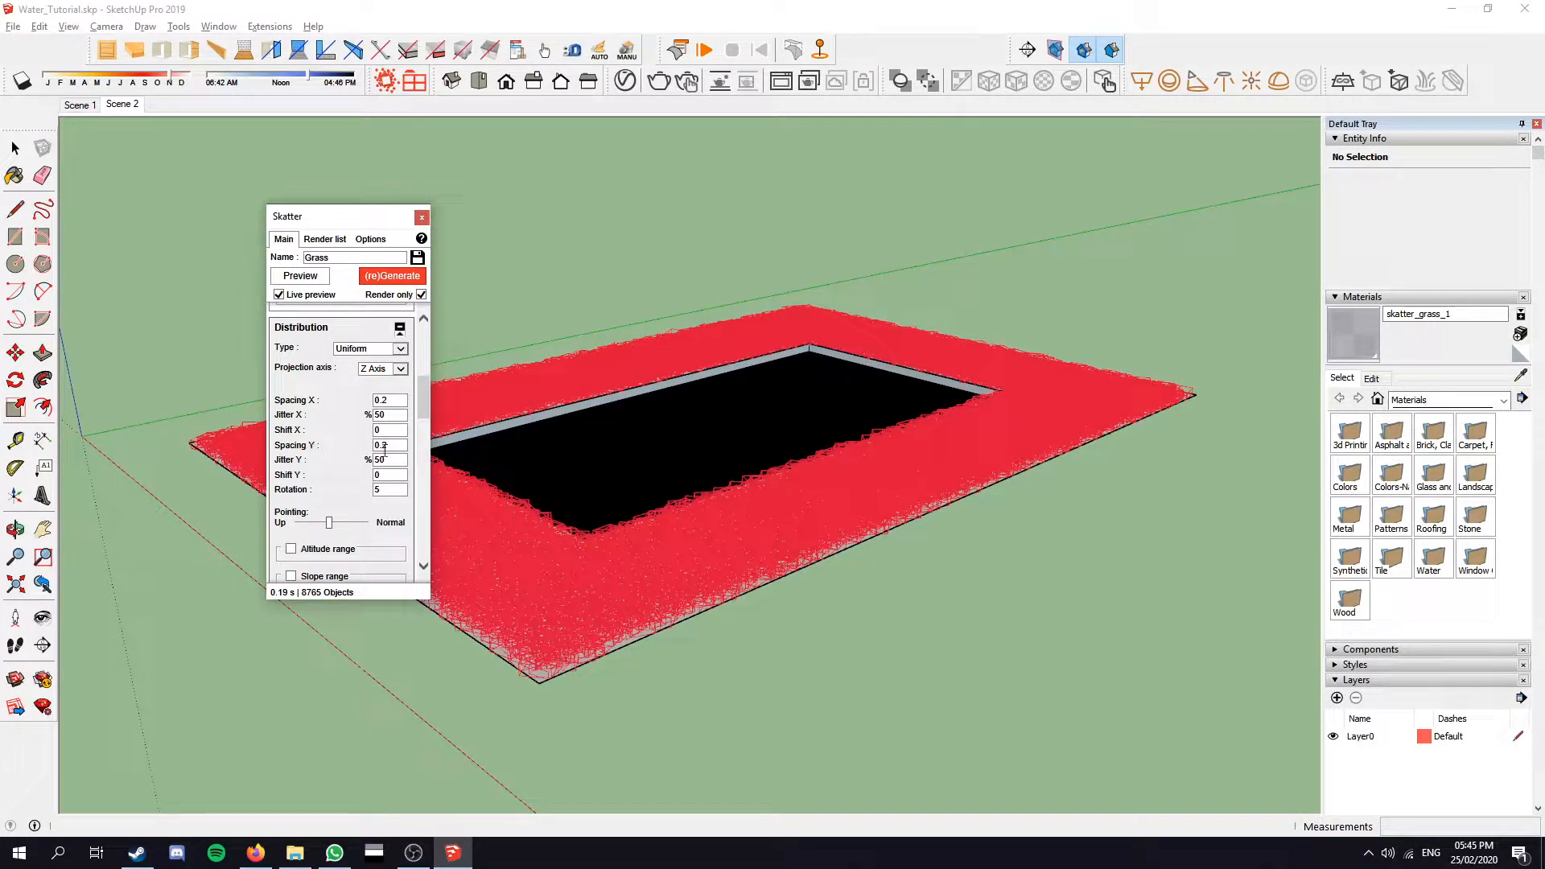
{"action": "triple_click", "coordinate": [389, 489]}
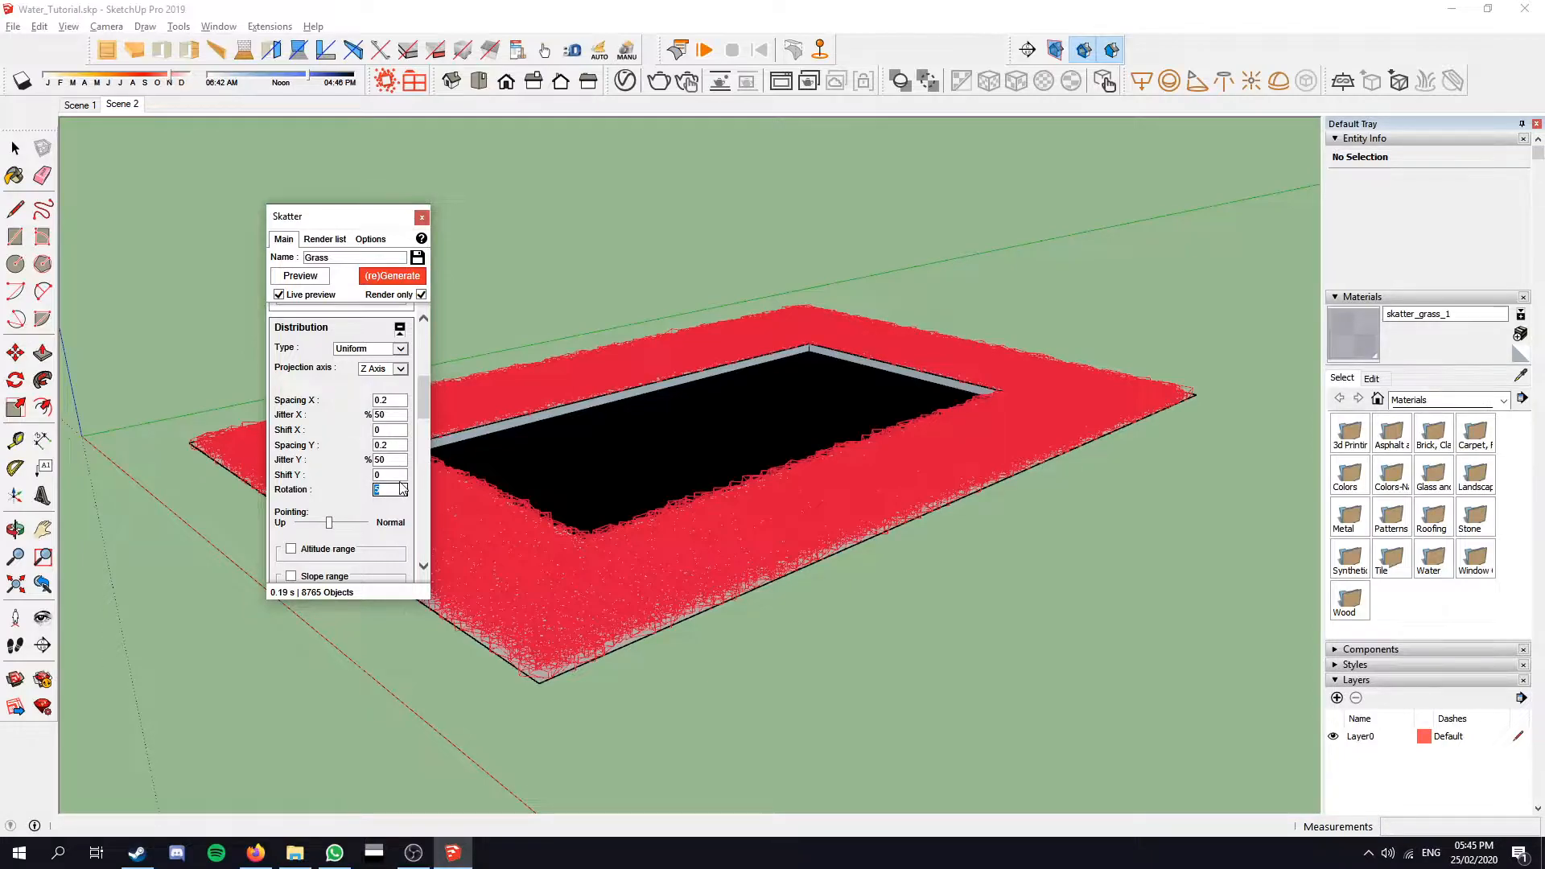
{"action": "scroll", "scroll_direction": "down", "scroll_amount": 3}
{"action": "type", "text": "5"}
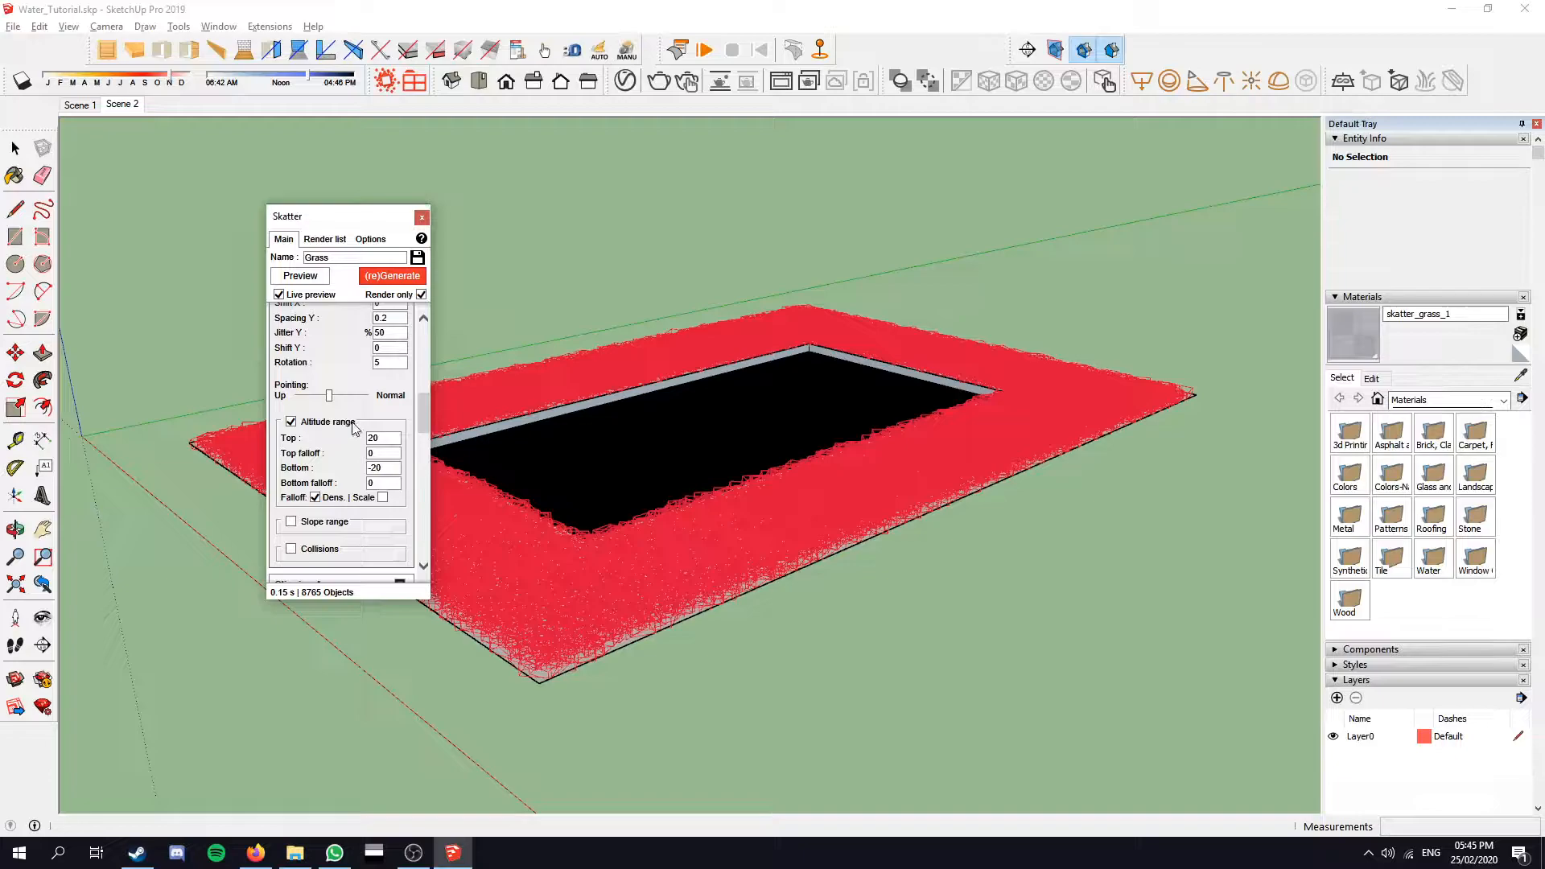
{"action": "left_click", "coordinate": [292, 420]}
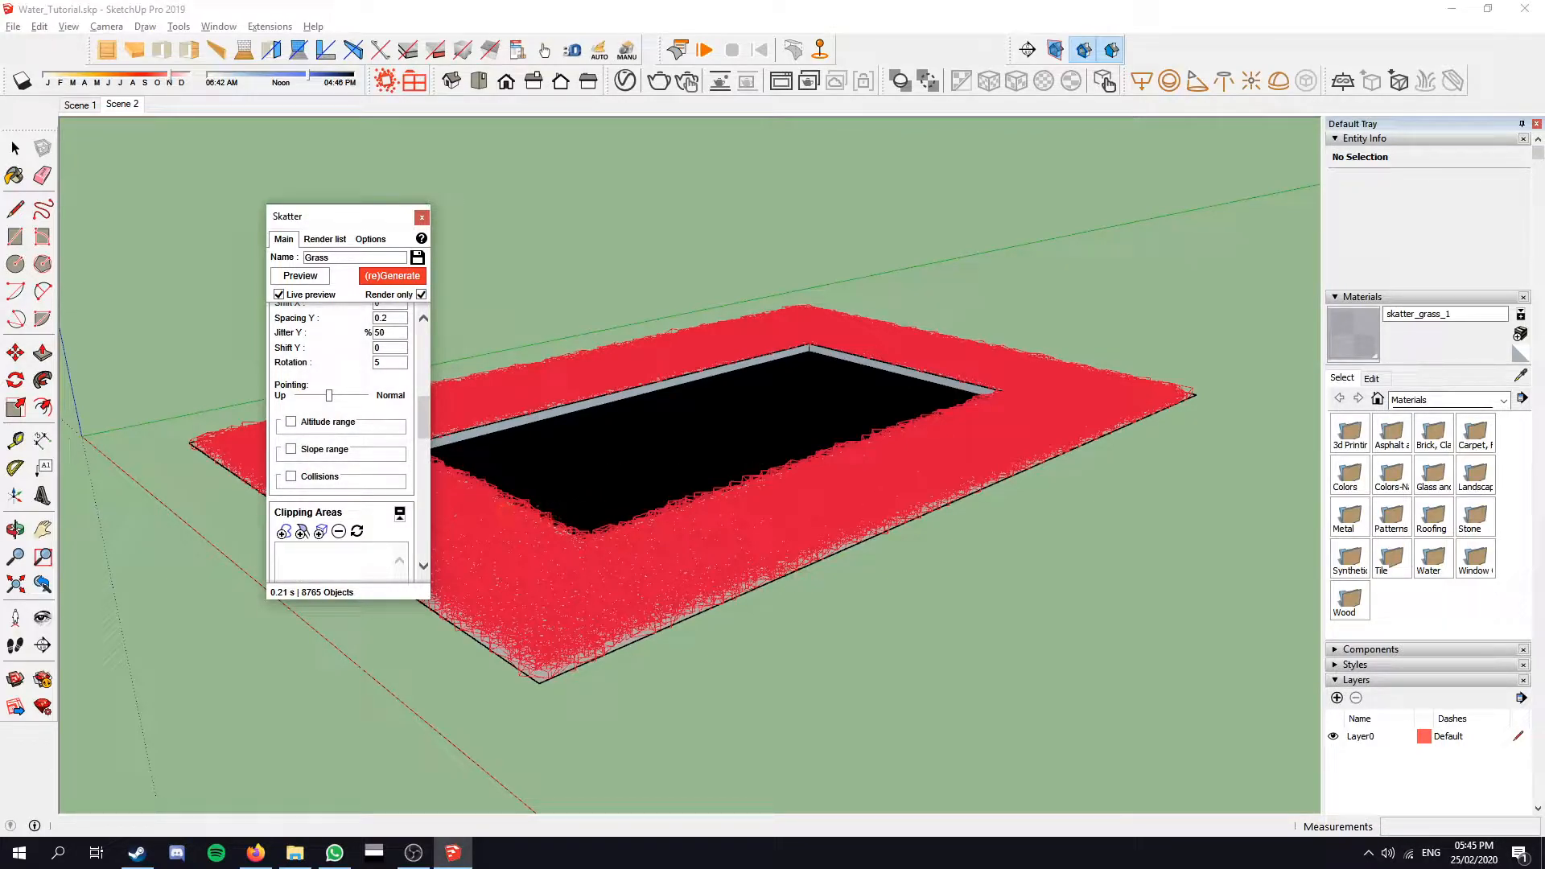
Step: Set the grass random transform (tilt -5 to 5, scale 70-130%) and generate a new random seed
{"action": "left_click", "coordinate": [291, 450]}
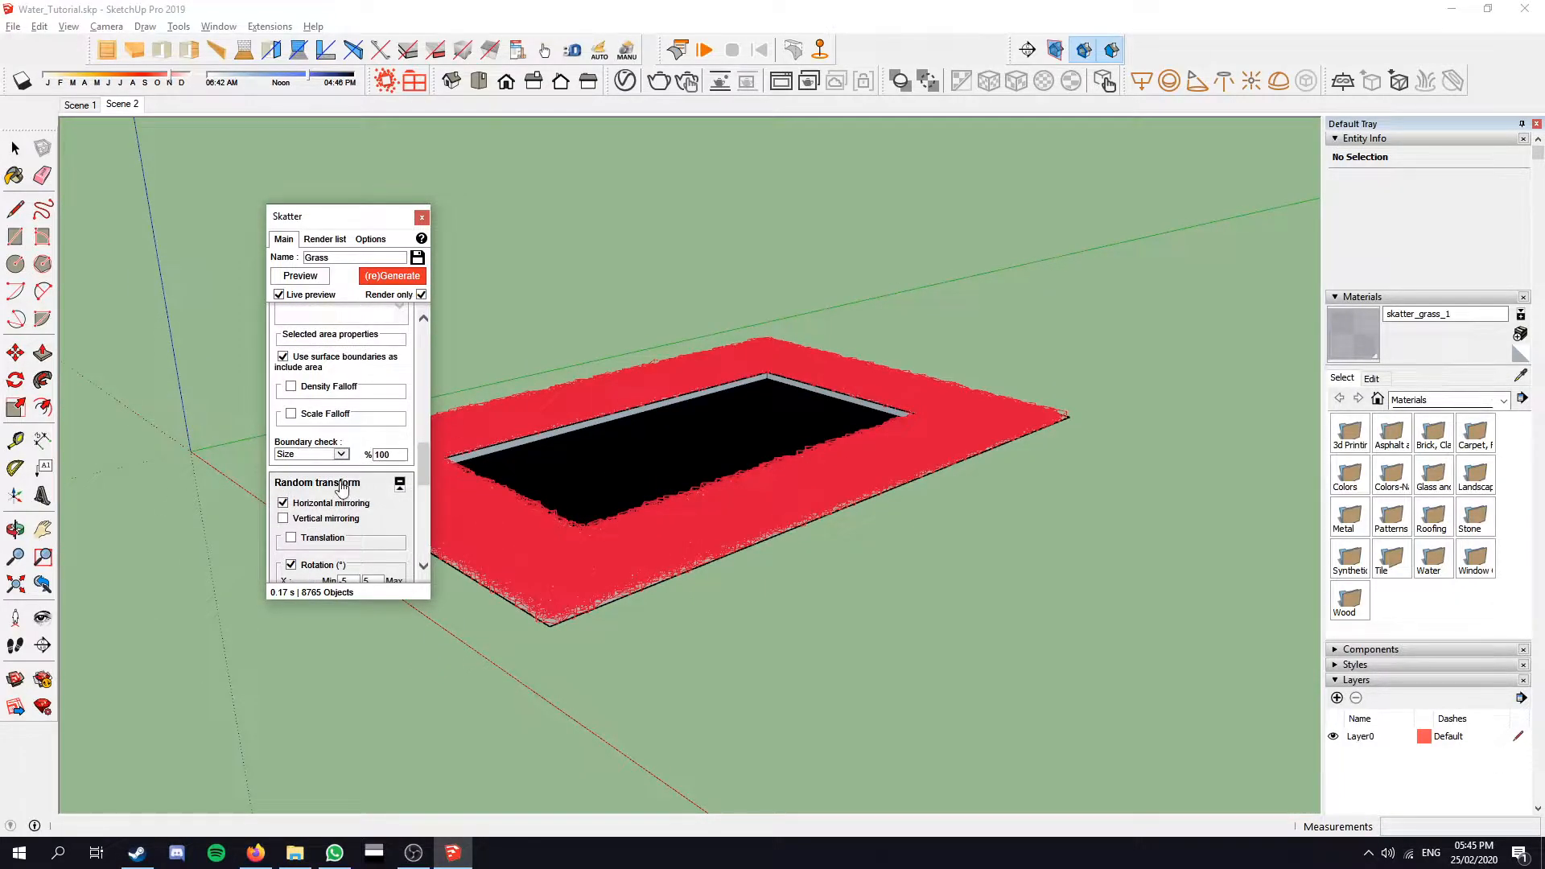
{"action": "scroll", "scroll_direction": "down", "scroll_amount": 3}
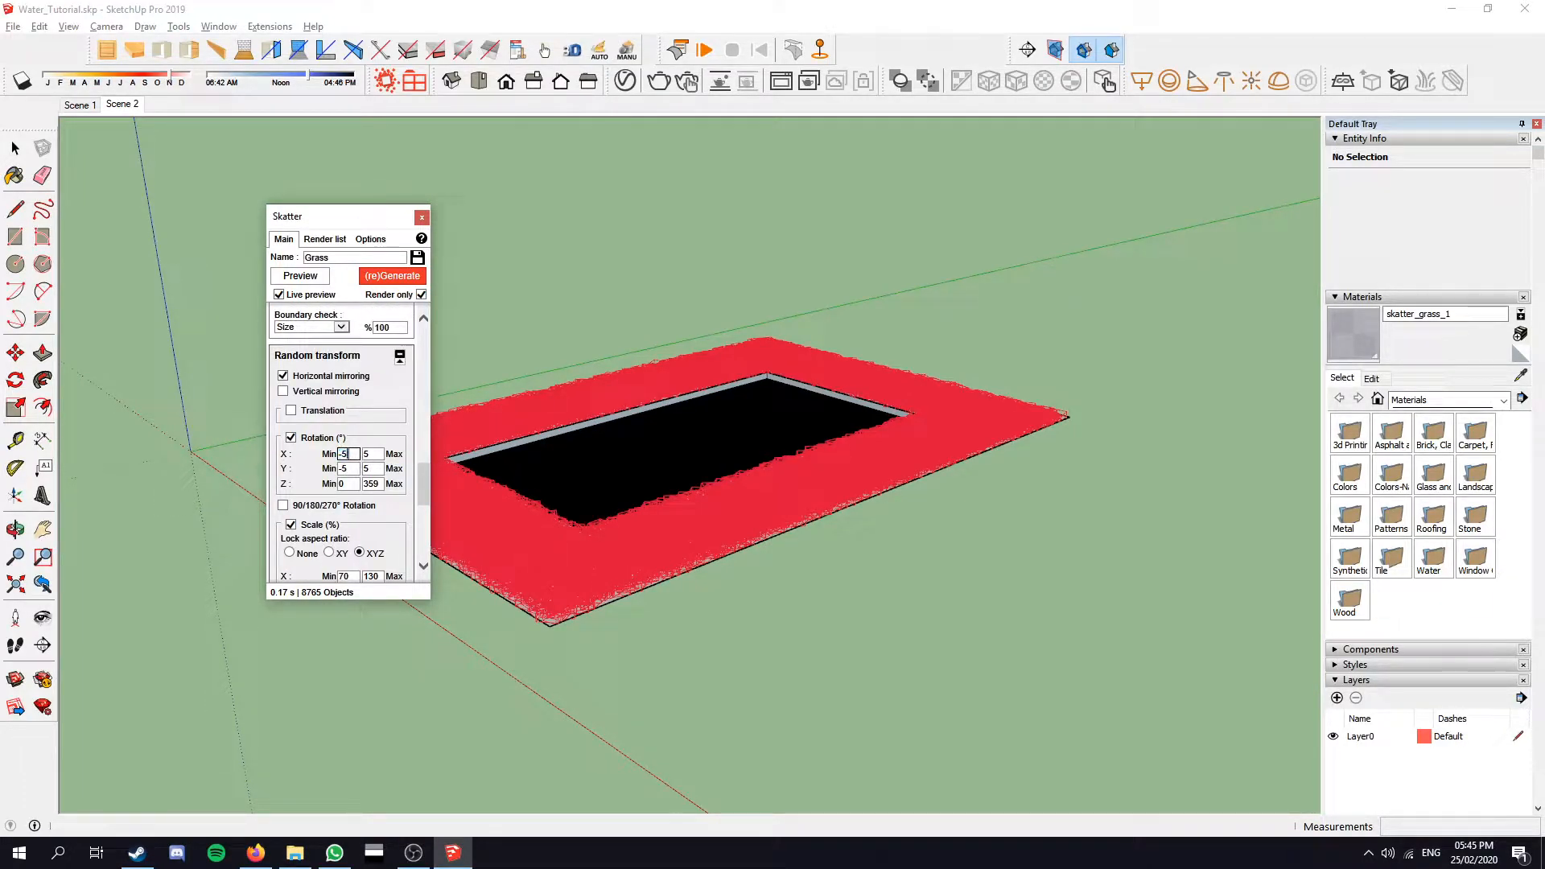
{"action": "scroll", "scroll_direction": "down", "scroll_amount": 3}
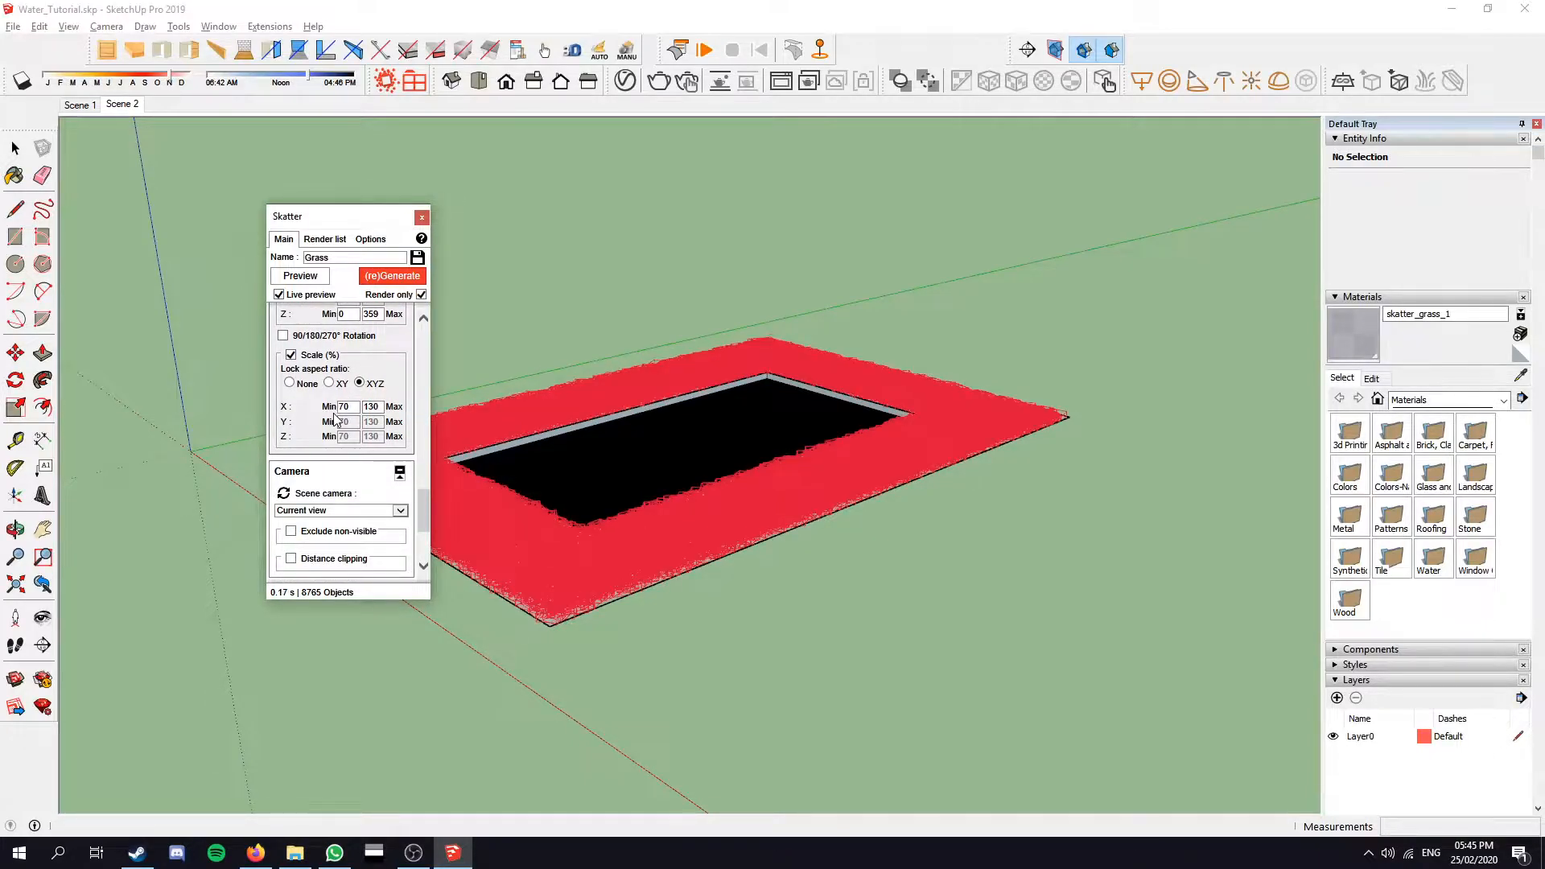
{"action": "scroll", "scroll_direction": "down", "scroll_amount": 3}
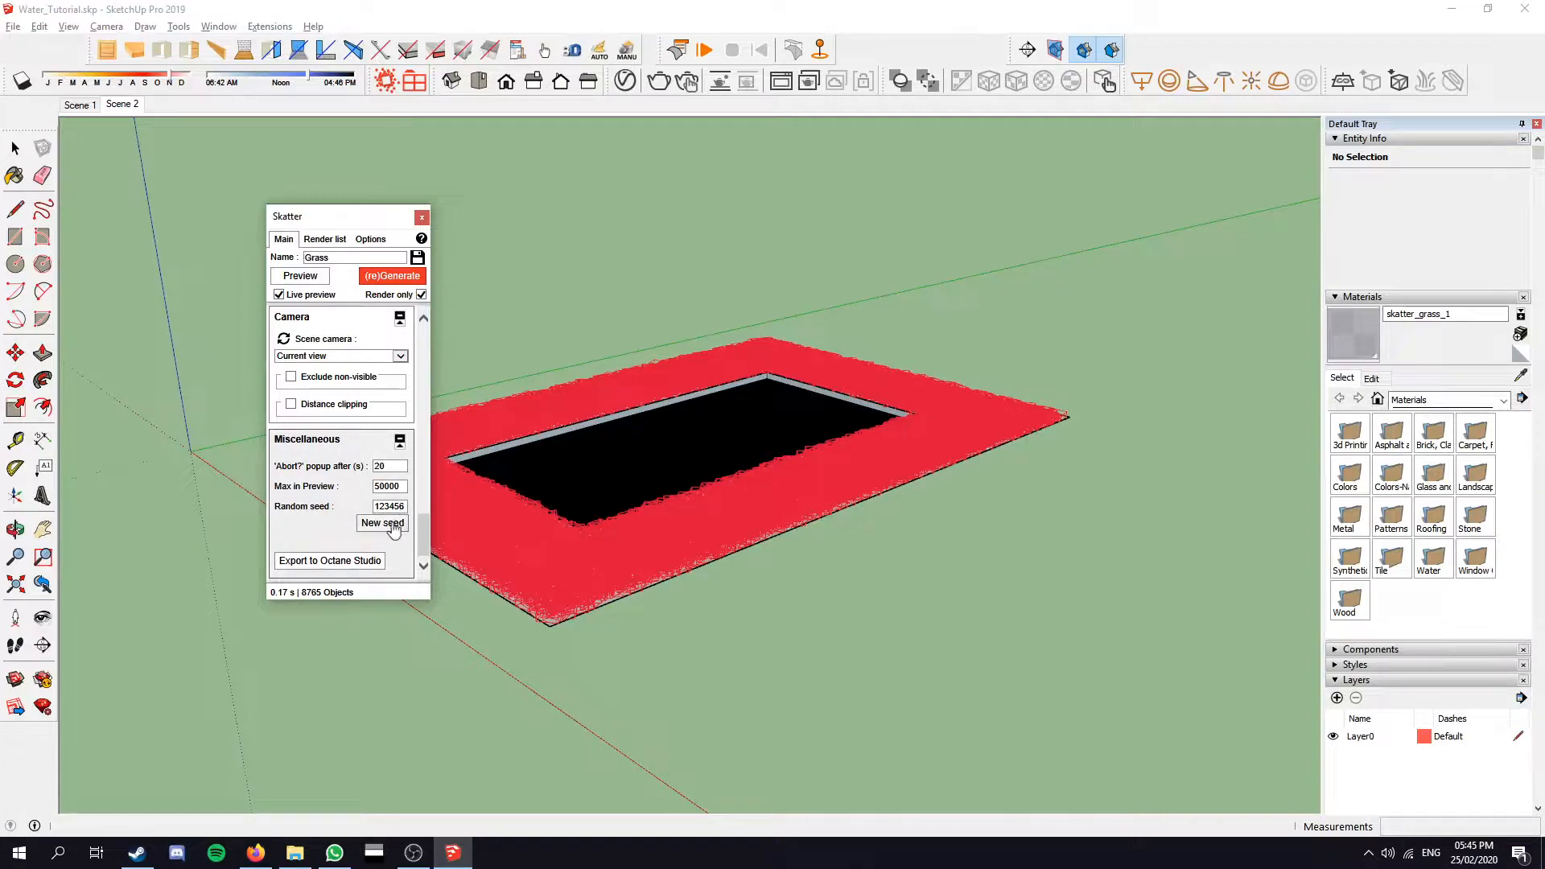
{"action": "left_click", "coordinate": [383, 522]}
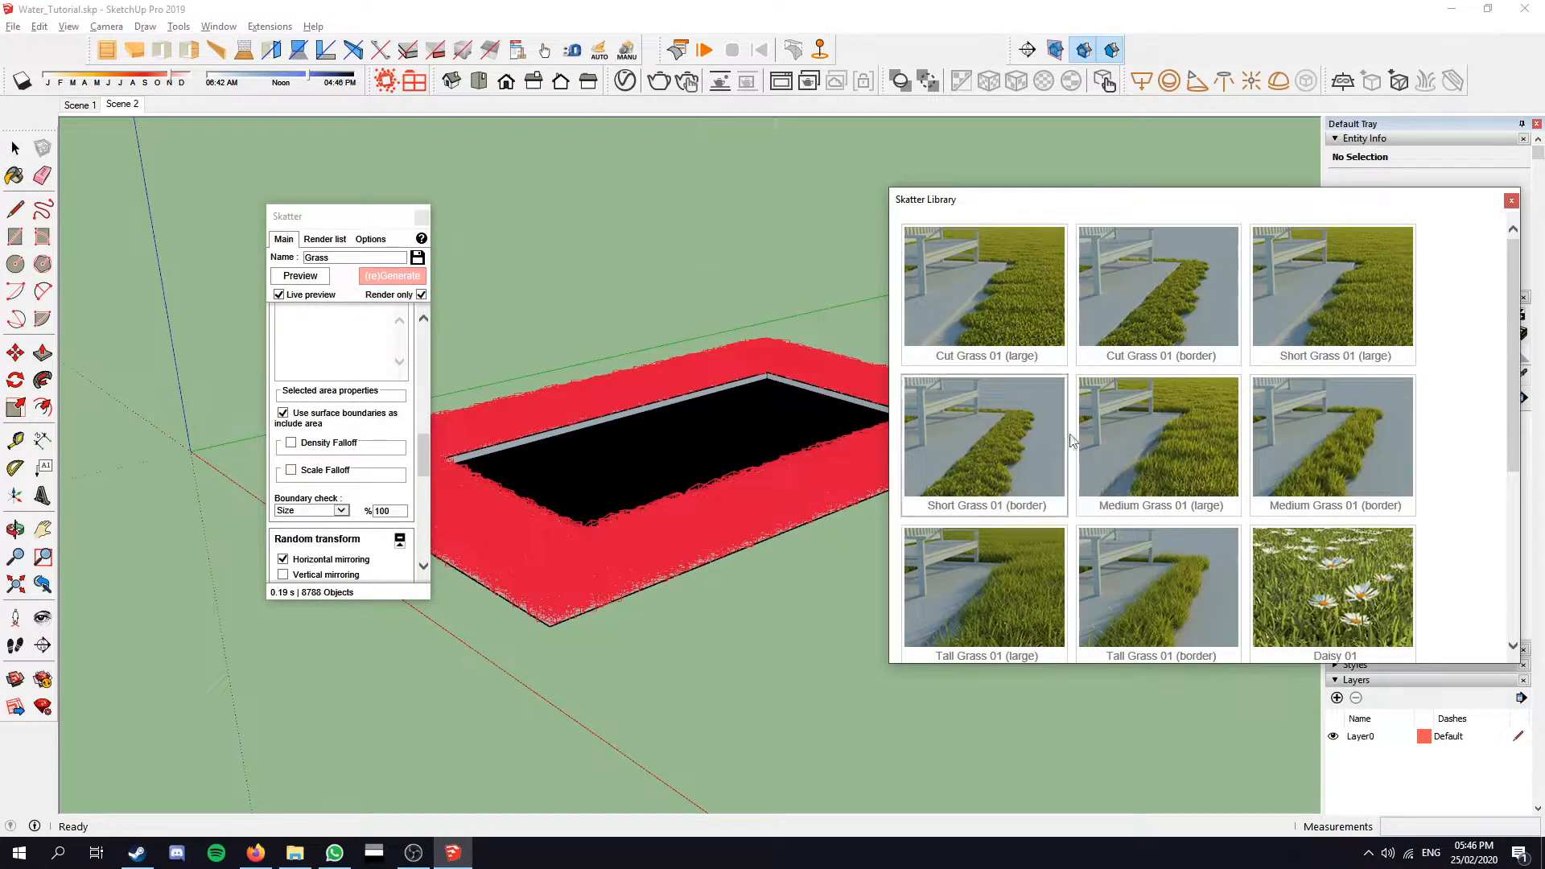
Step: Load Trees 01 as full geometry on the pool surround and reshuffle placement with a new seed
{"action": "scroll", "scroll_direction": "down", "scroll_amount": 3}
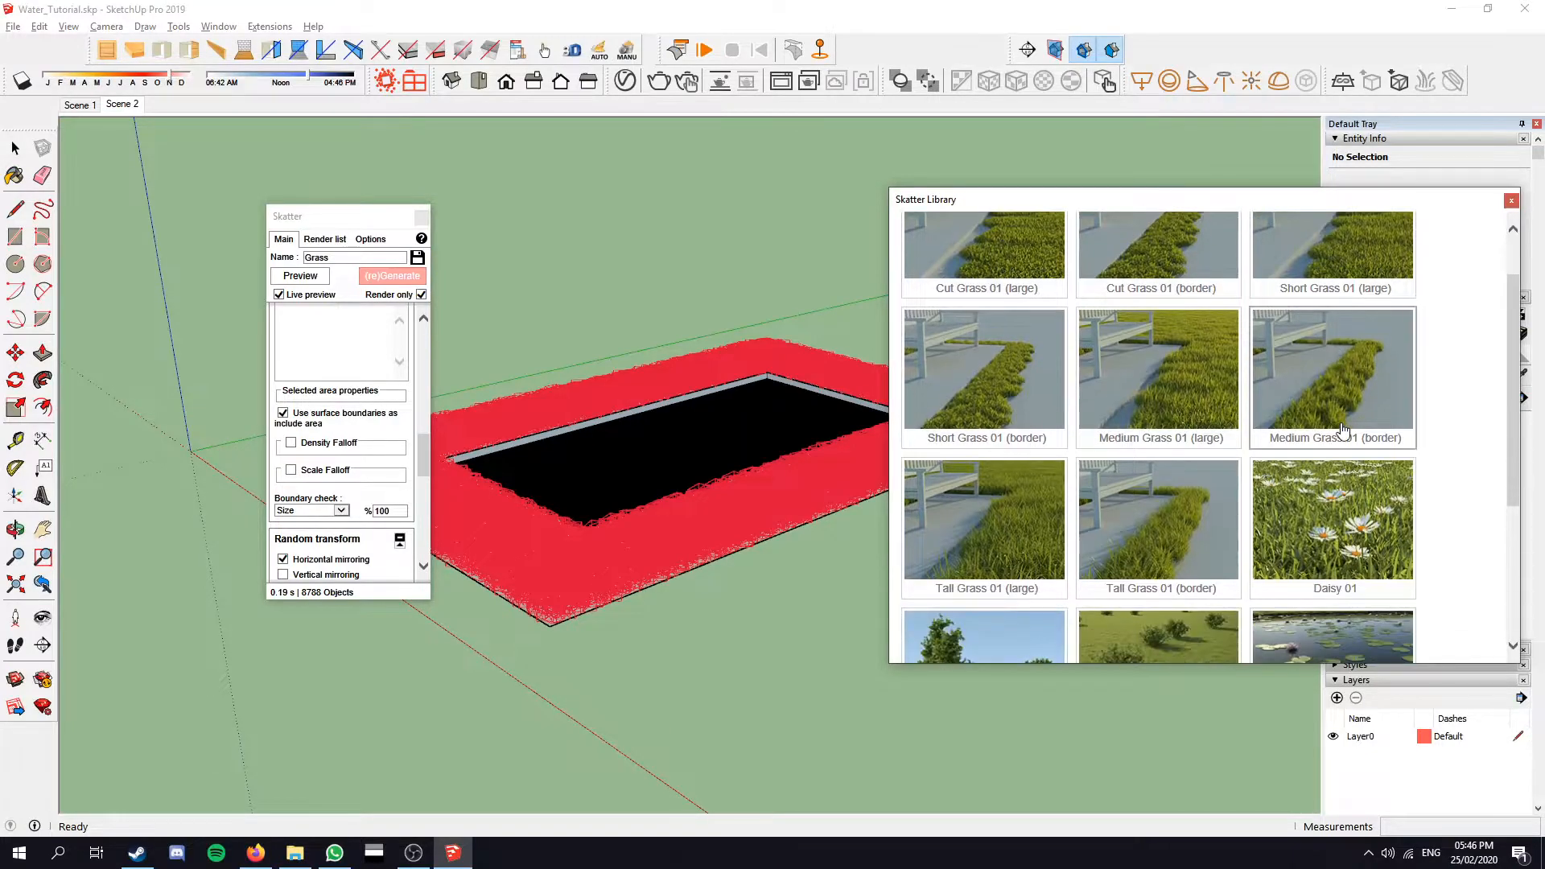
{"action": "scroll", "scroll_direction": "down", "scroll_amount": 3}
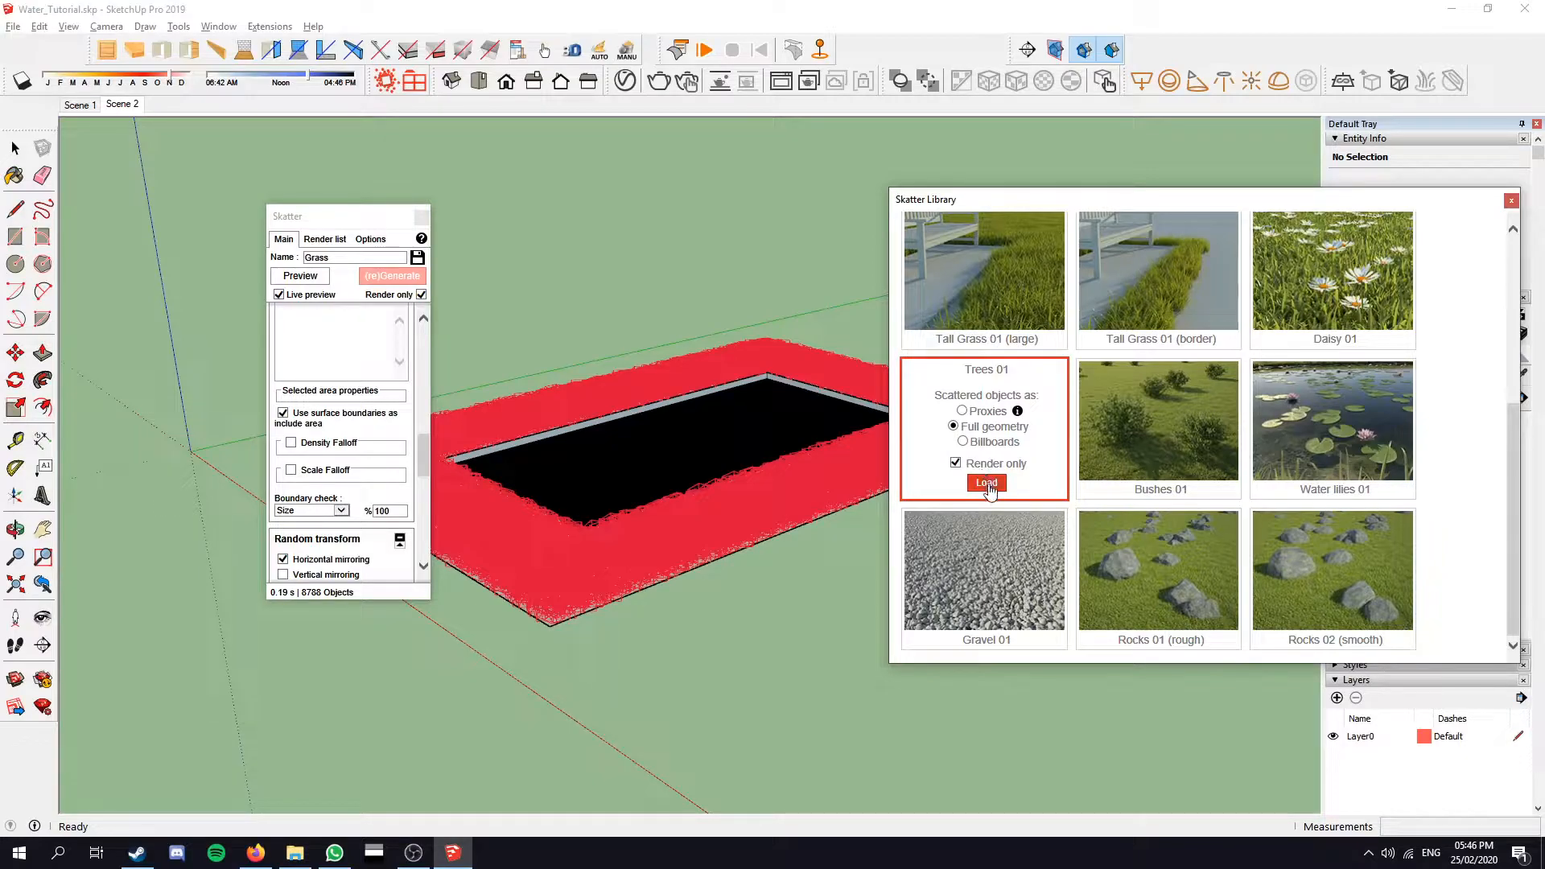
{"action": "left_click", "coordinate": [987, 485]}
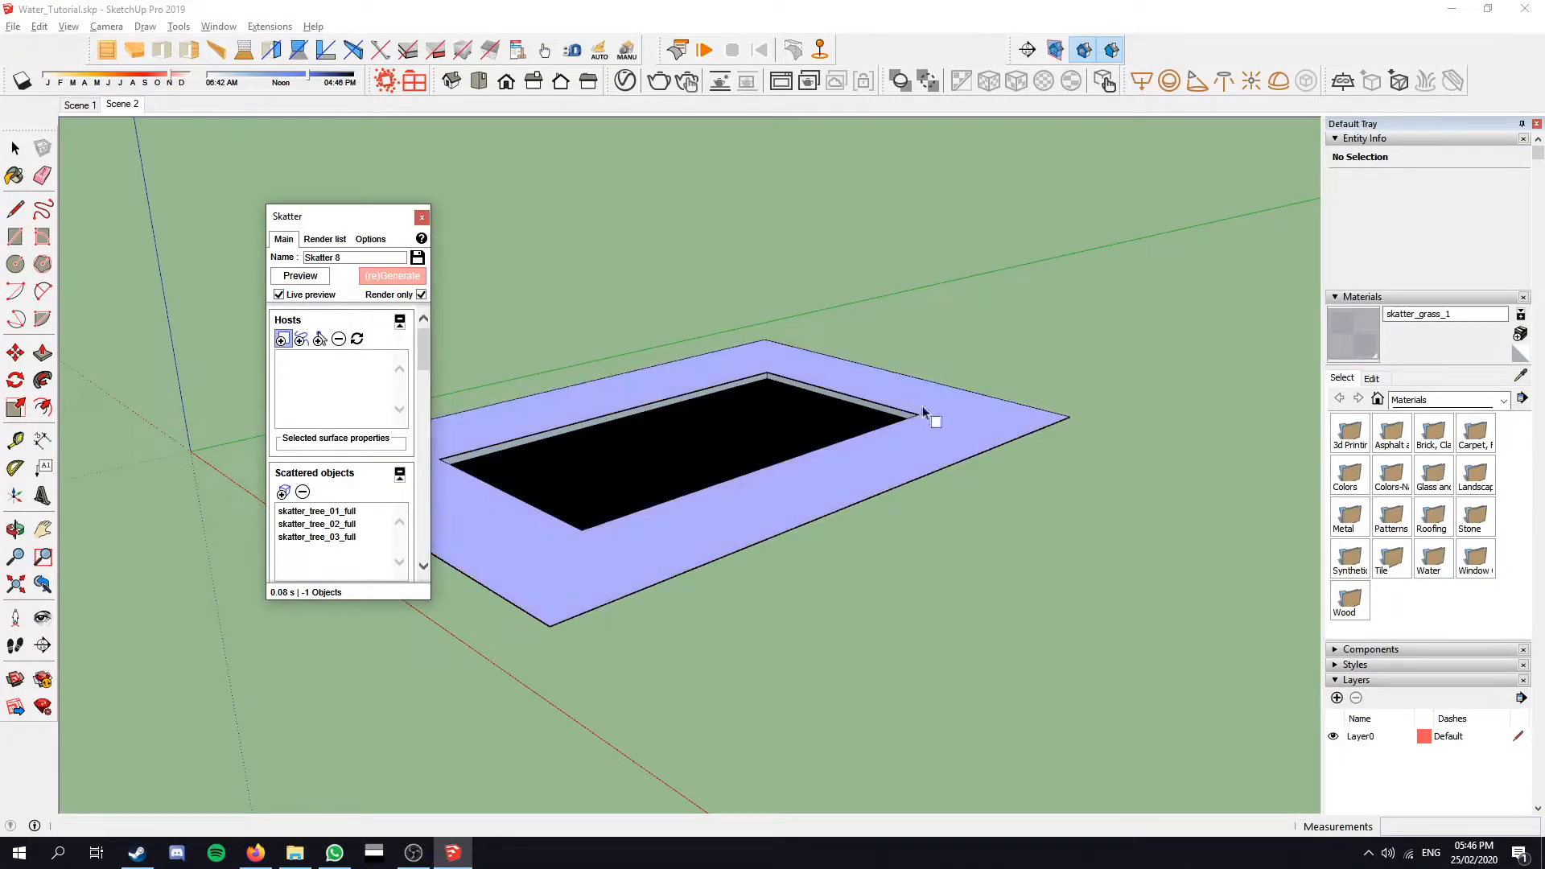
{"action": "mouse_move", "coordinate": [813, 389]}
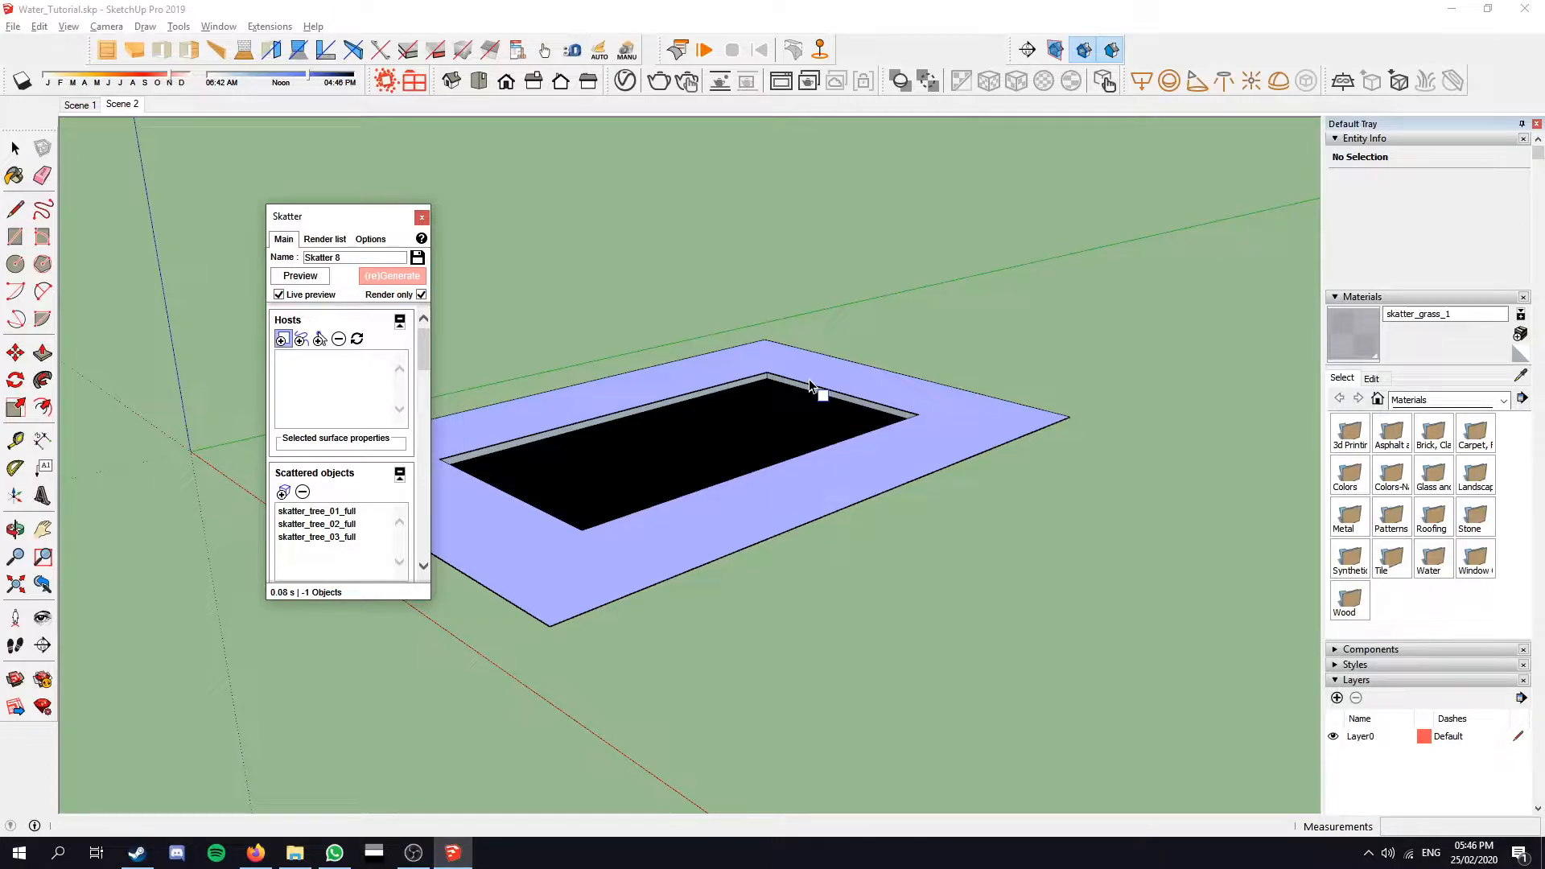
{"action": "mouse_move", "coordinate": [990, 446]}
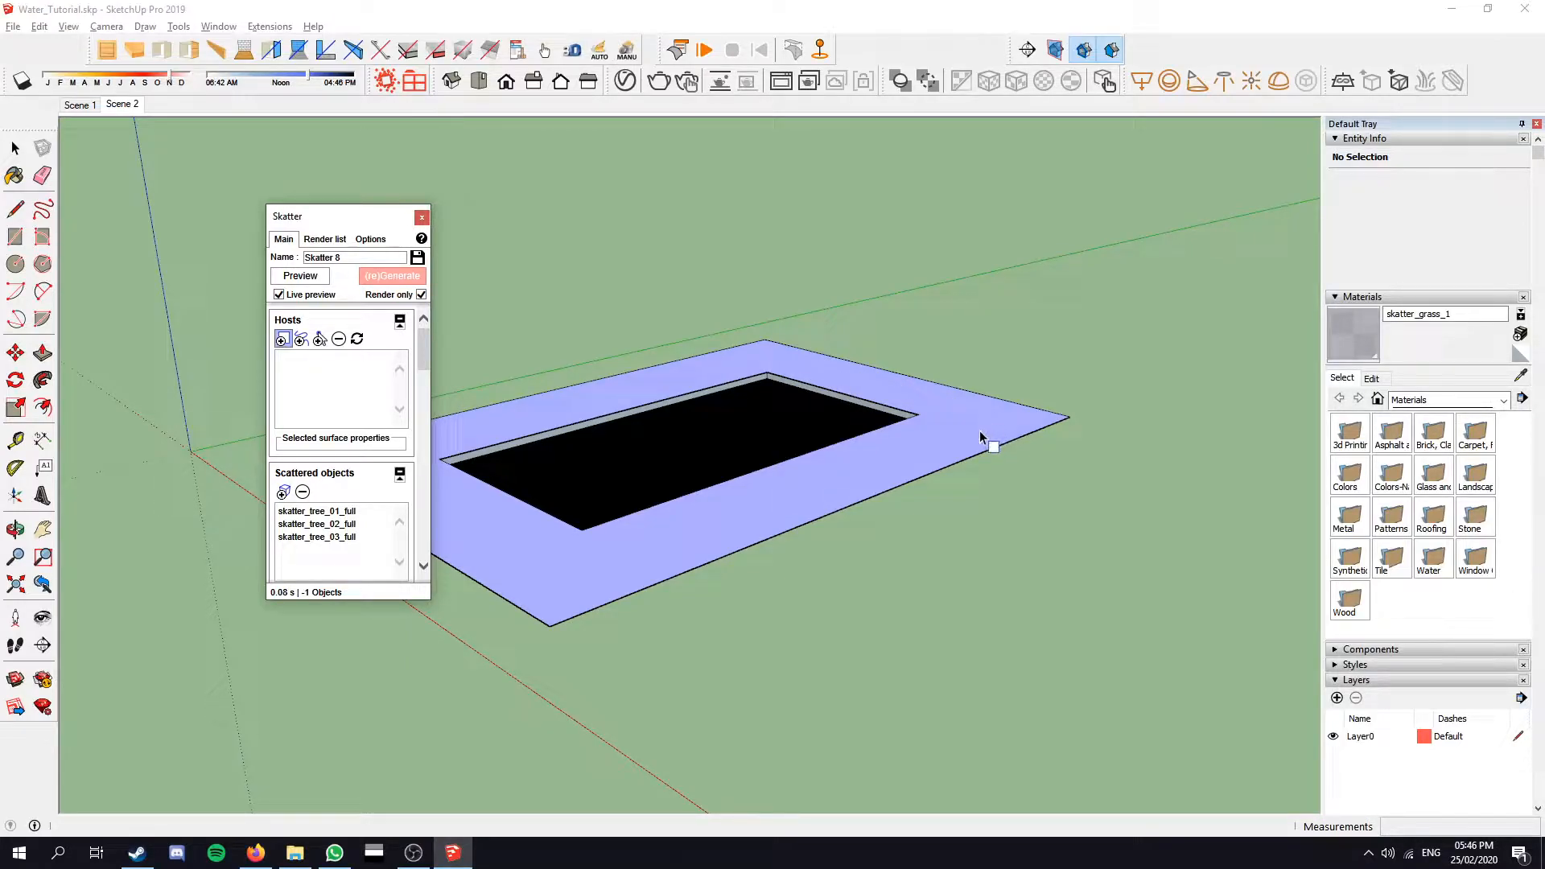
{"action": "left_click", "coordinate": [393, 275]}
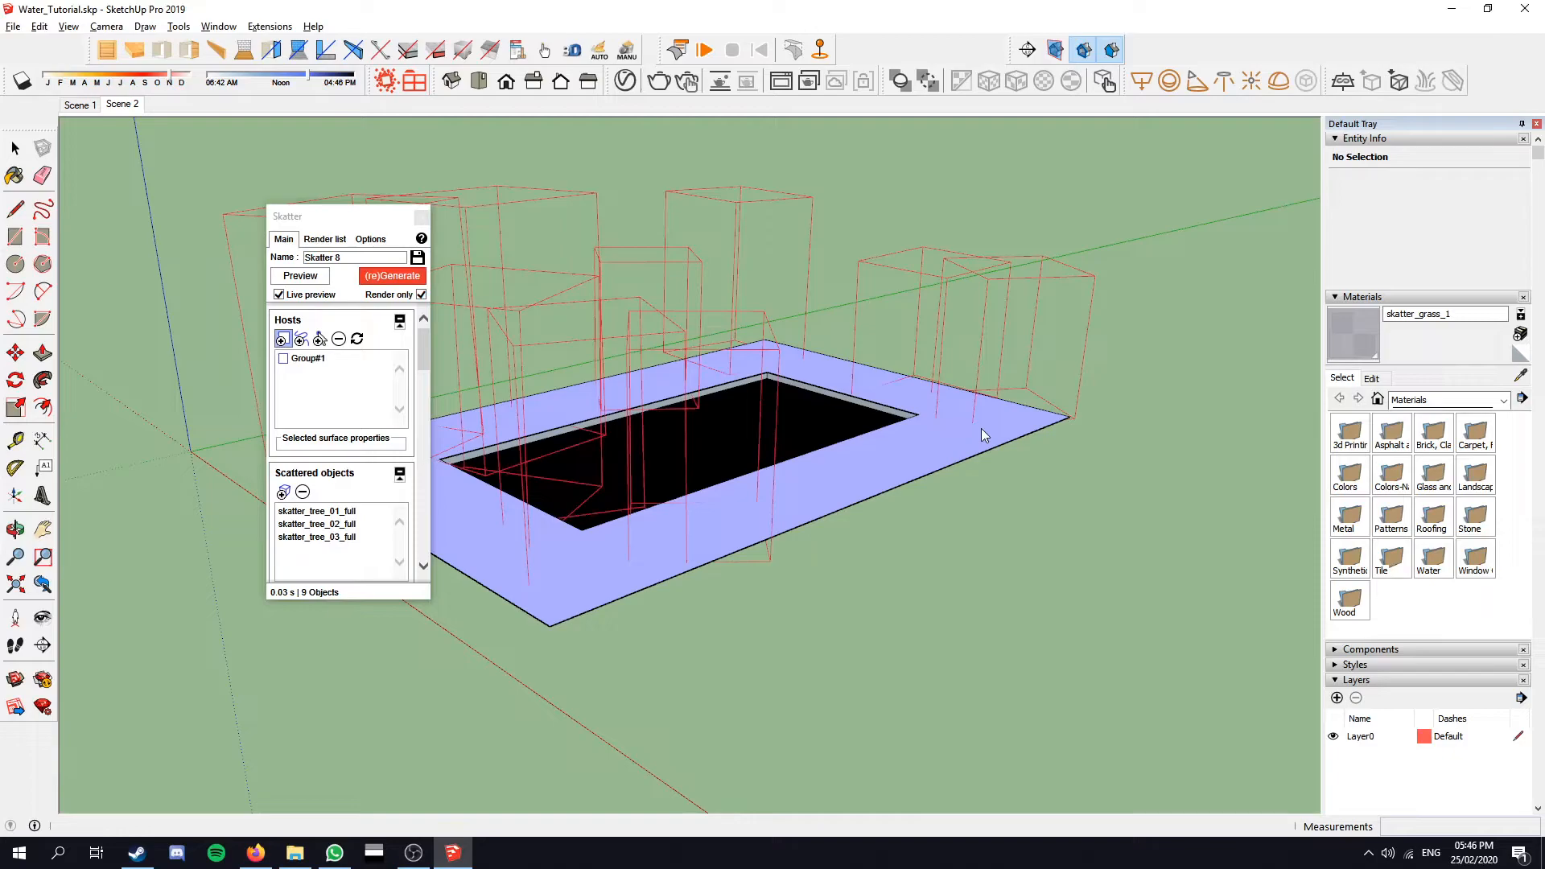
{"action": "scroll", "scroll_direction": "down", "scroll_amount": 3}
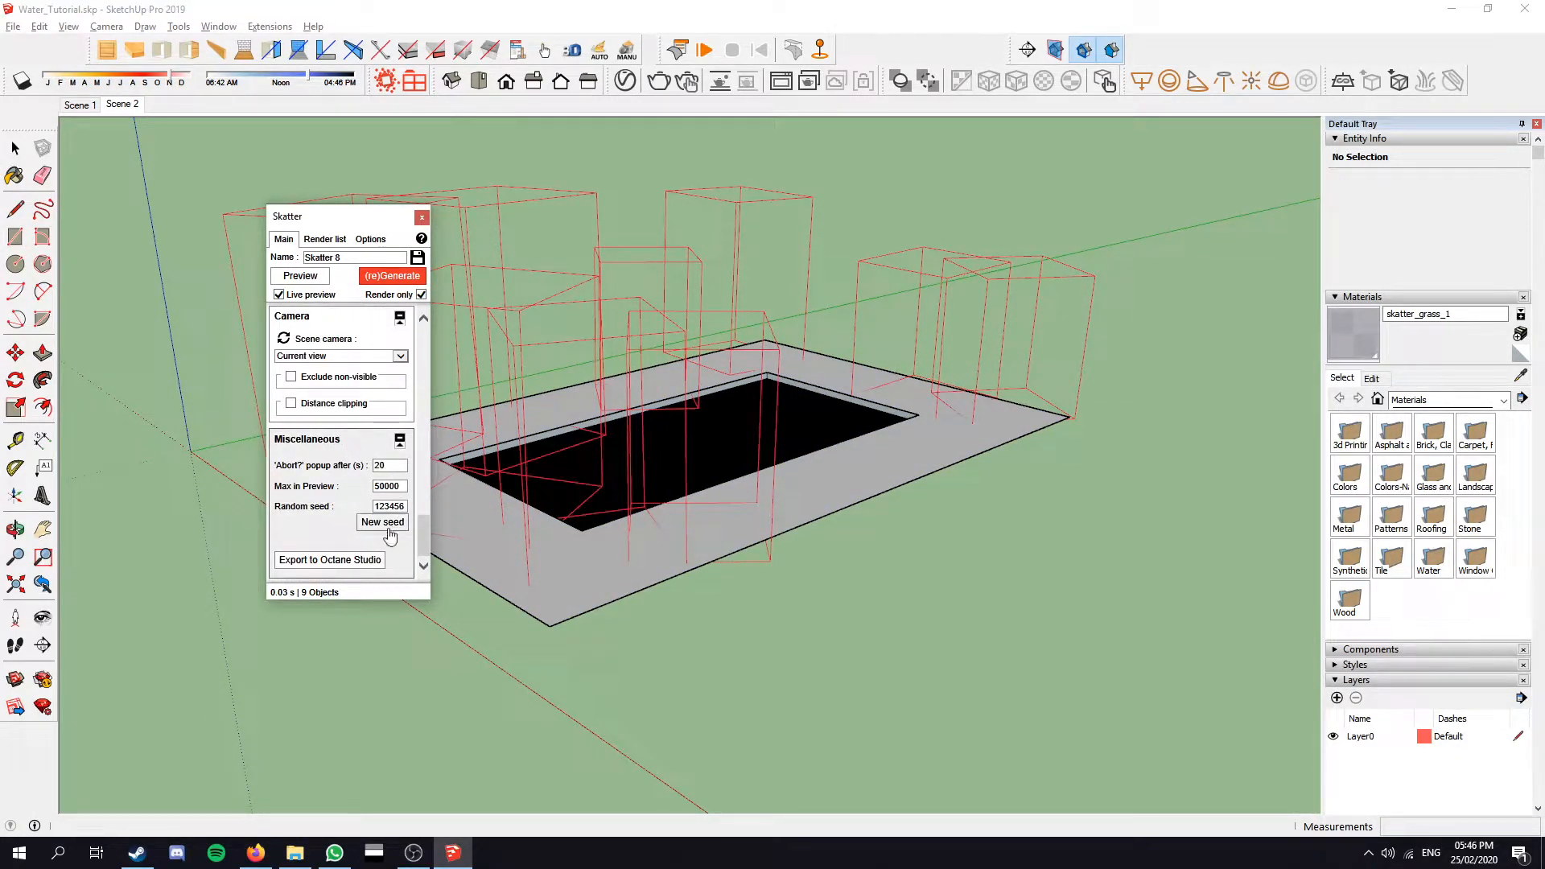
{"action": "left_click", "coordinate": [383, 522]}
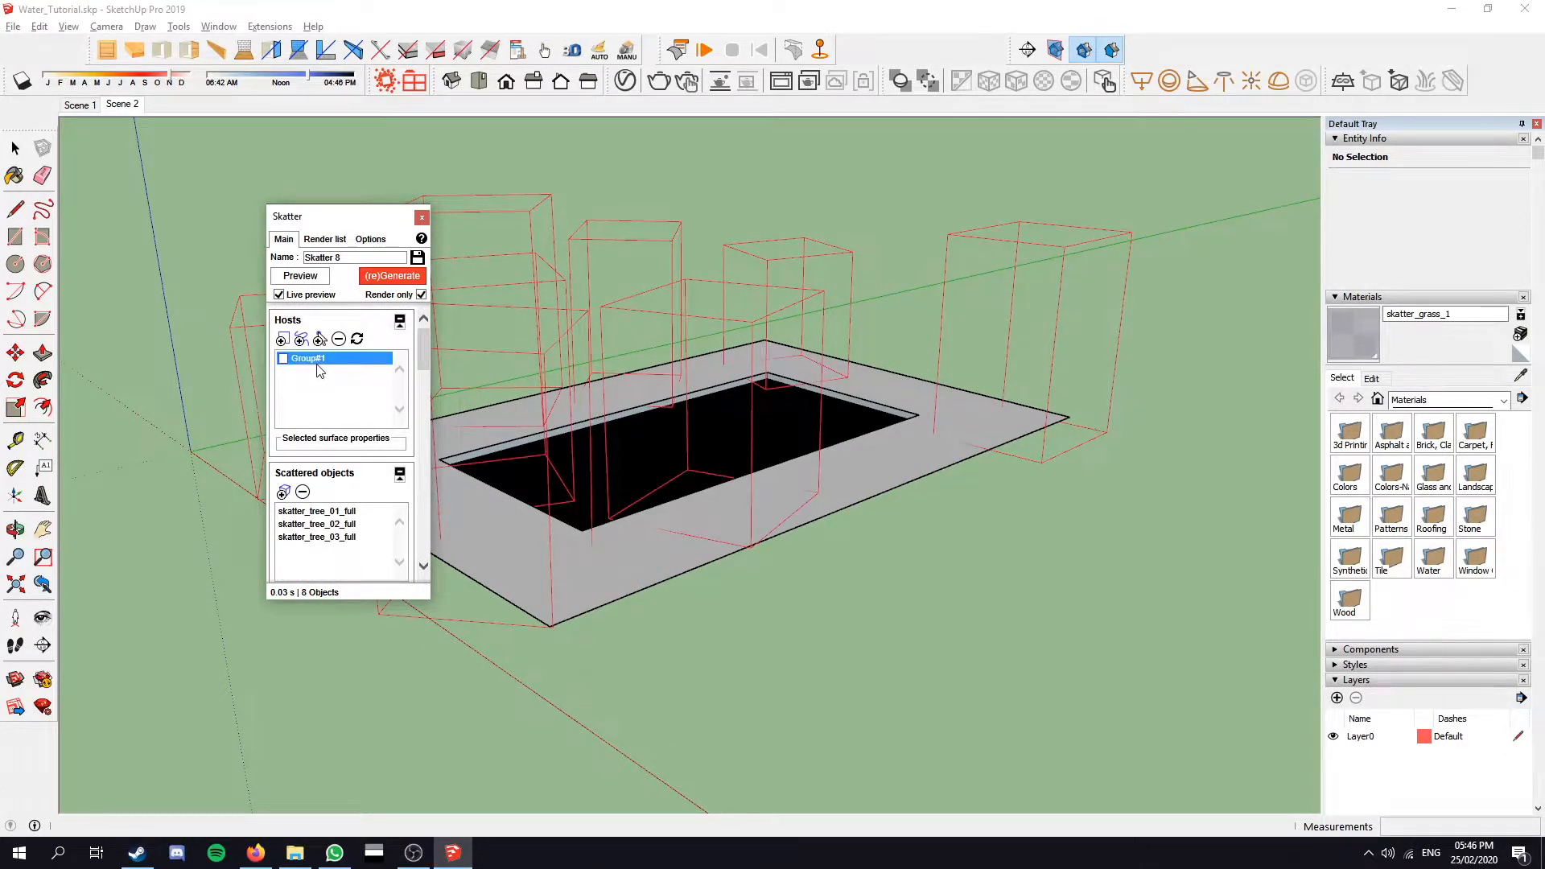
{"action": "mouse_move", "coordinate": [333, 359]}
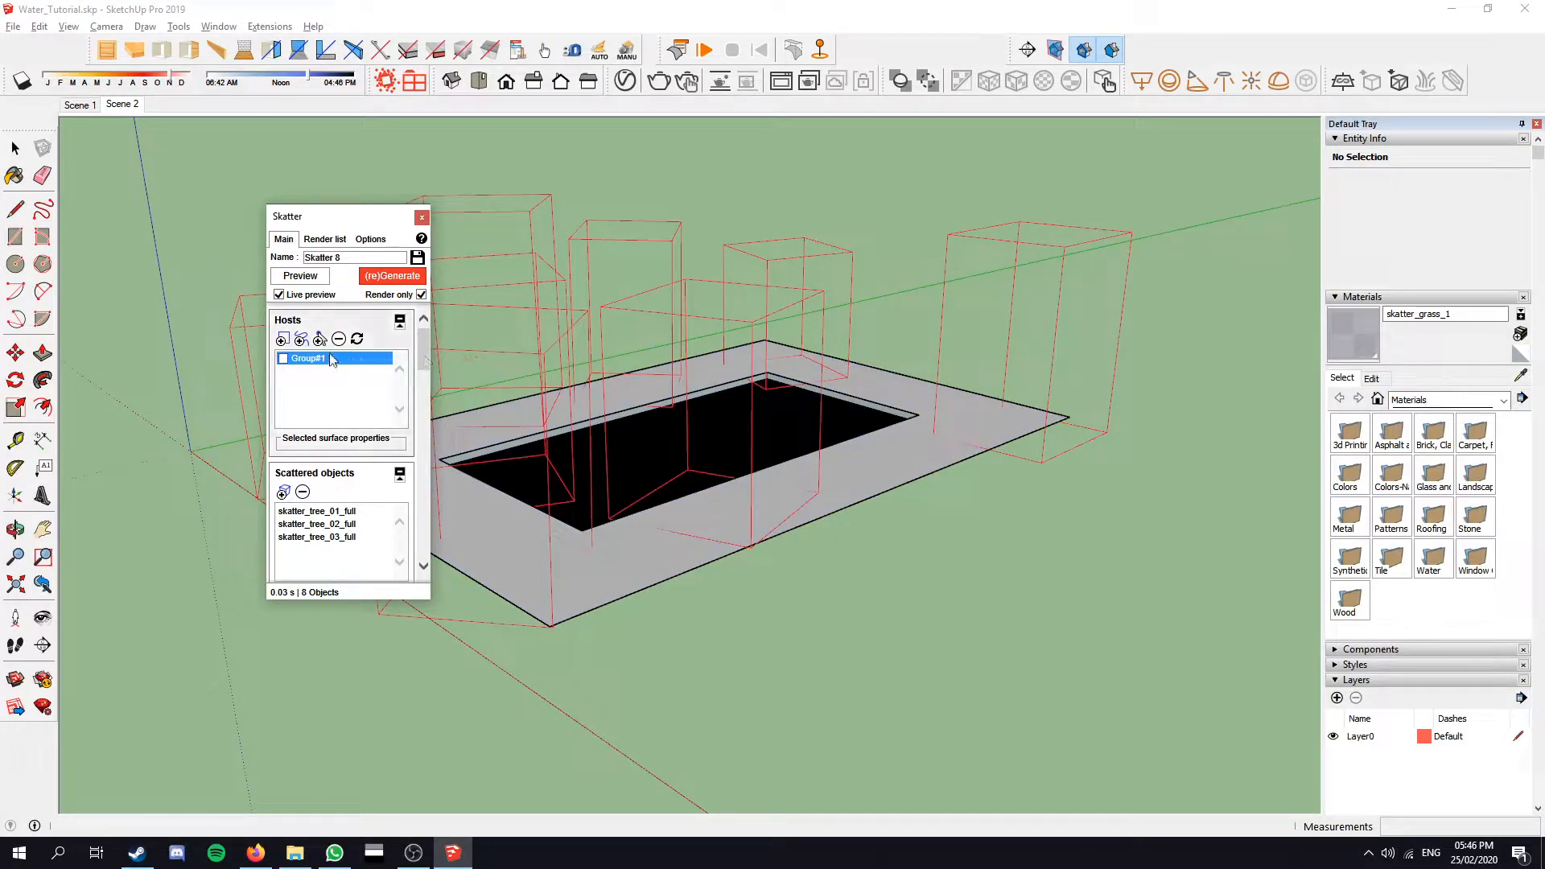
Step: Replace the pool-surround host with hand-picked tree points, adding the first point
{"action": "left_click", "coordinate": [338, 339]}
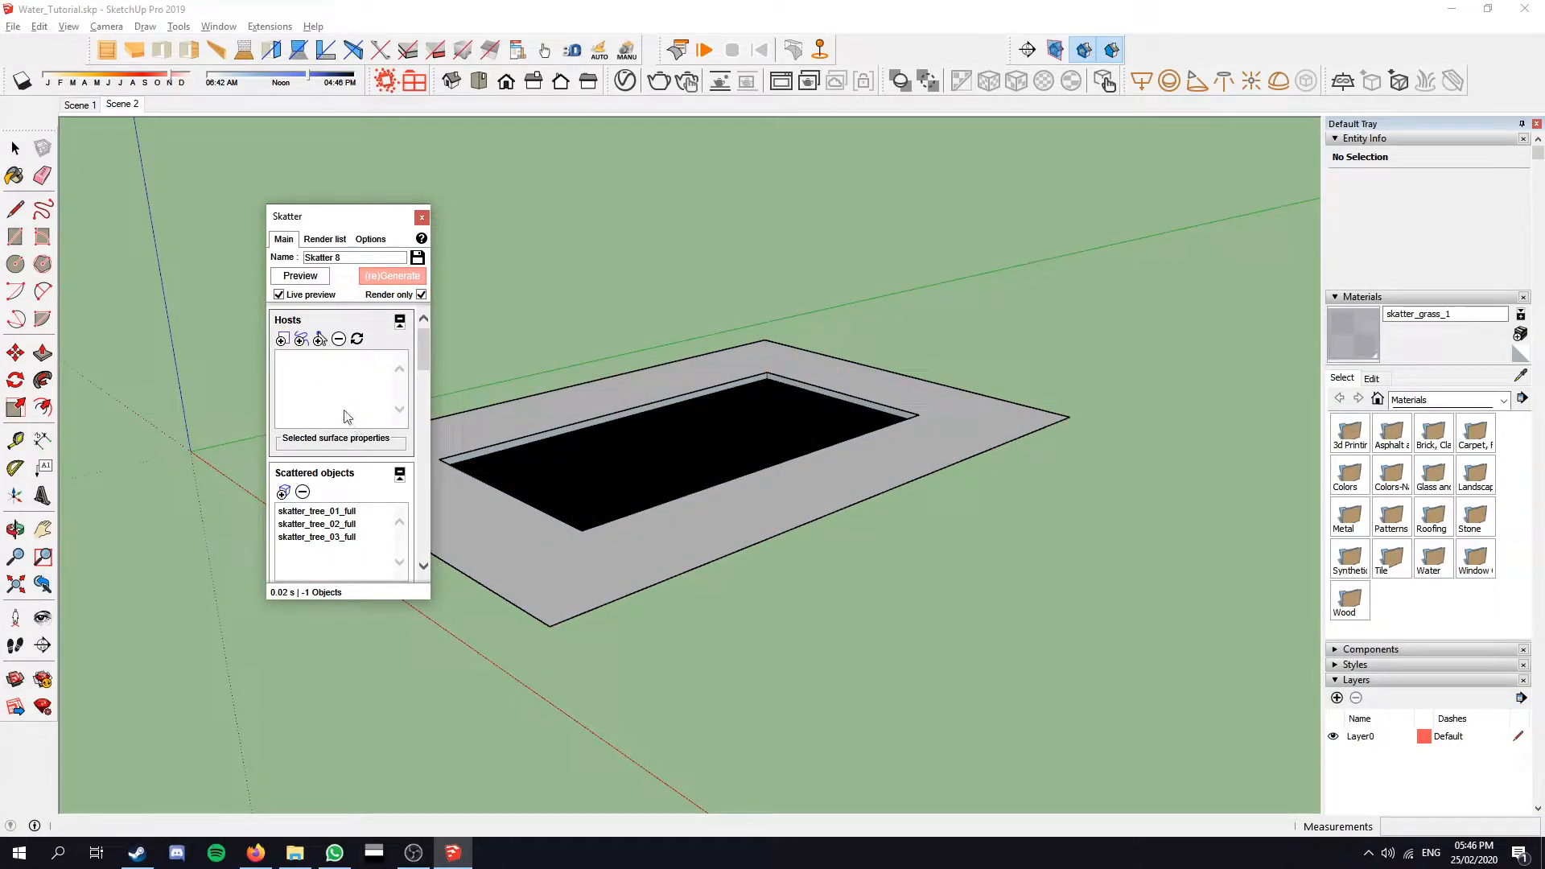
{"action": "mouse_move", "coordinate": [319, 340]}
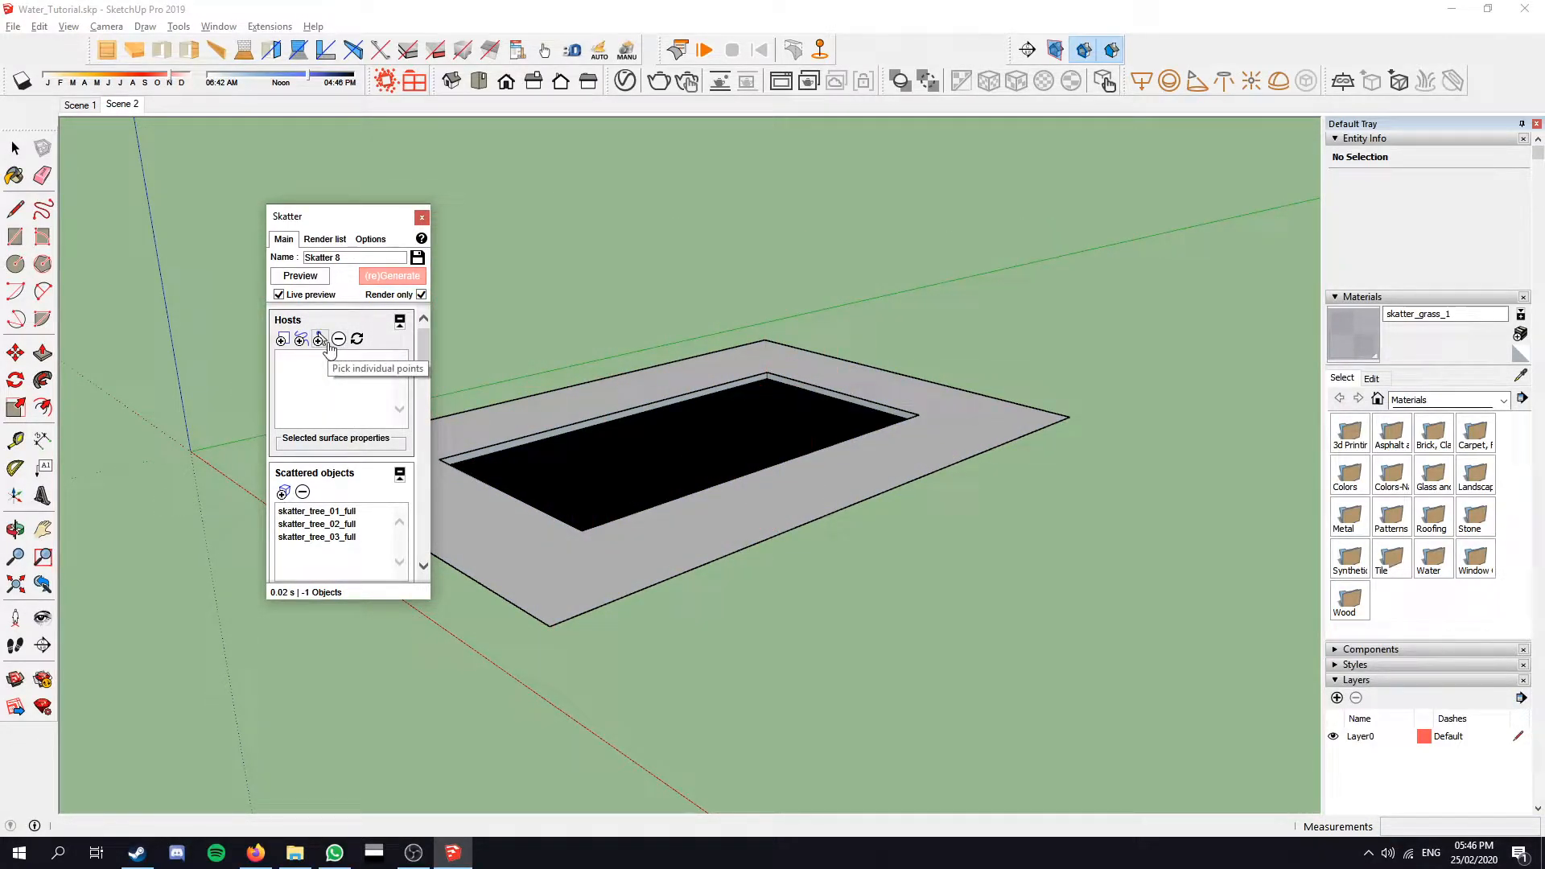
{"action": "left_click", "coordinate": [319, 340]}
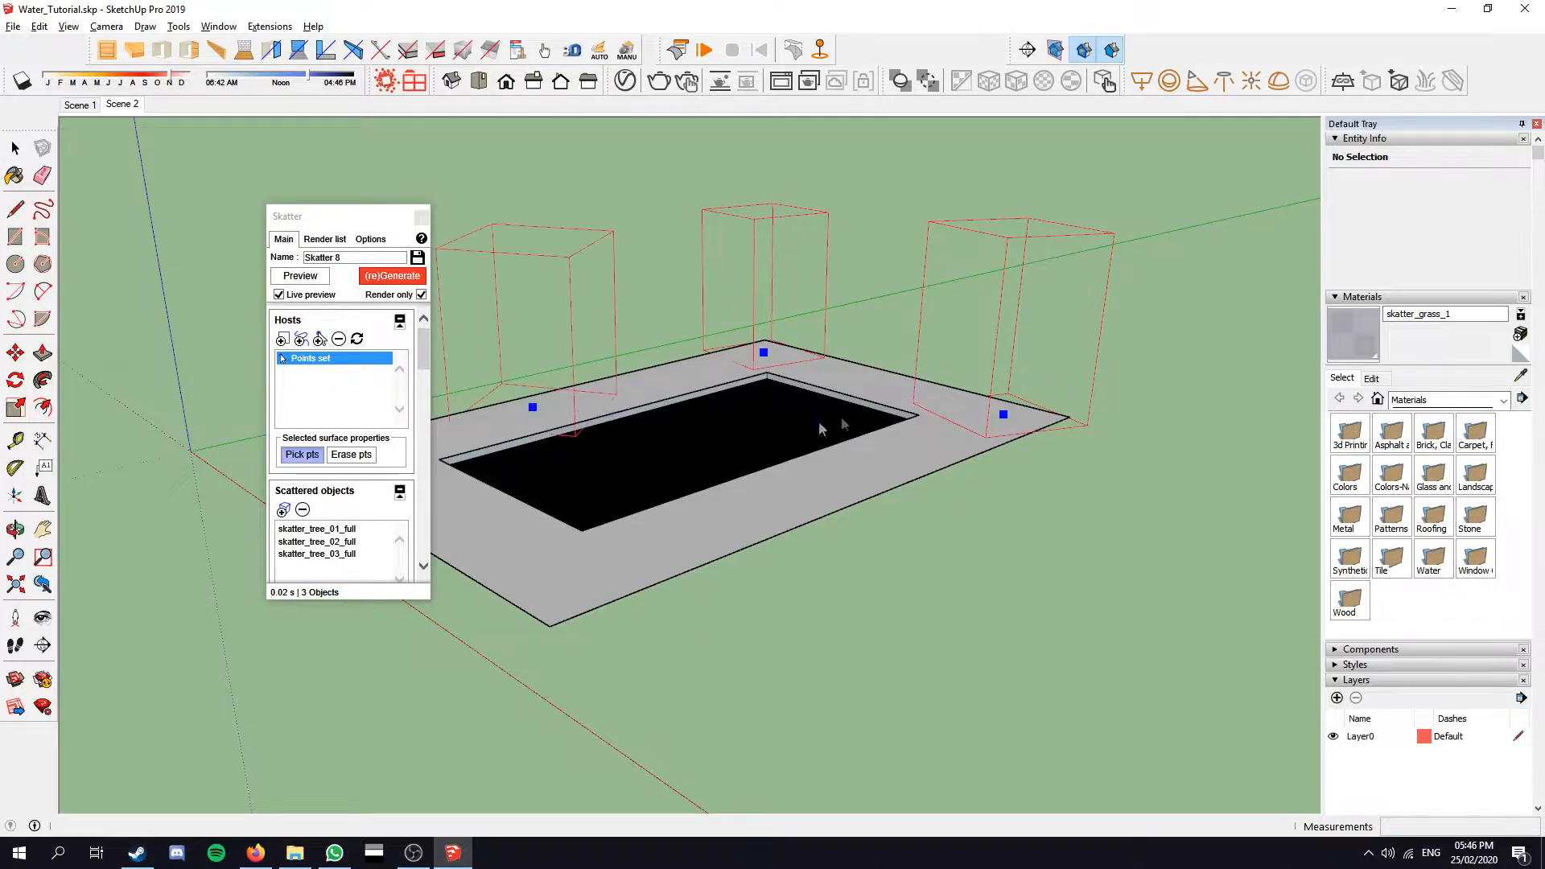
{"action": "left_click", "coordinate": [669, 383]}
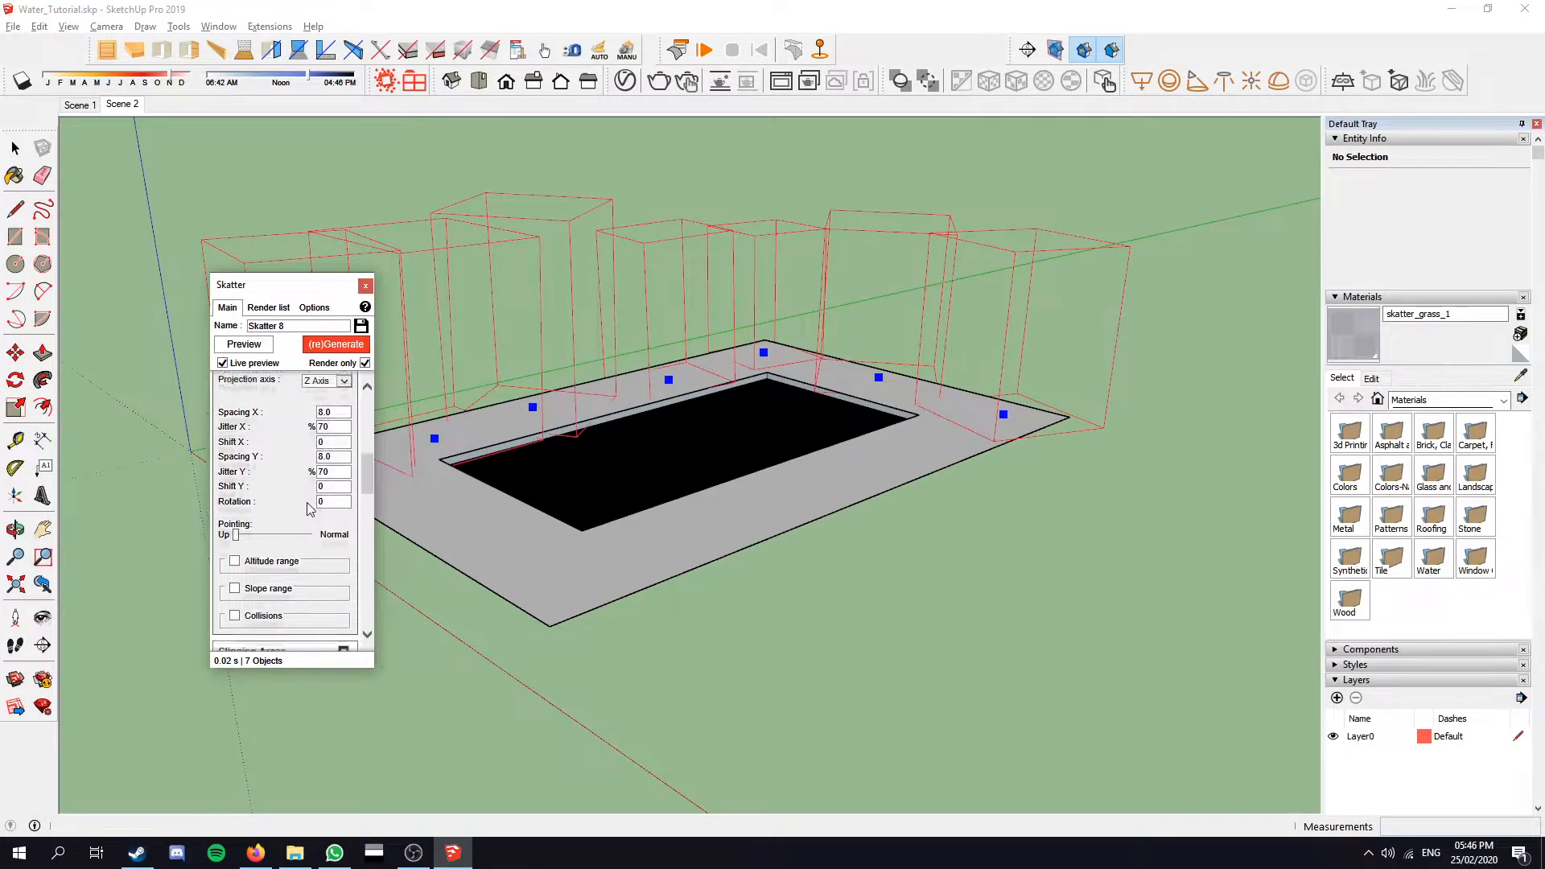
{"action": "scroll", "scroll_direction": "down", "scroll_amount": 3}
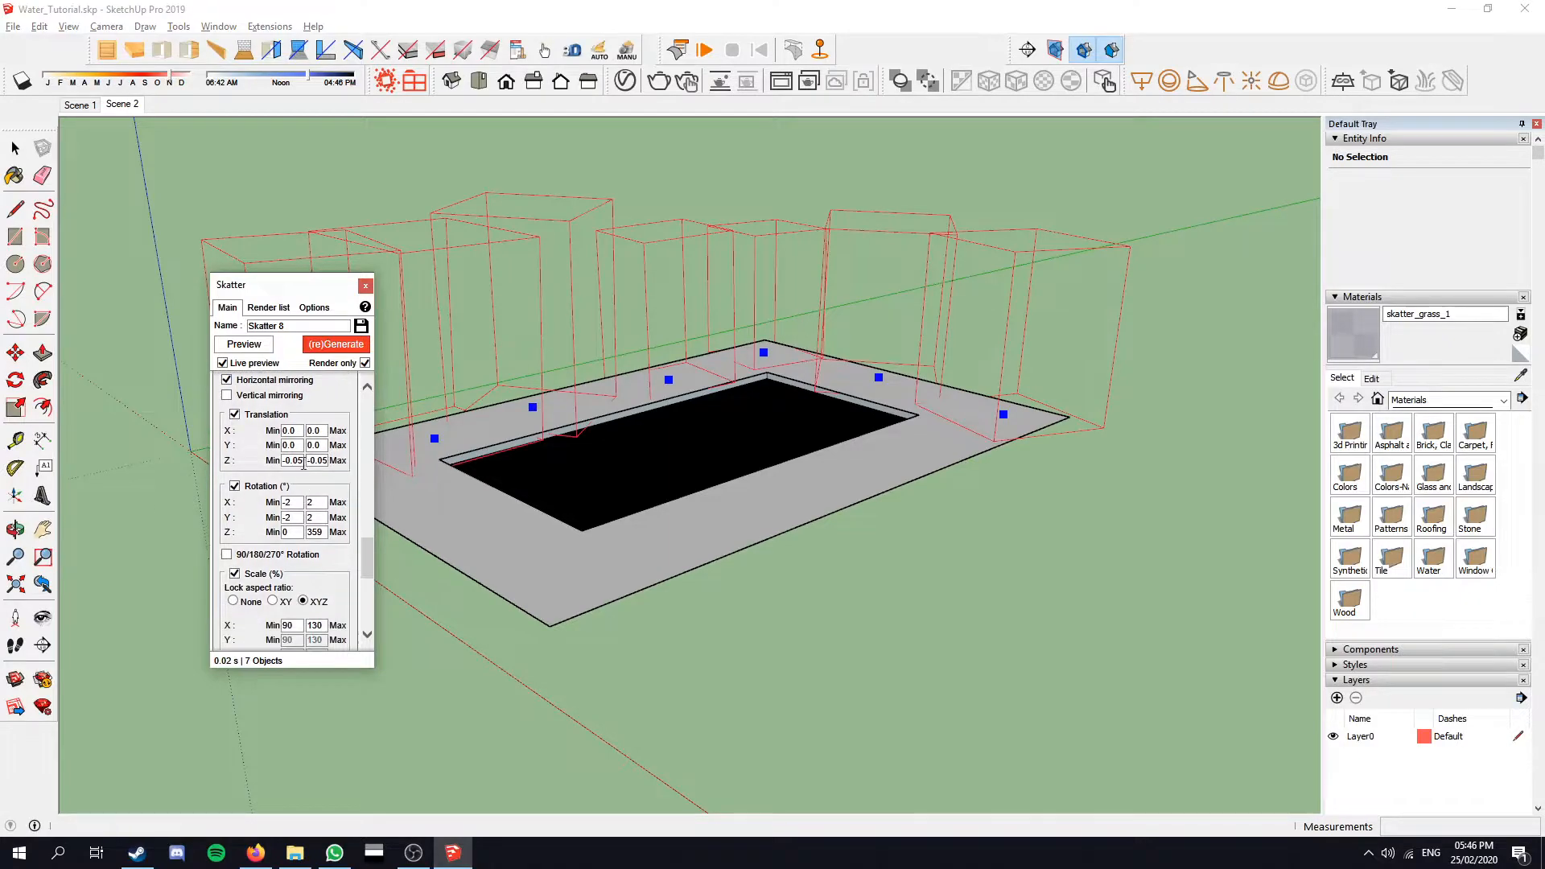
{"action": "scroll", "scroll_direction": "up", "scroll_amount": 3}
{"action": "type", "text": "5"}
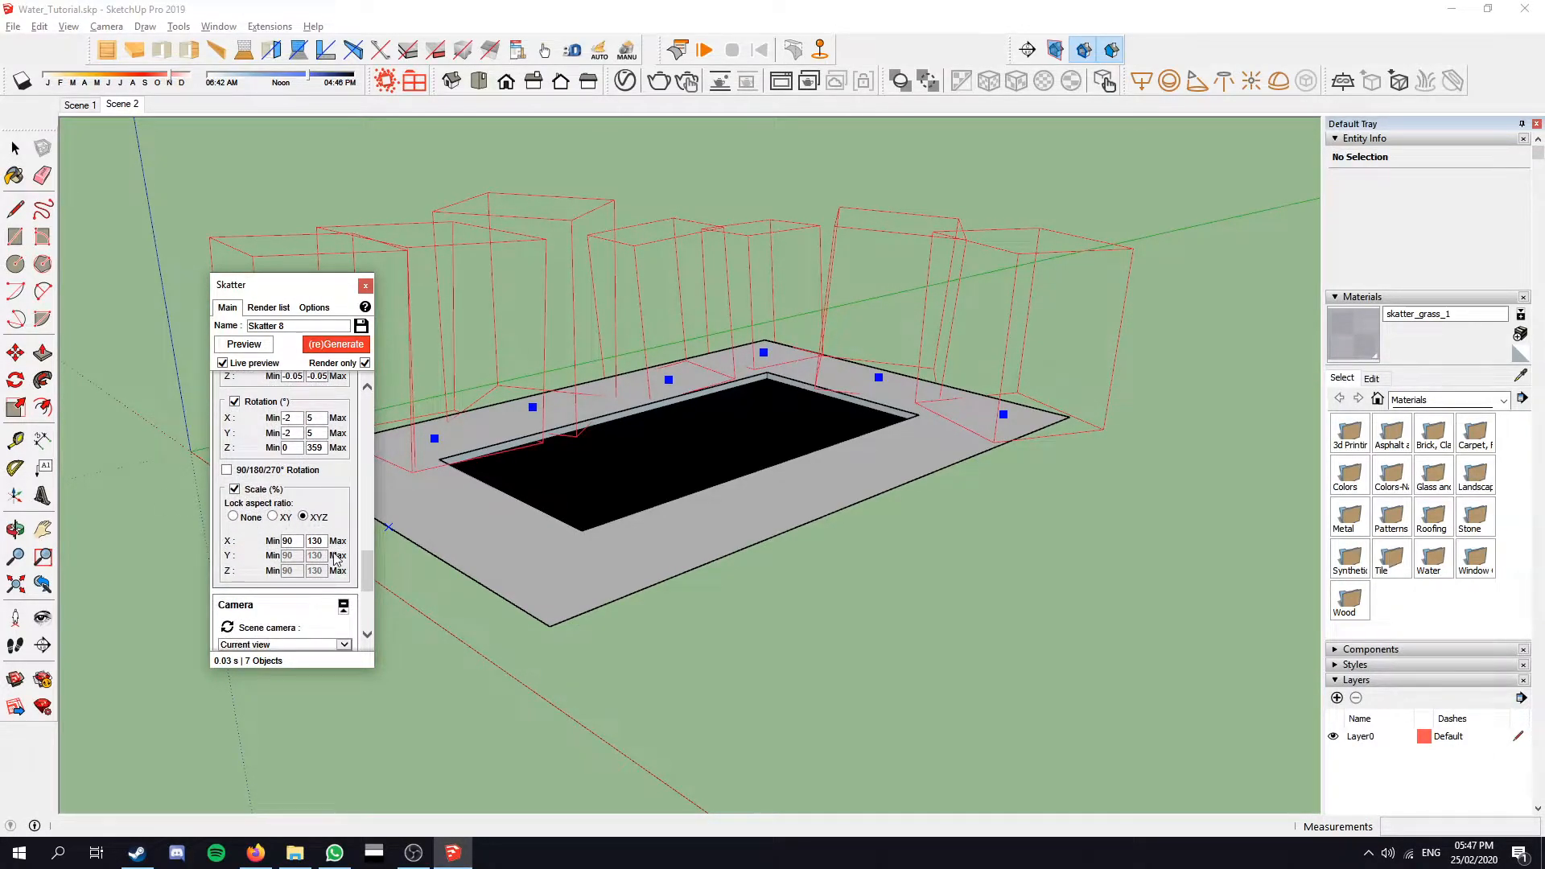
Step: Add more tree points around the paving and review the tree rotation and scale settings
{"action": "scroll", "scroll_direction": "down", "scroll_amount": 3}
{"action": "type", "text": "60"}
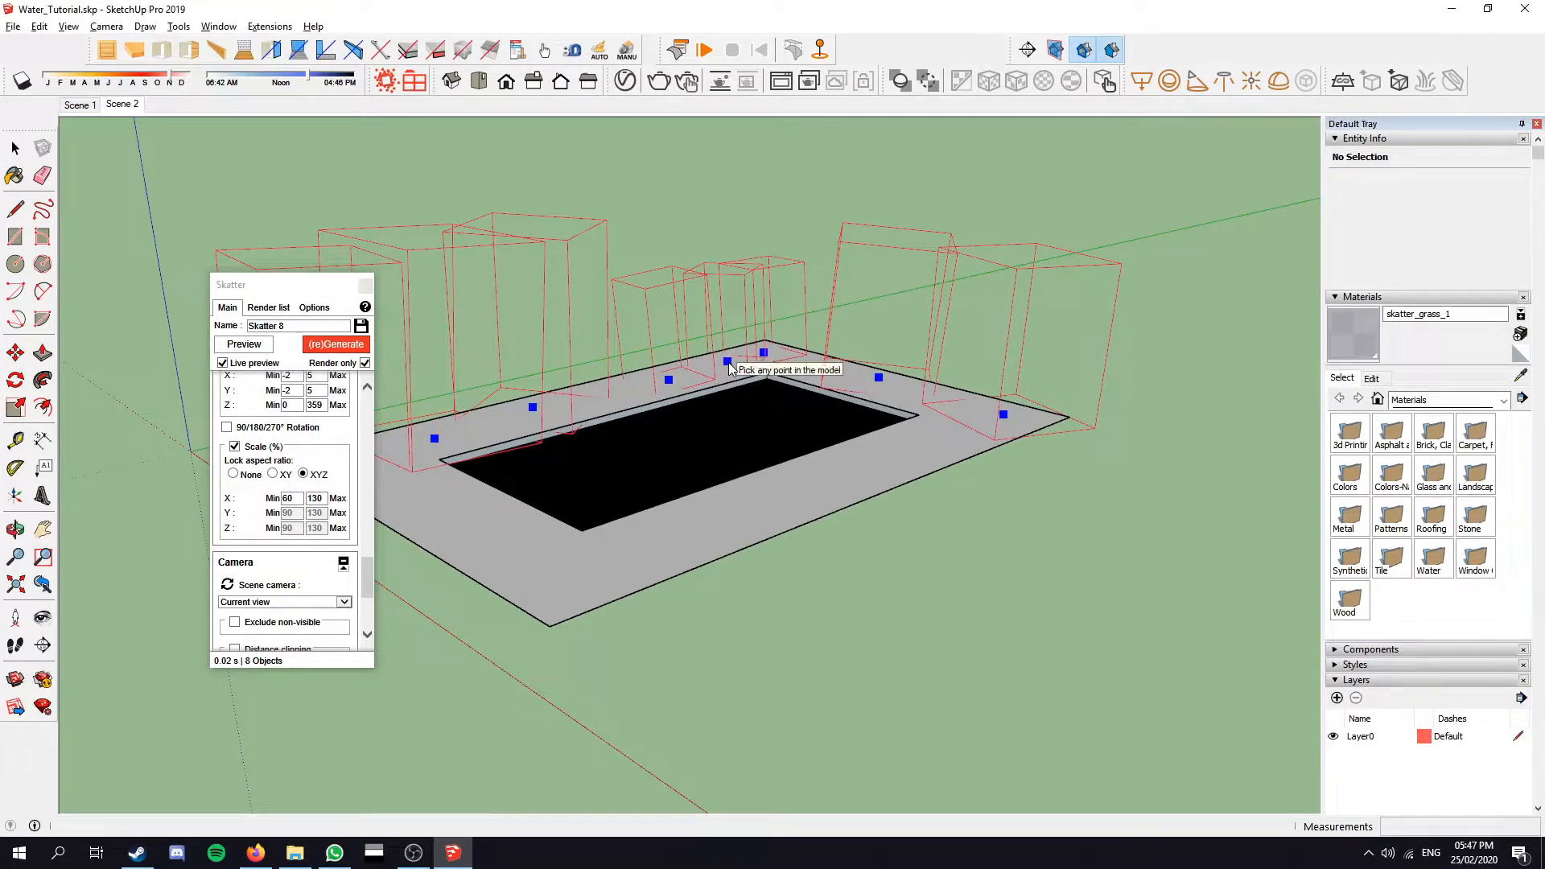
{"action": "left_click", "coordinate": [784, 370]}
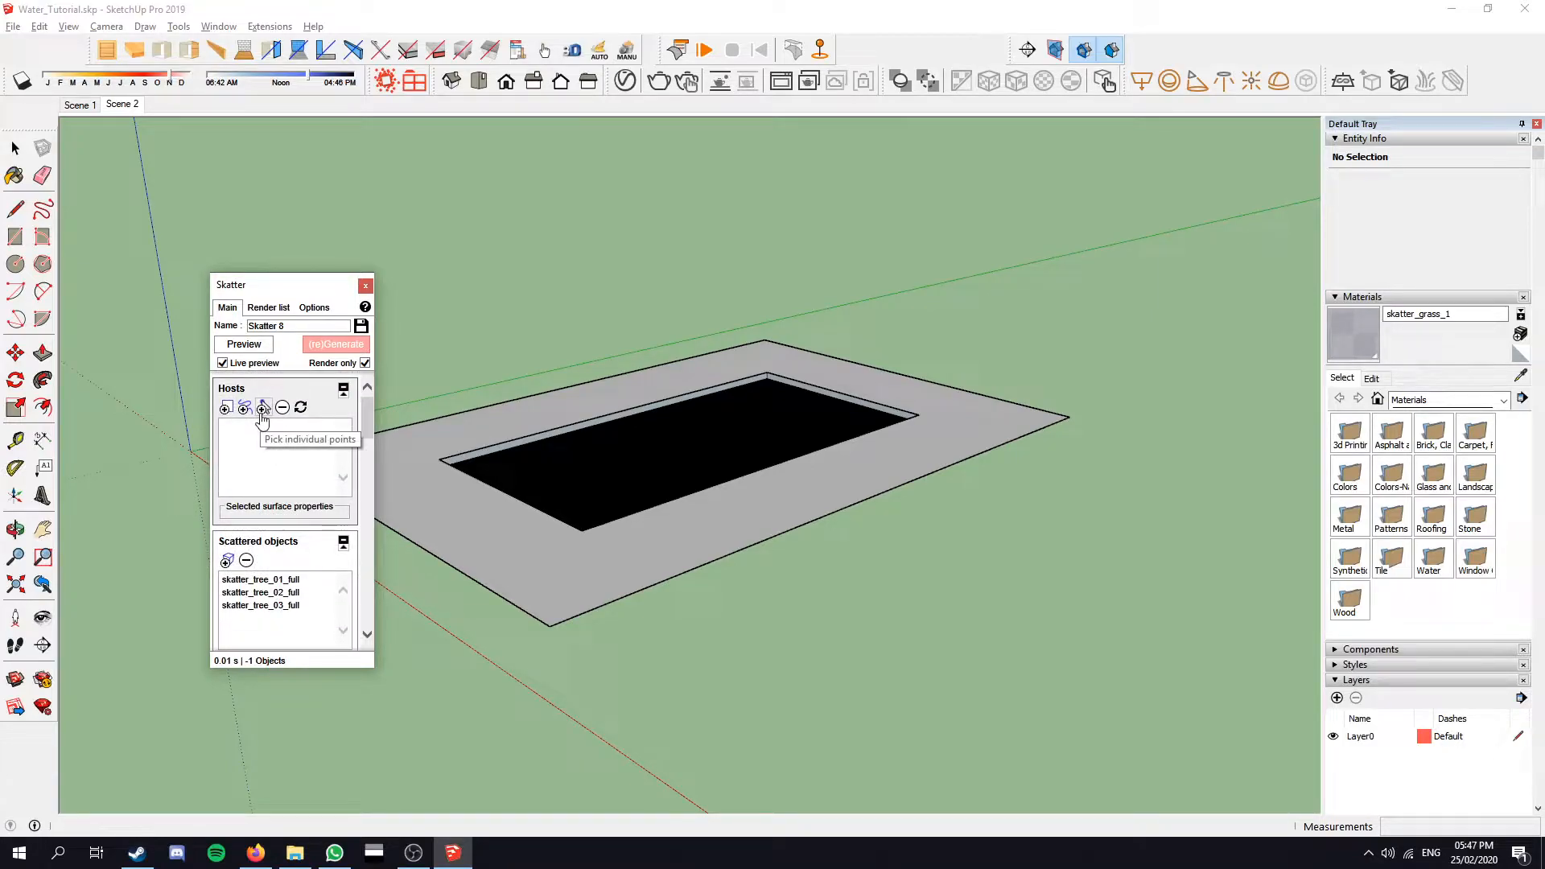
{"action": "left_click", "coordinate": [262, 407]}
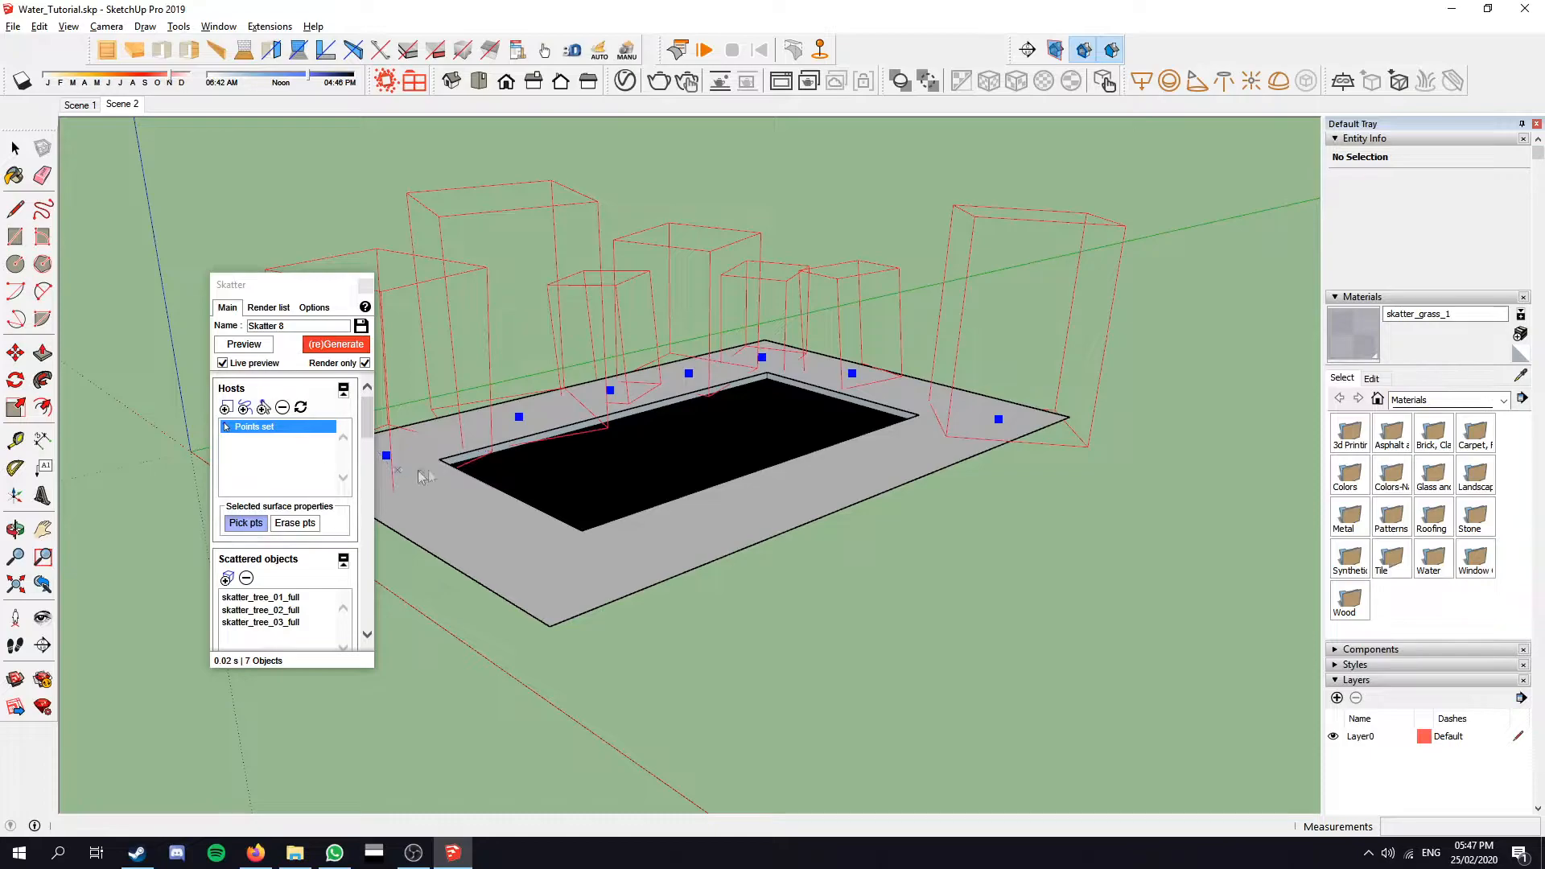
{"action": "scroll", "scroll_direction": "down", "scroll_amount": 3}
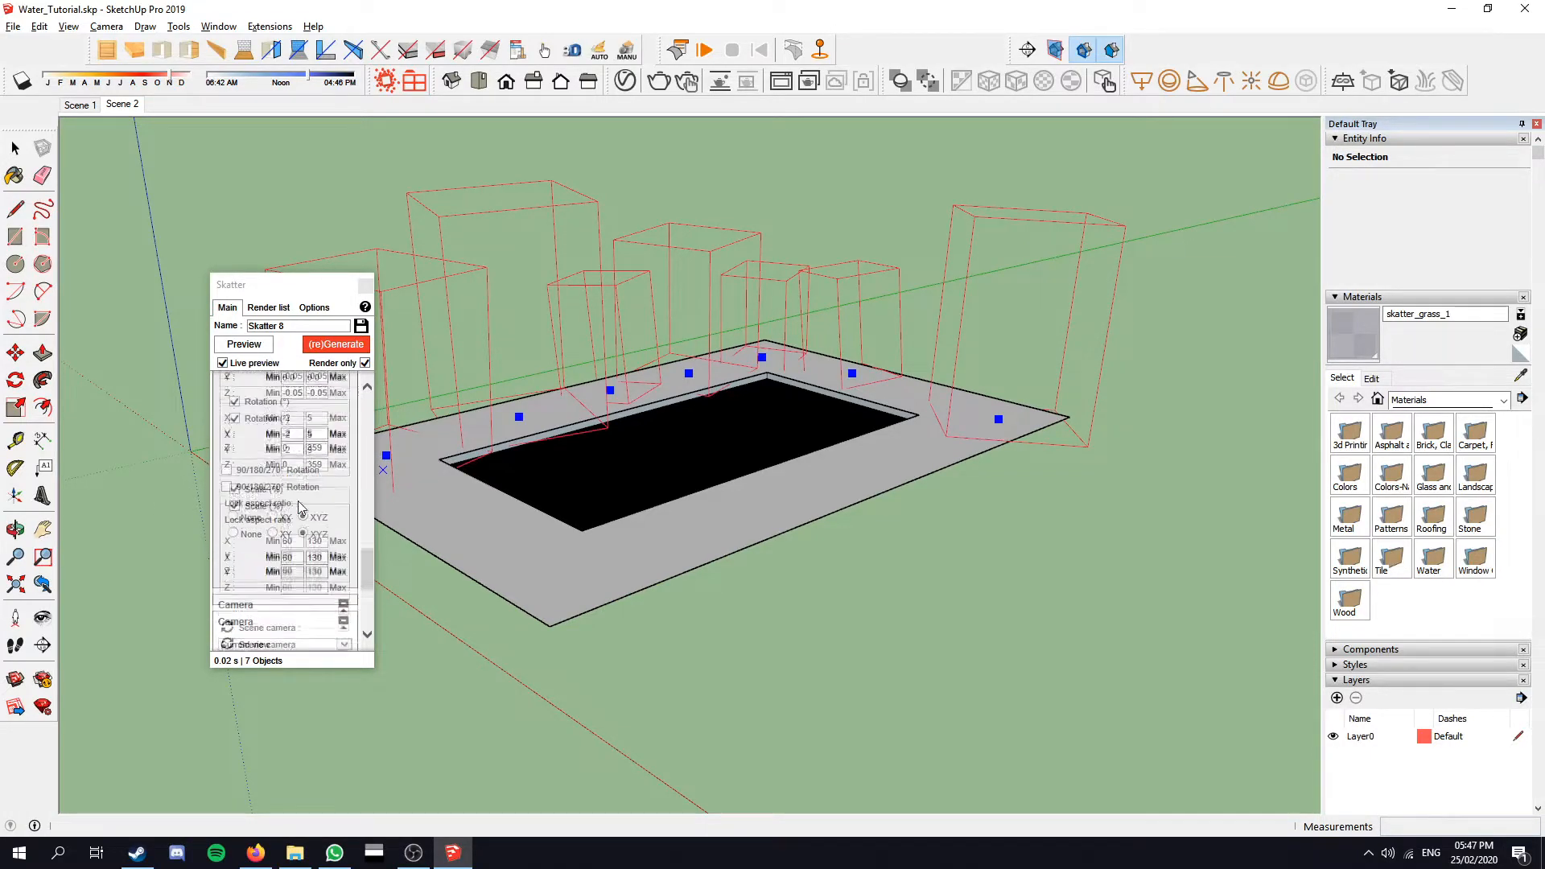
{"action": "scroll", "scroll_direction": "down", "scroll_amount": 3}
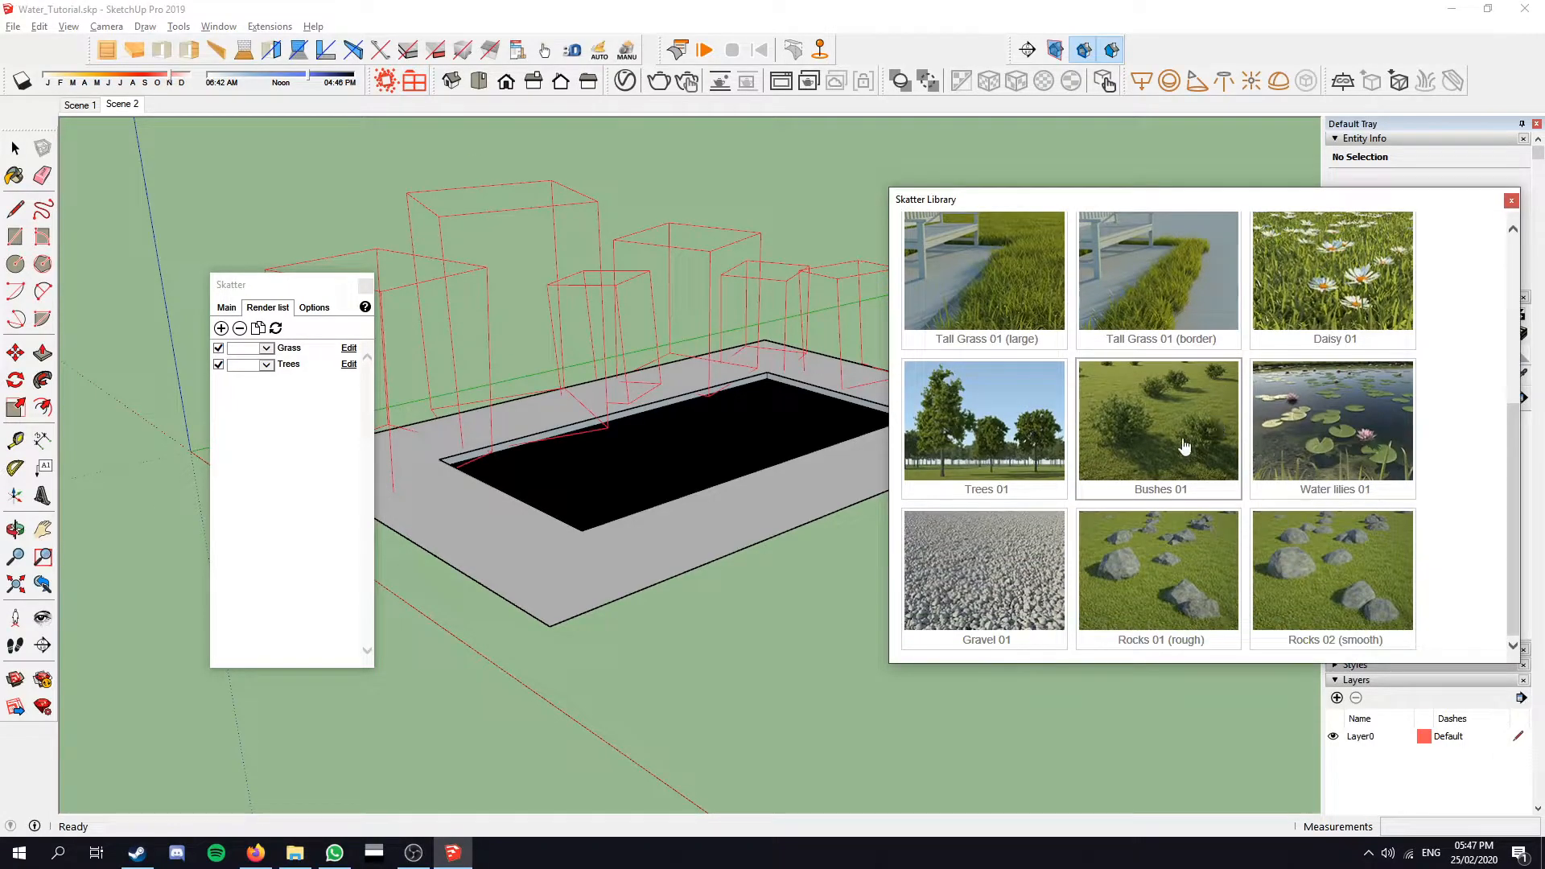
Step: Load Bushes 01 as full geometry and lower its density to 0.4
{"action": "left_click", "coordinate": [1159, 423]}
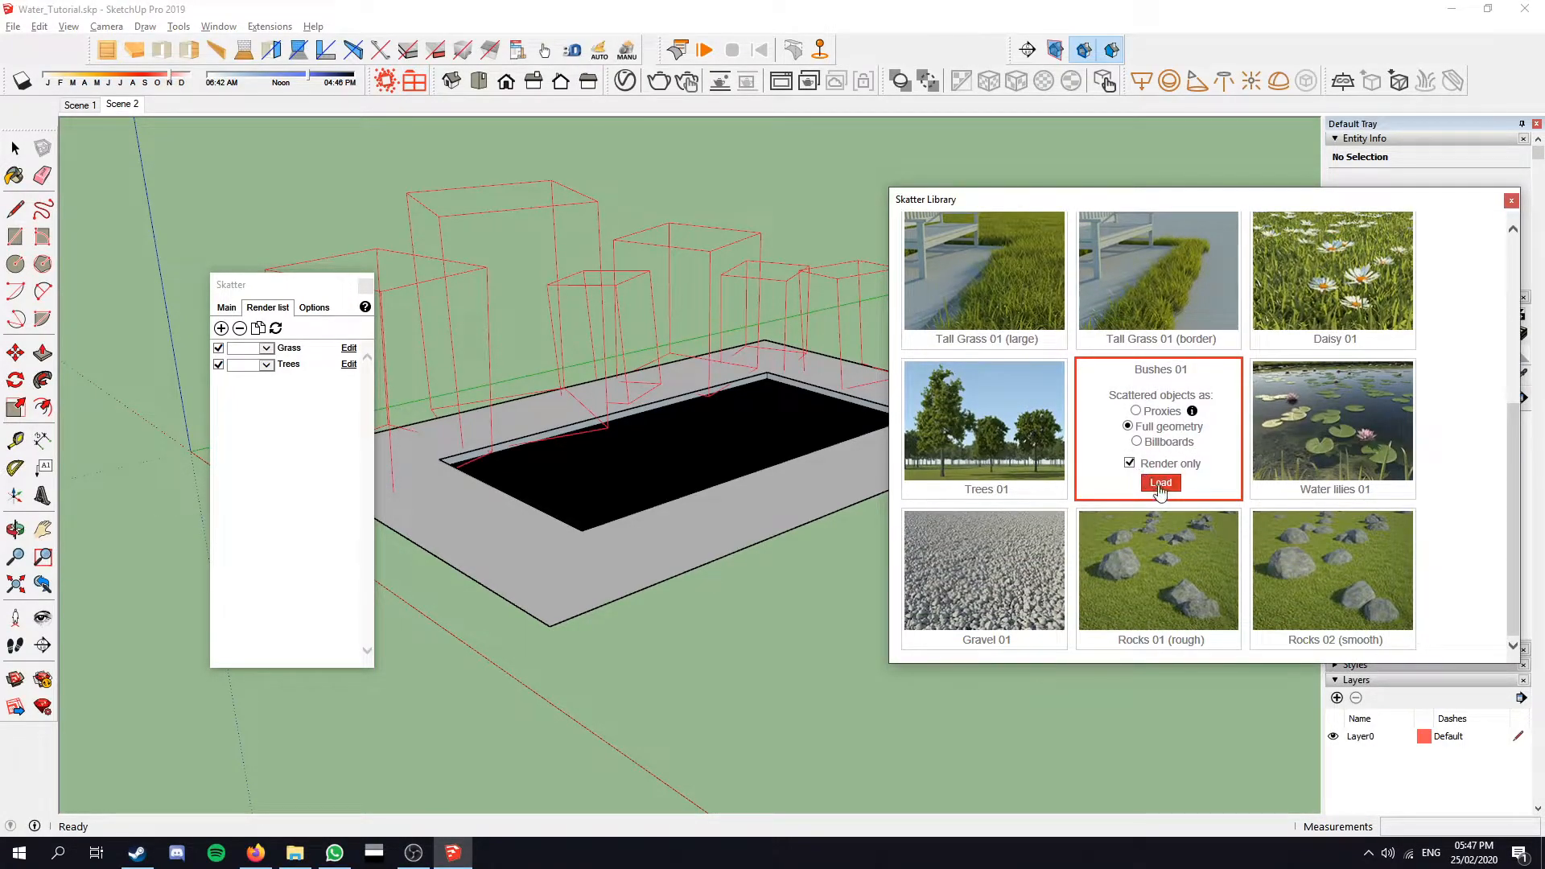
{"action": "left_click", "coordinate": [1161, 483]}
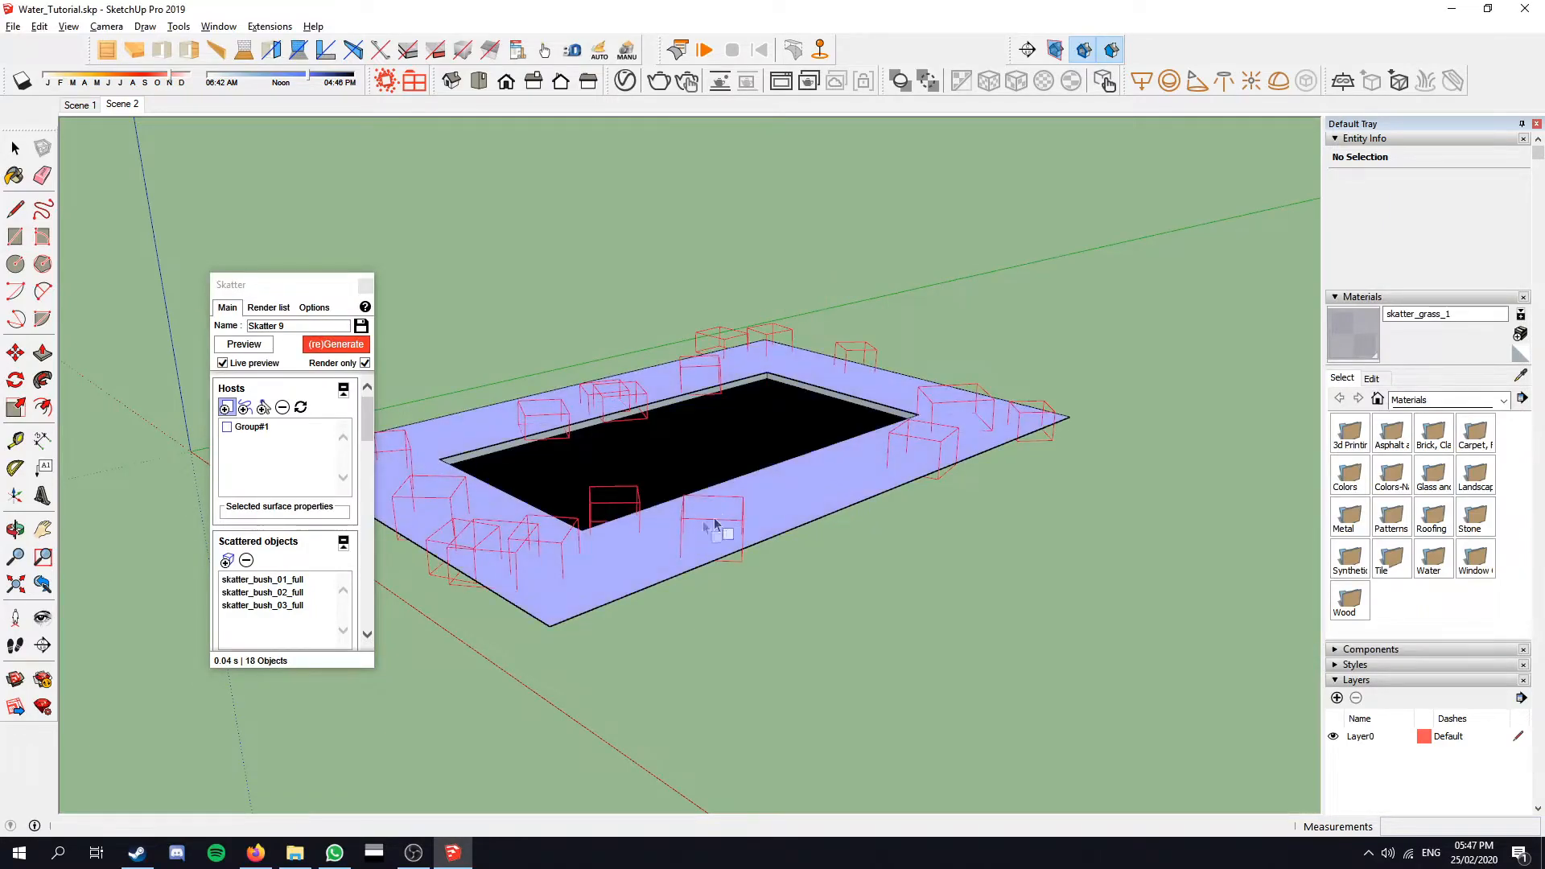
{"action": "scroll", "scroll_direction": "down", "scroll_amount": 3}
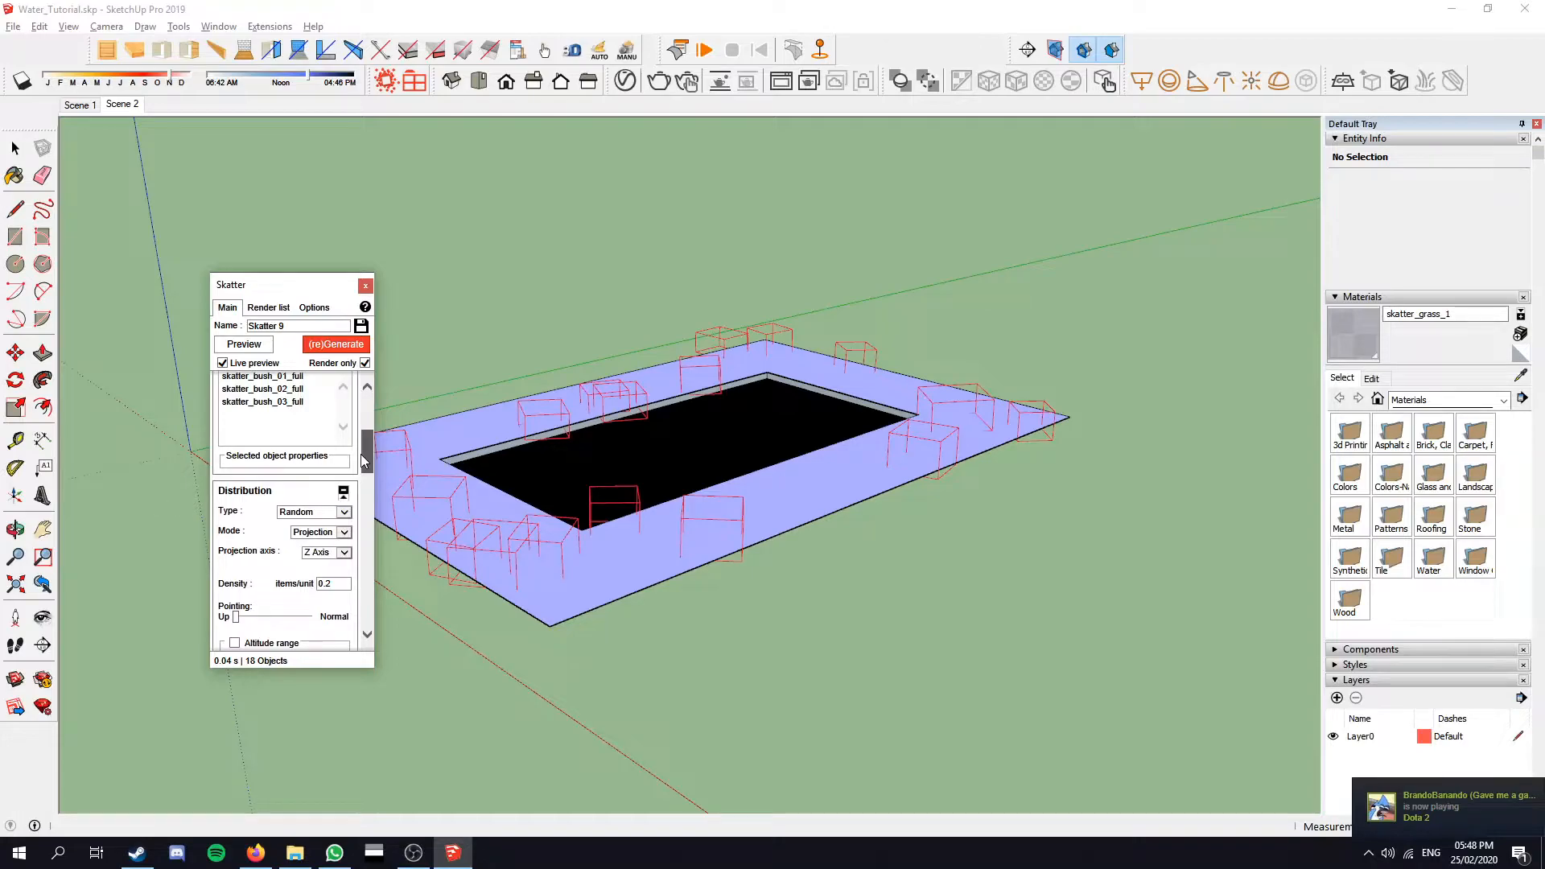
{"action": "triple_click", "coordinate": [332, 583]}
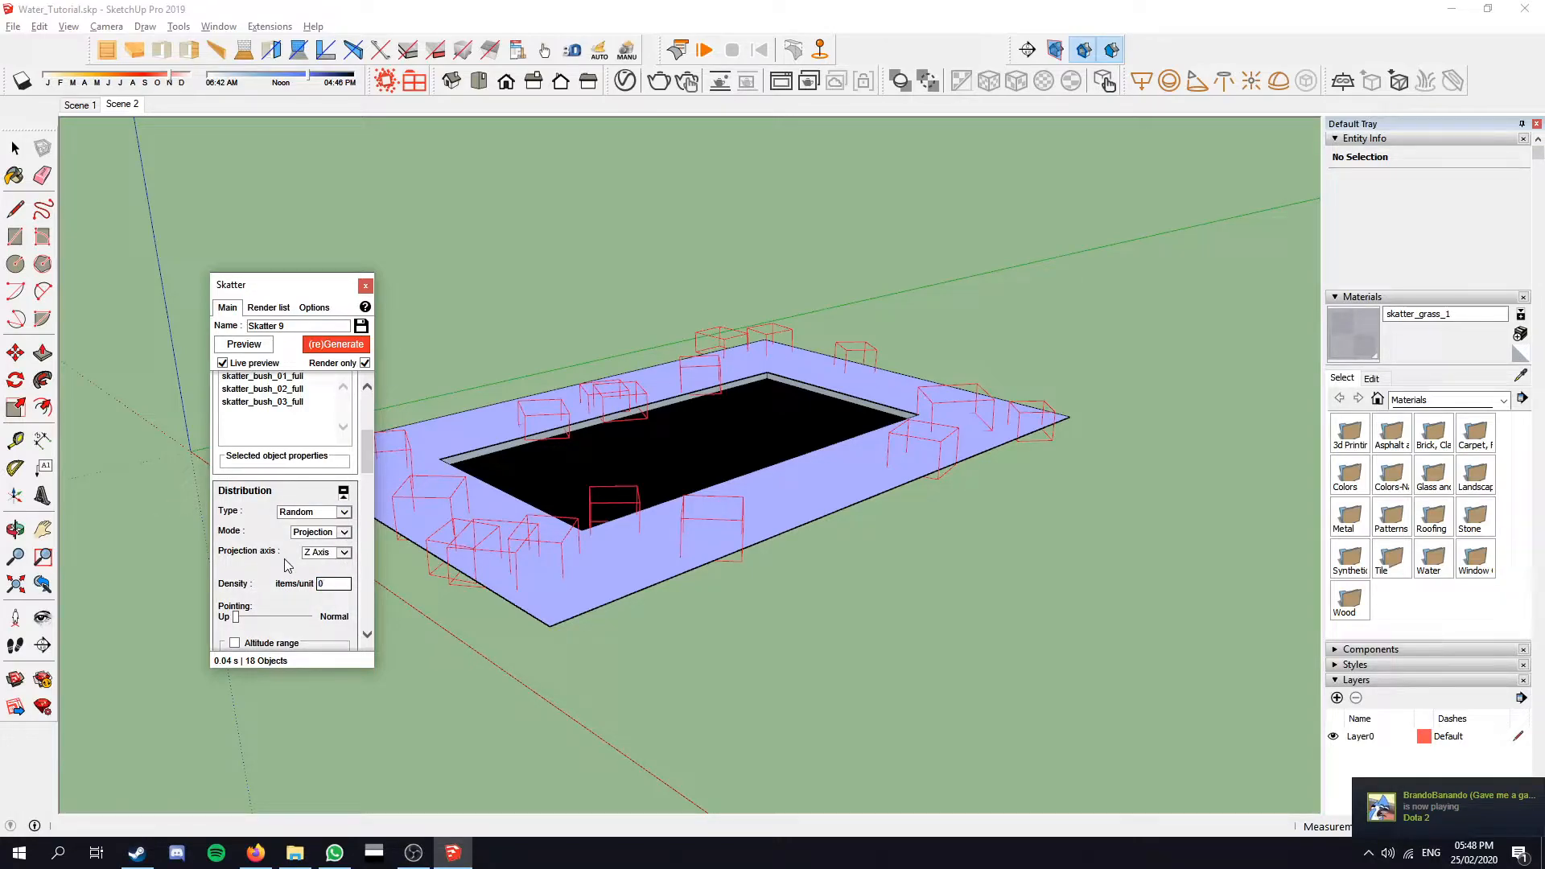
{"action": "type", "text": "0.4"}
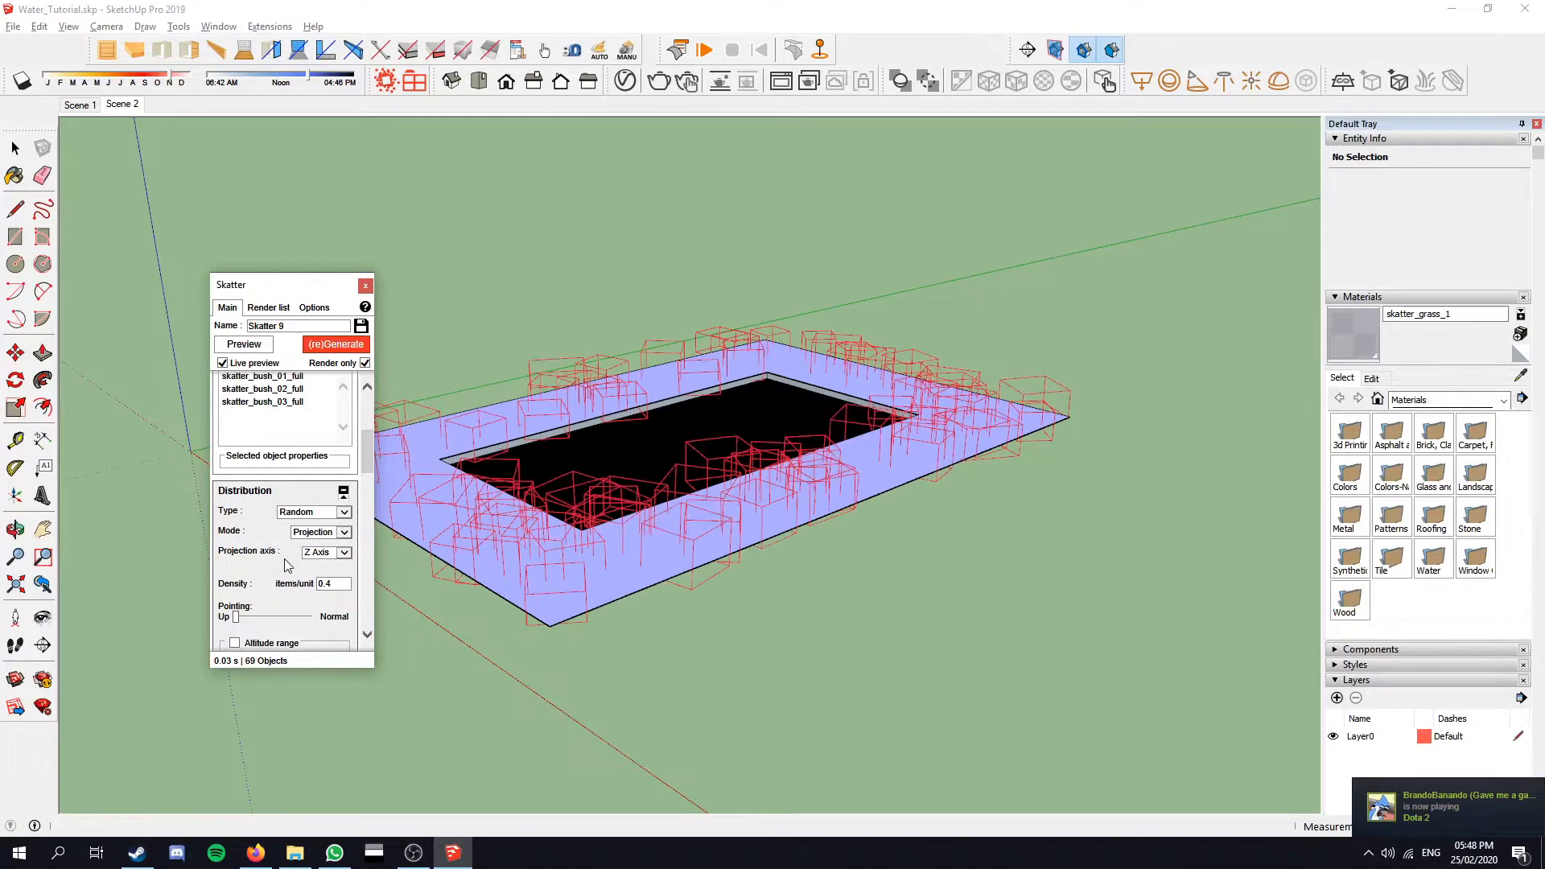
{"action": "triple_click", "coordinate": [330, 582]}
{"action": "type", "text": "0.3"}
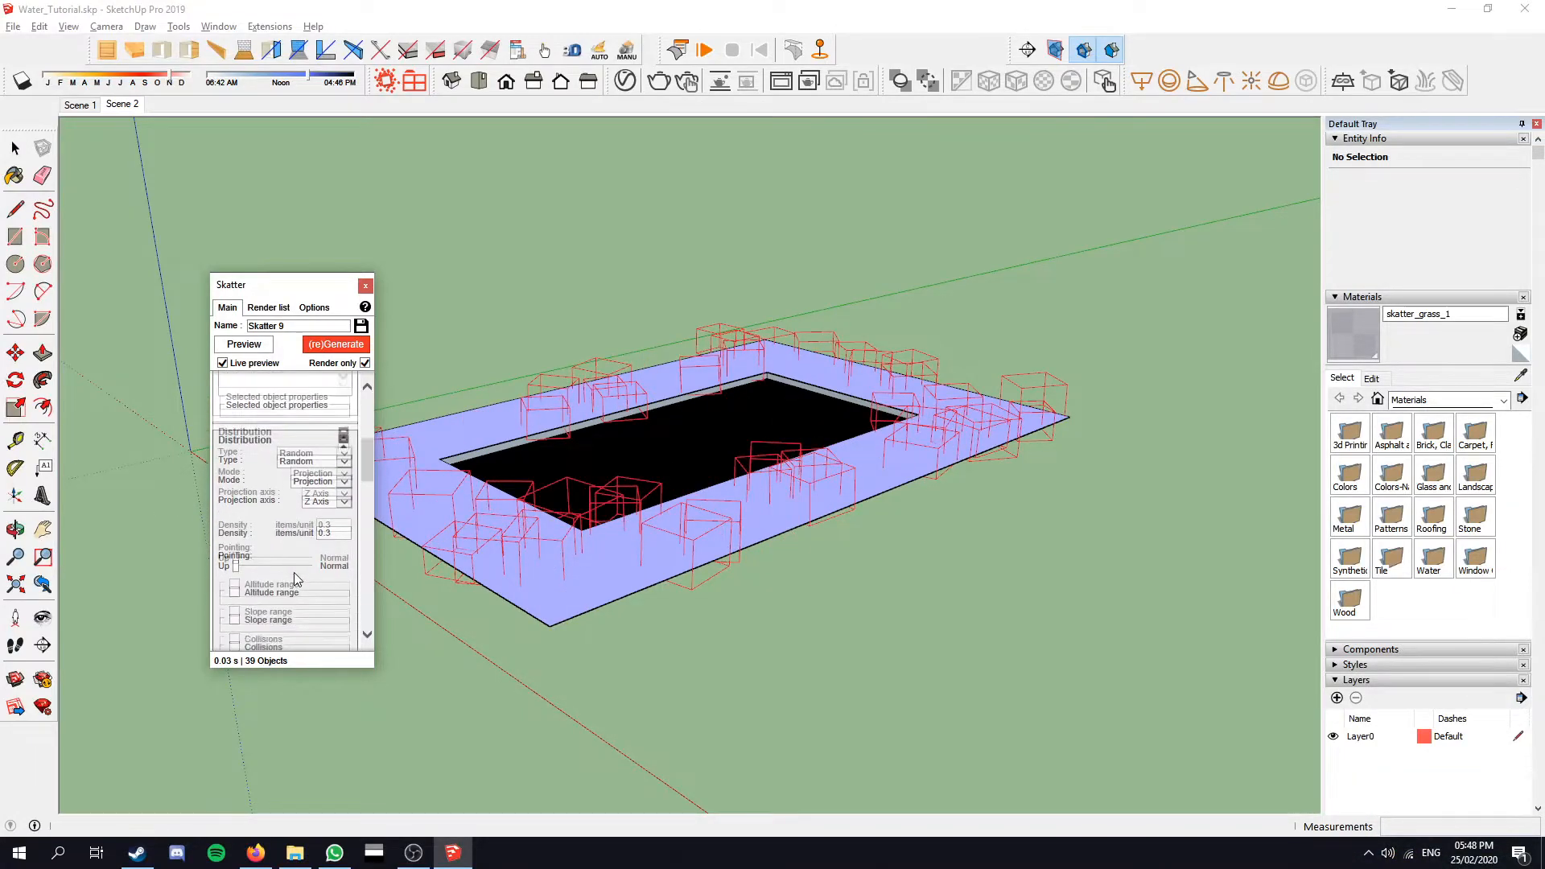
Step: Preview and generate the bushes across the paving around the pool
{"action": "scroll", "scroll_direction": "down", "scroll_amount": 3}
{"action": "type", "text": "Bushes"}
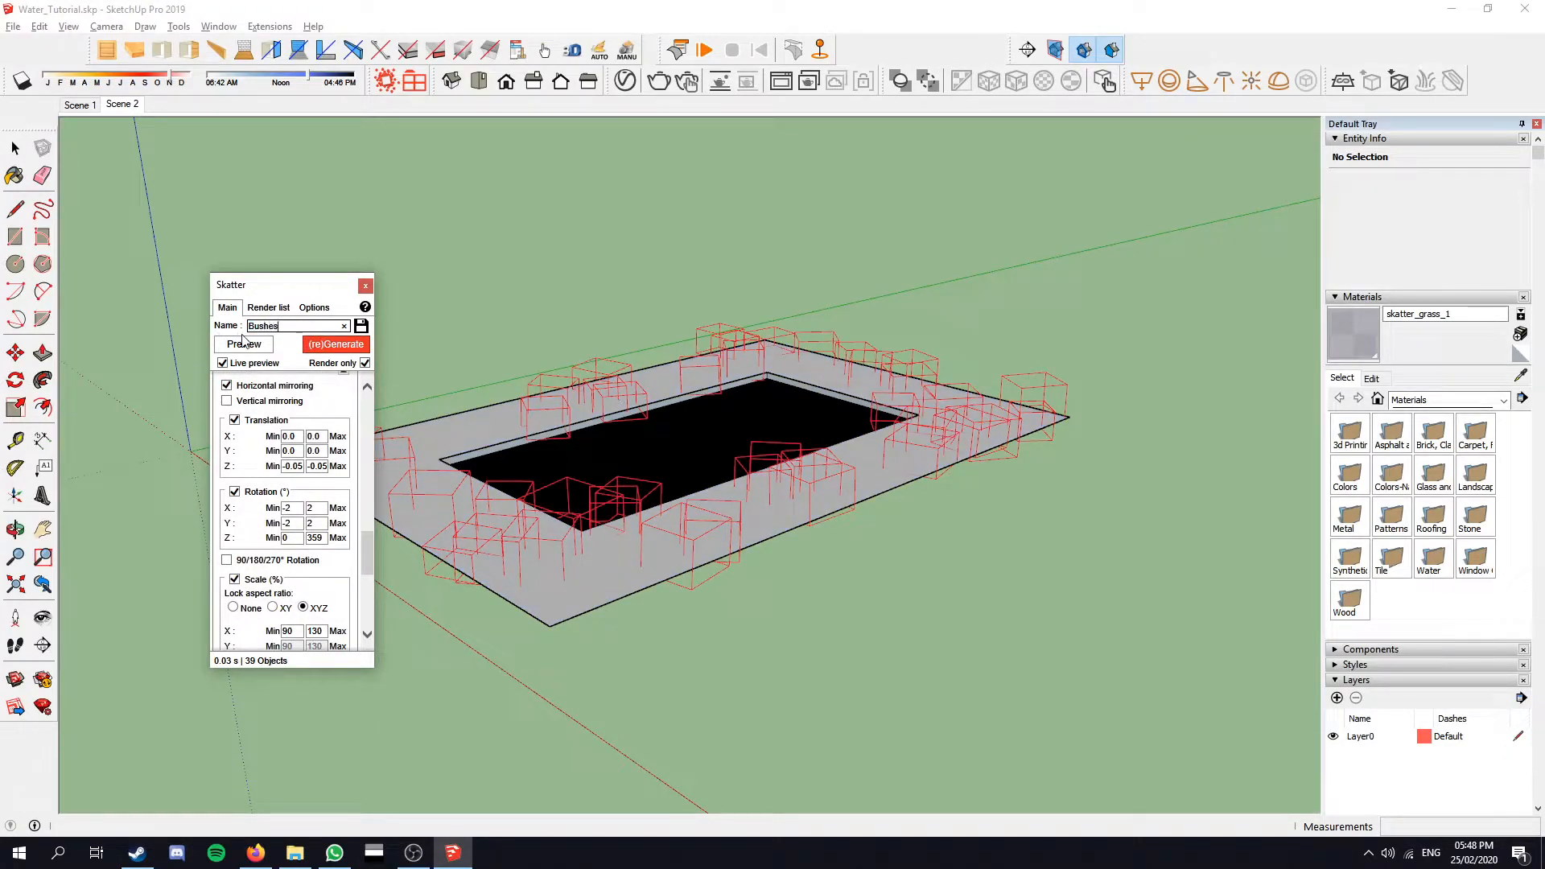
{"action": "left_click", "coordinate": [335, 344]}
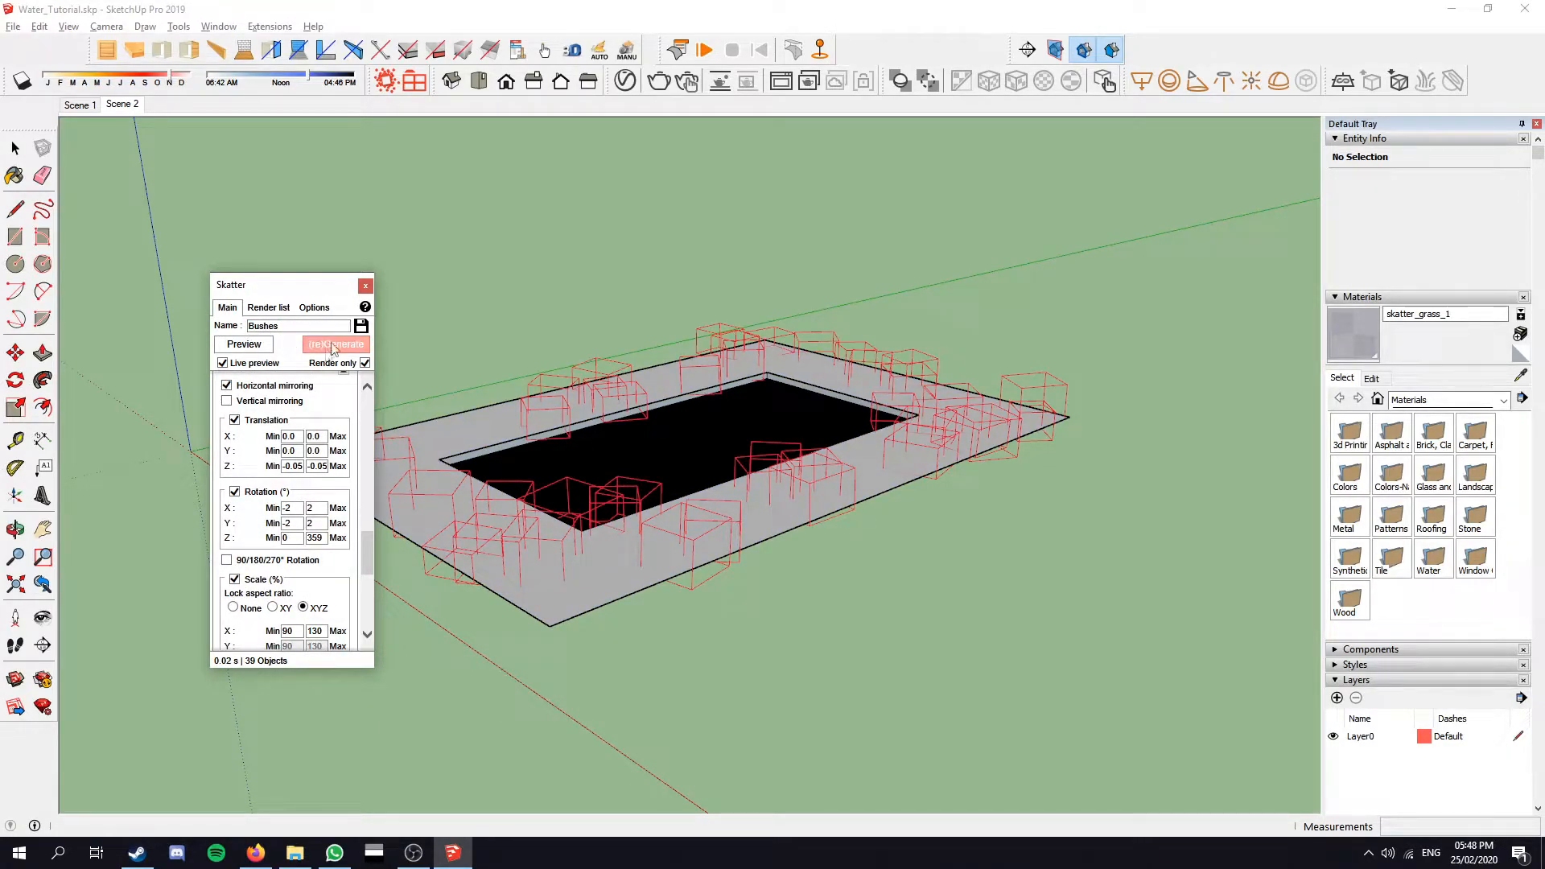
{"action": "left_click", "coordinate": [337, 344]}
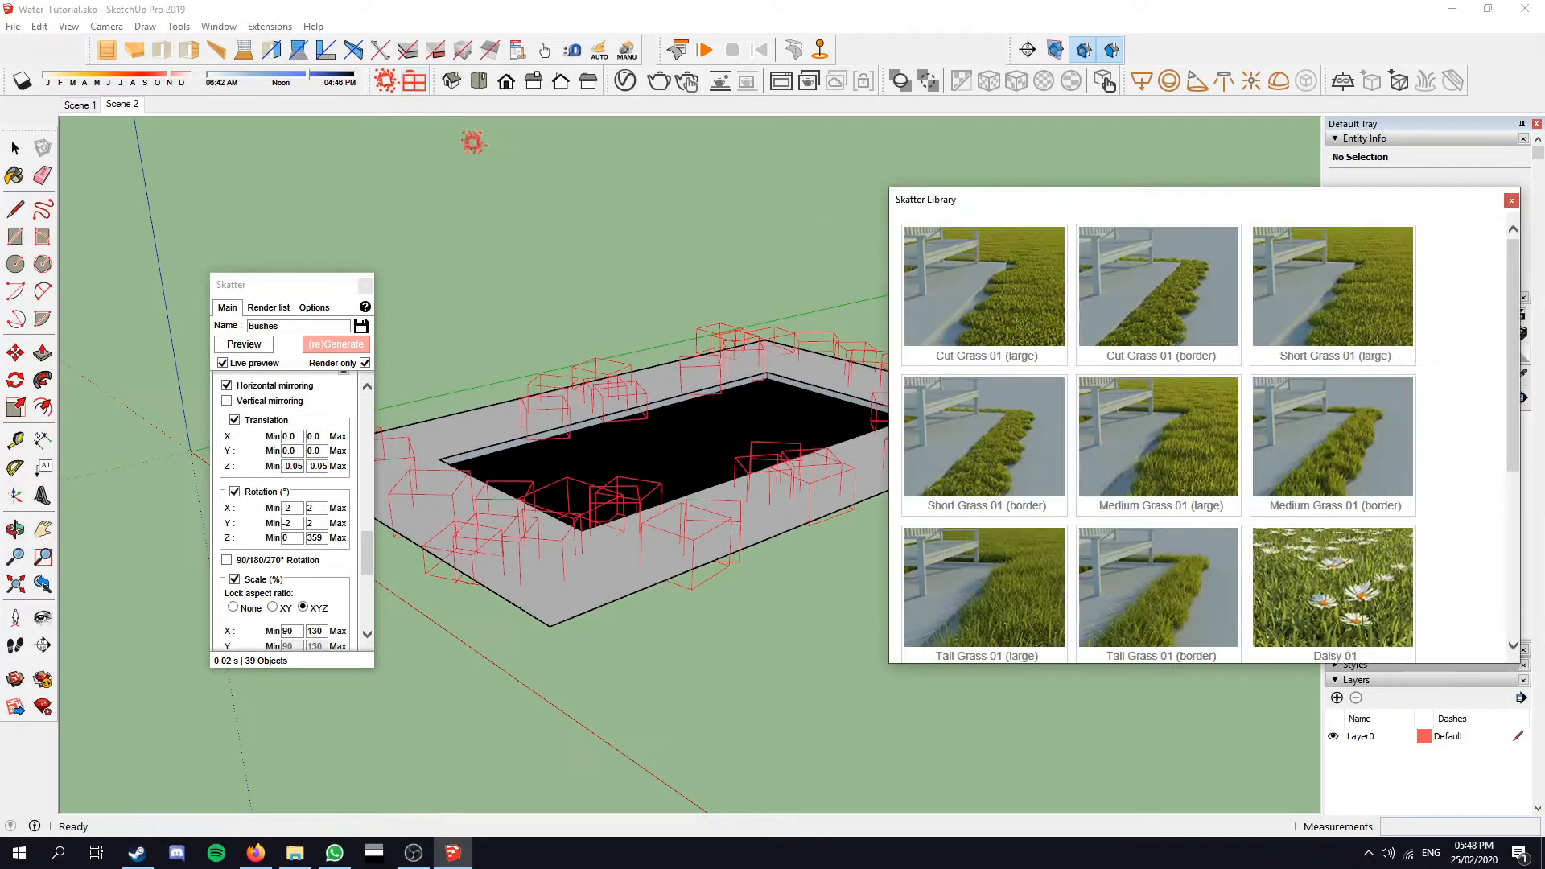
Step: Load Rocks 02 (smooth) and generate rocks at hand-picked points on the paving
{"action": "scroll", "scroll_direction": "down", "scroll_amount": 3}
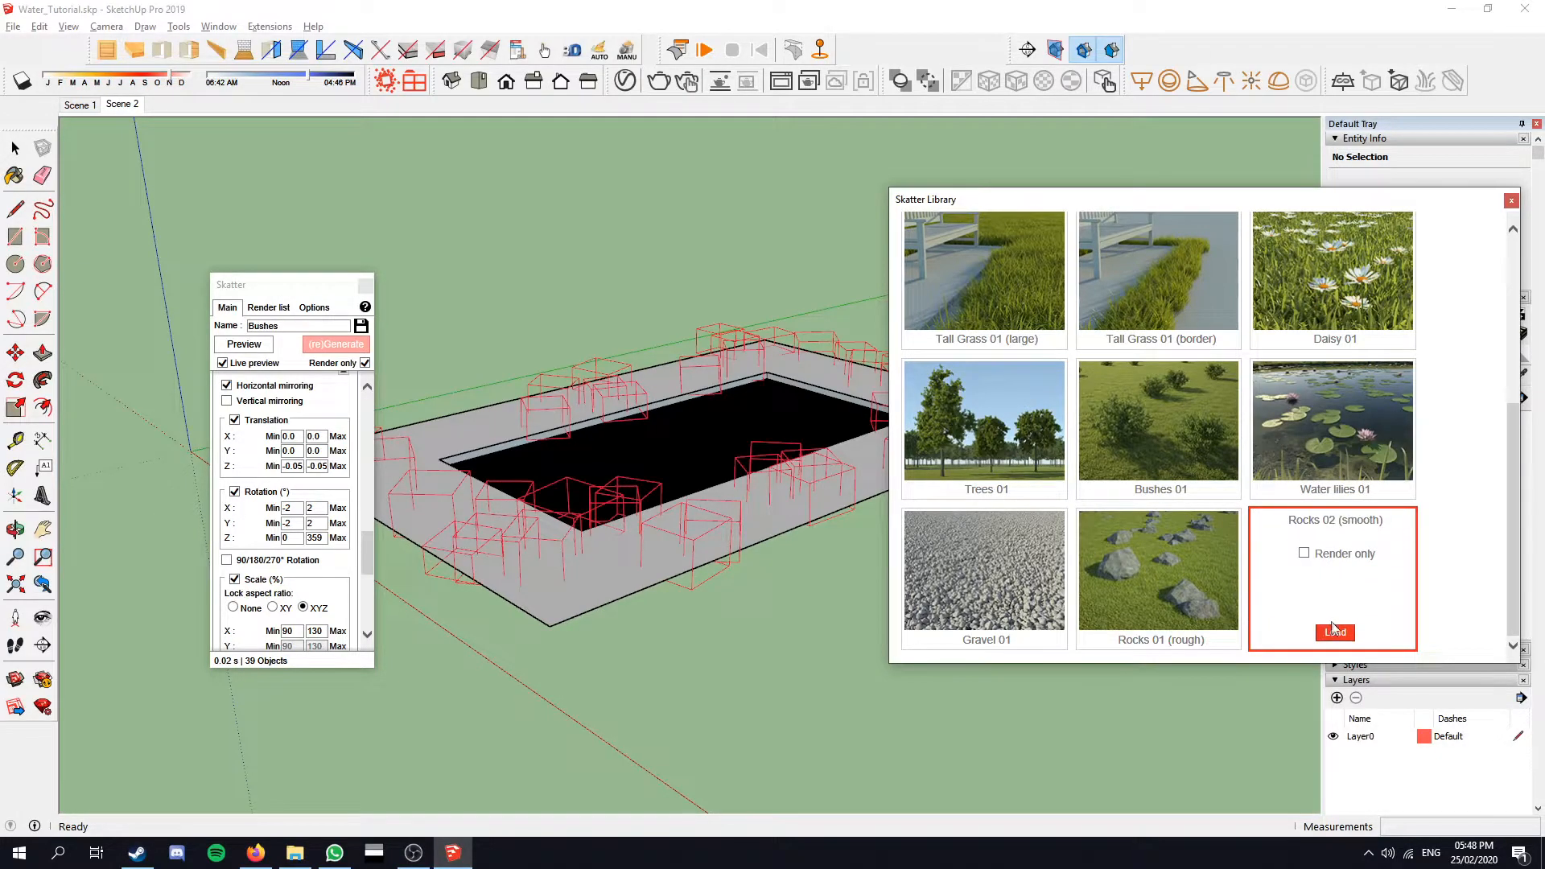
{"action": "left_click", "coordinate": [1305, 552]}
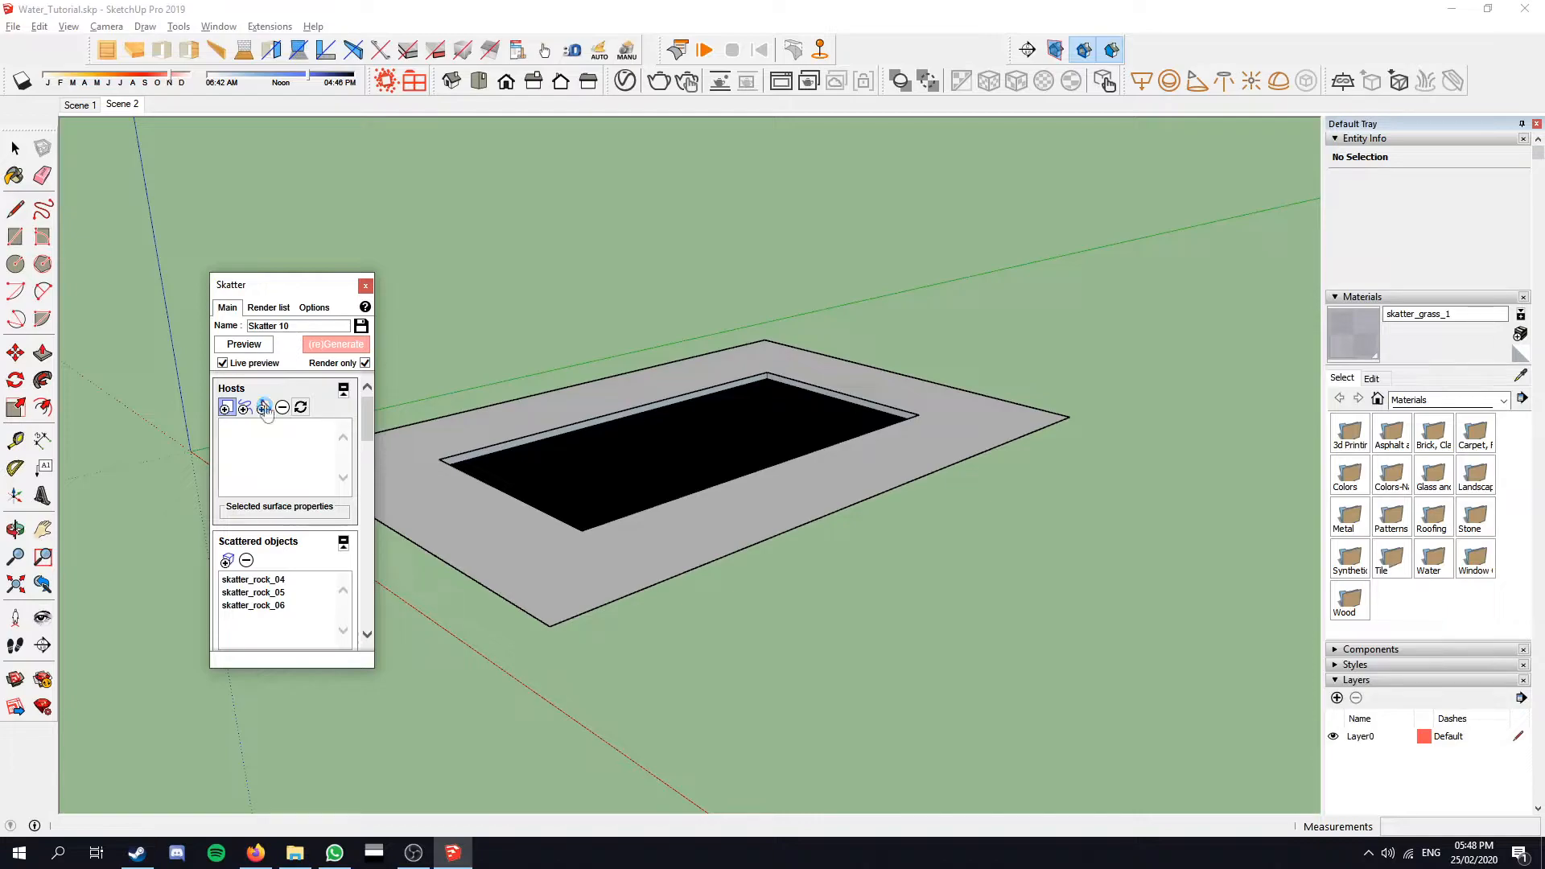
{"action": "left_click", "coordinate": [226, 407]}
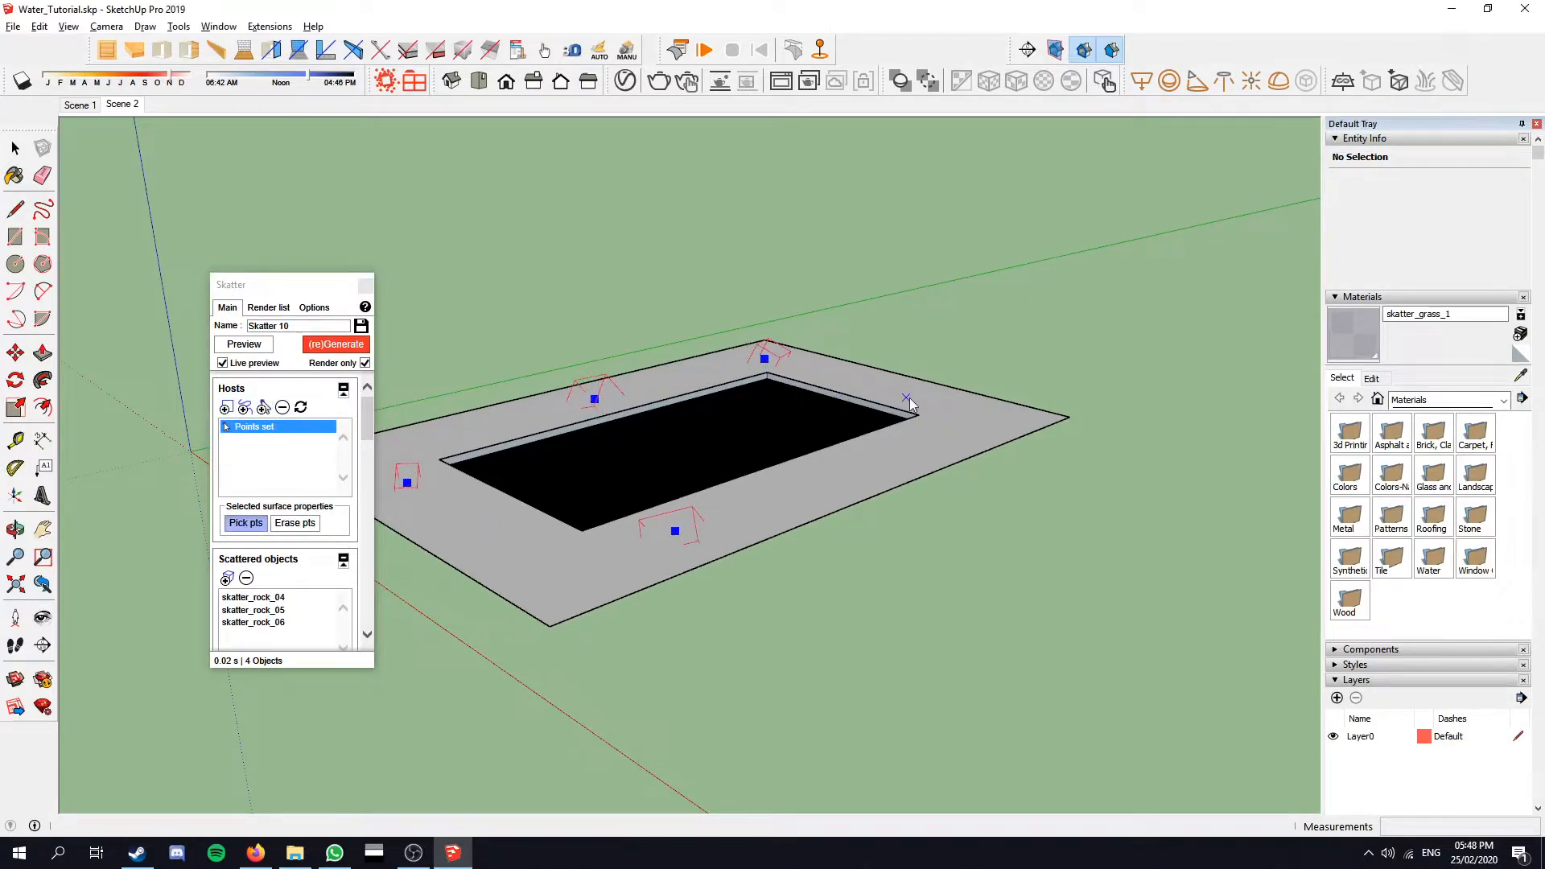
{"action": "left_click", "coordinate": [335, 345]}
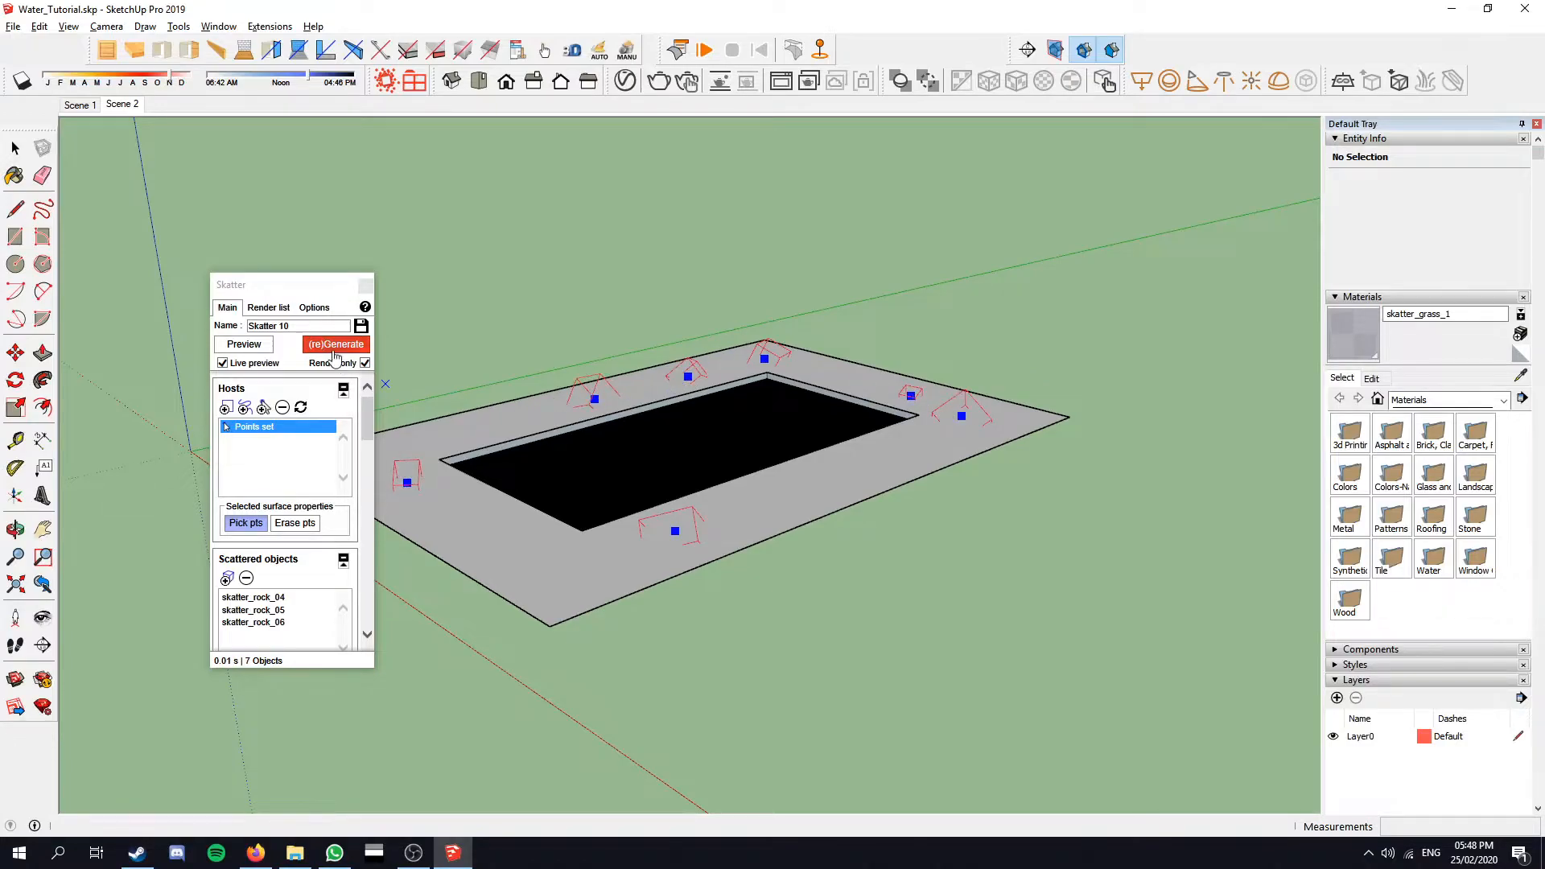
{"action": "left_click", "coordinate": [385, 384]}
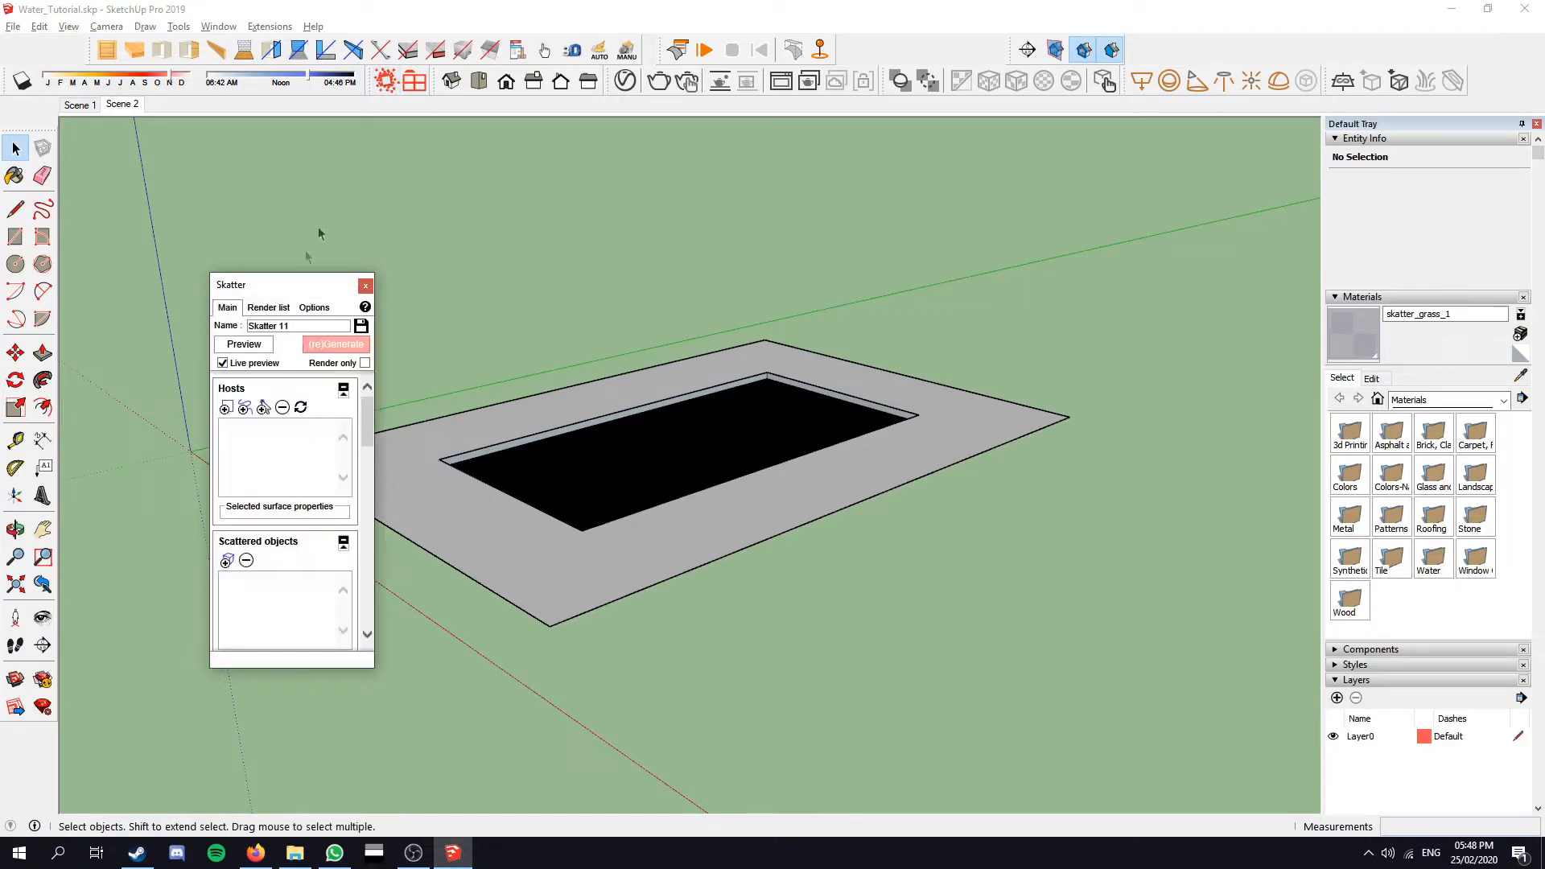
Step: Rename the scatter 'Rocks' and close the Skatter panel
{"action": "left_click", "coordinate": [268, 306]}
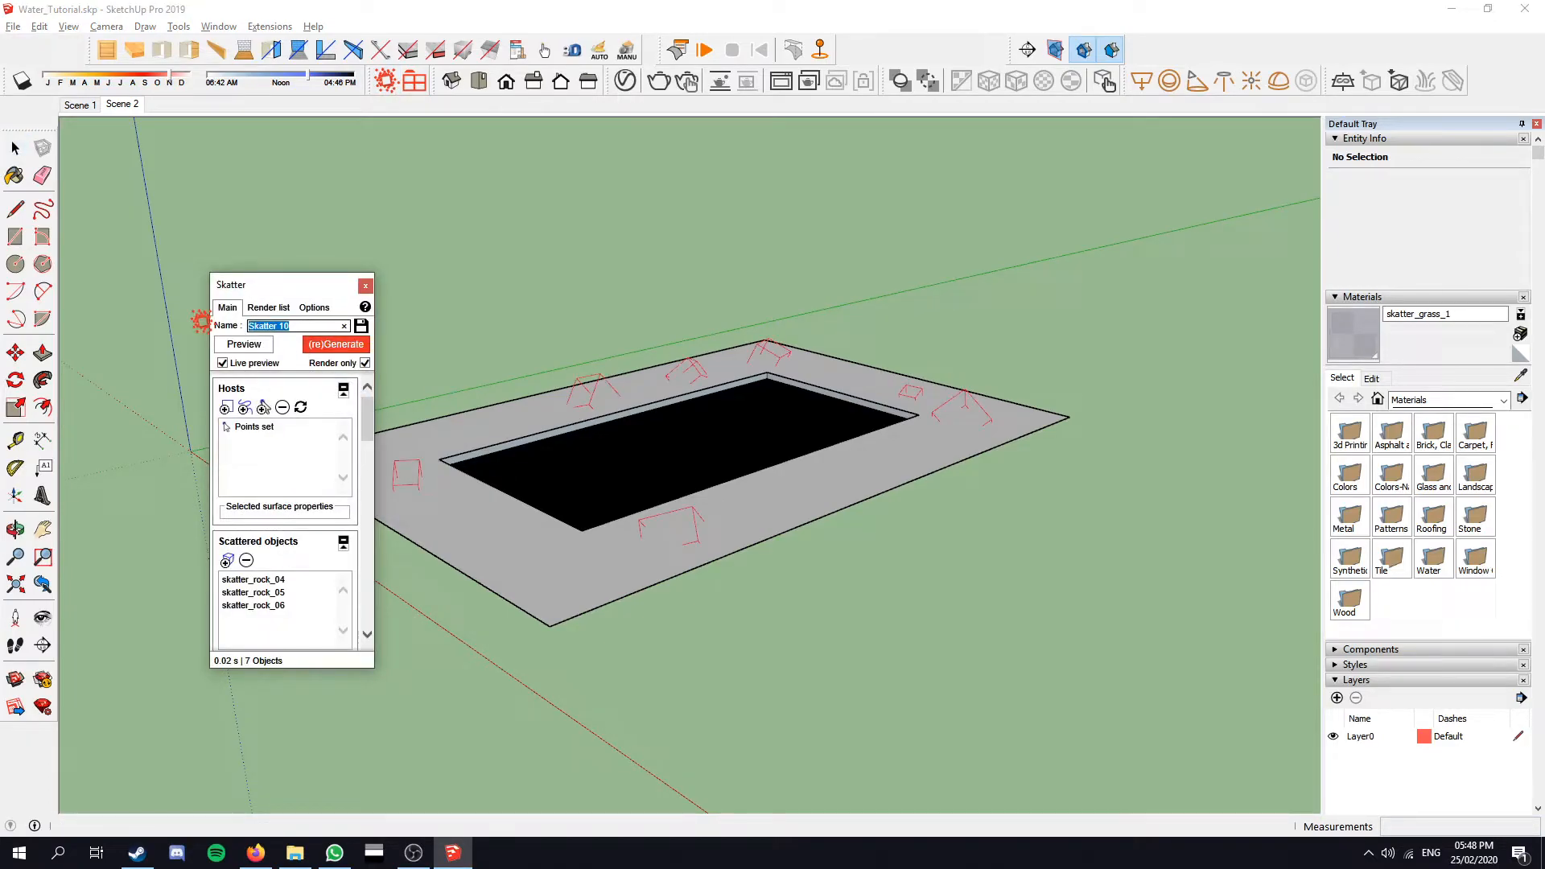
{"action": "type", "text": "Rocks"}
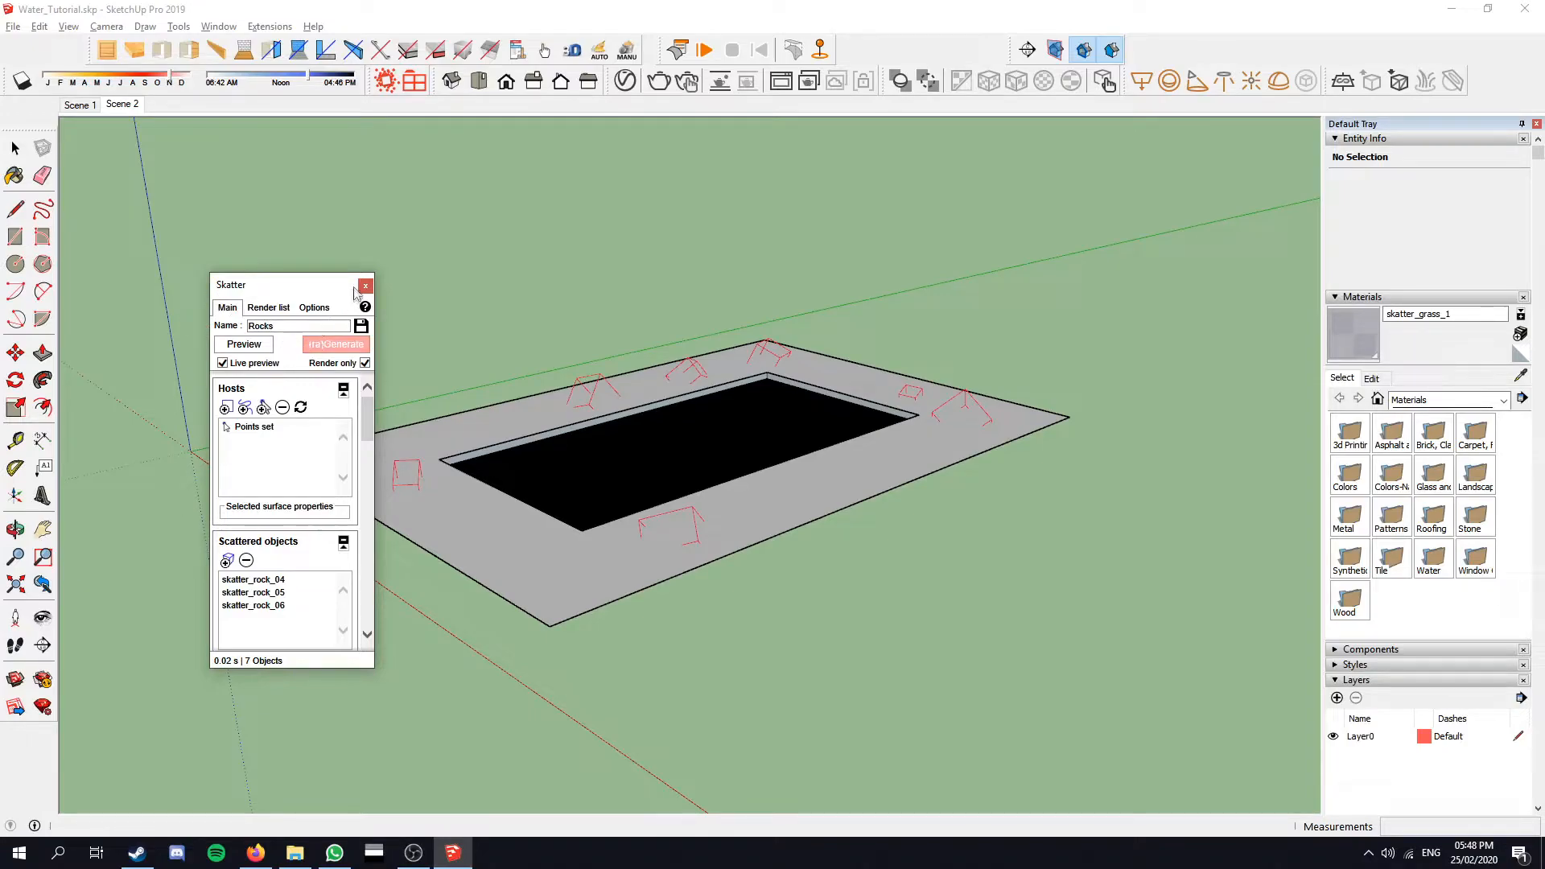
{"action": "left_click", "coordinate": [365, 287]}
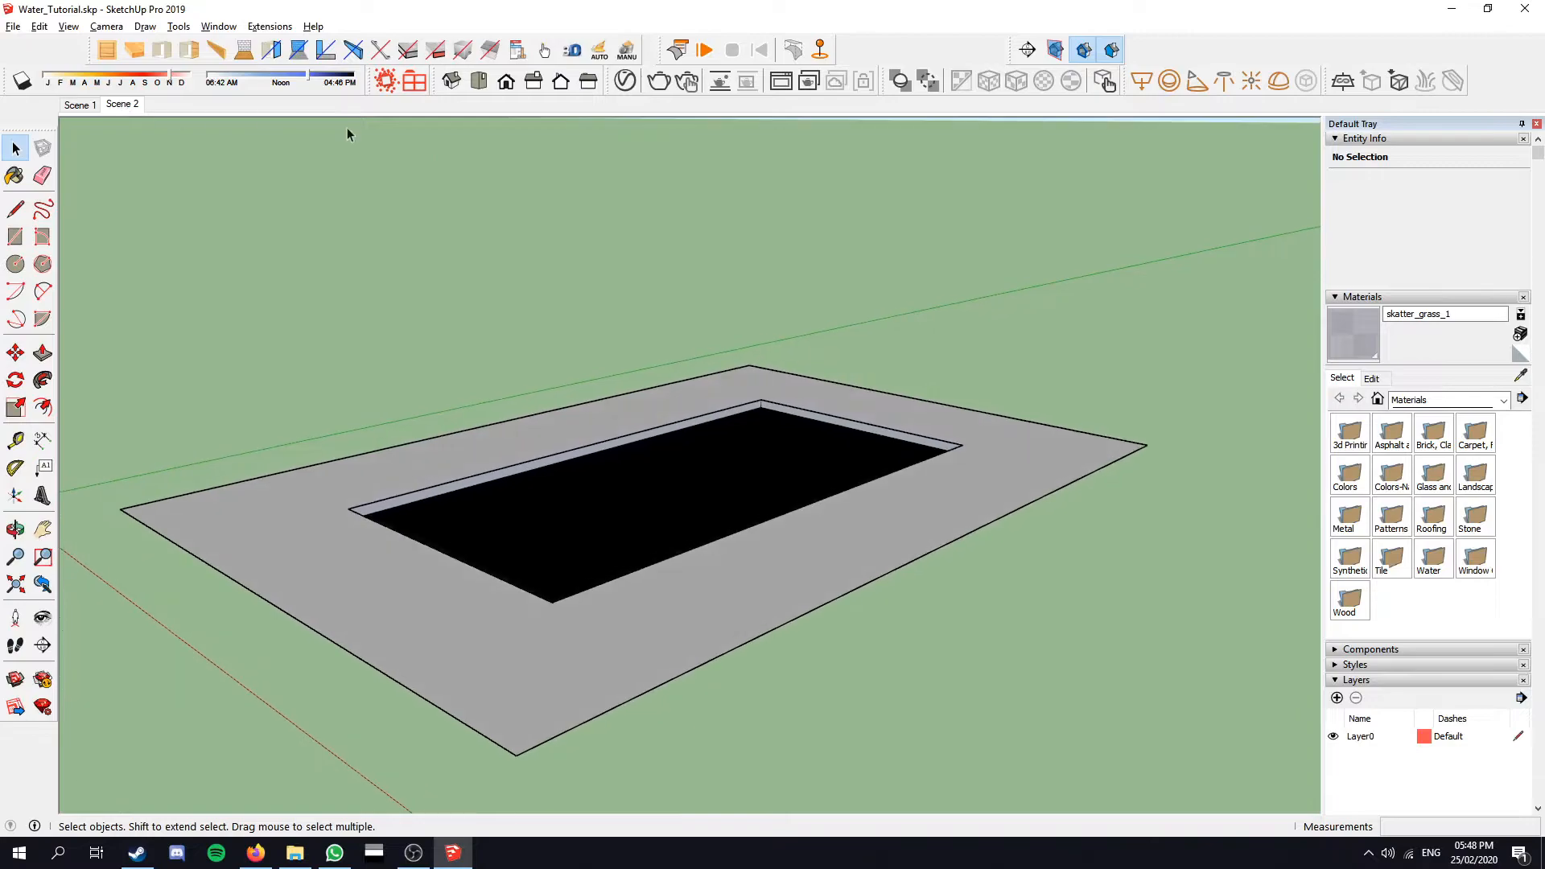
Step: Start a V-Ray render of the poolside scene from the Asset Editor
{"action": "left_click", "coordinate": [626, 80]}
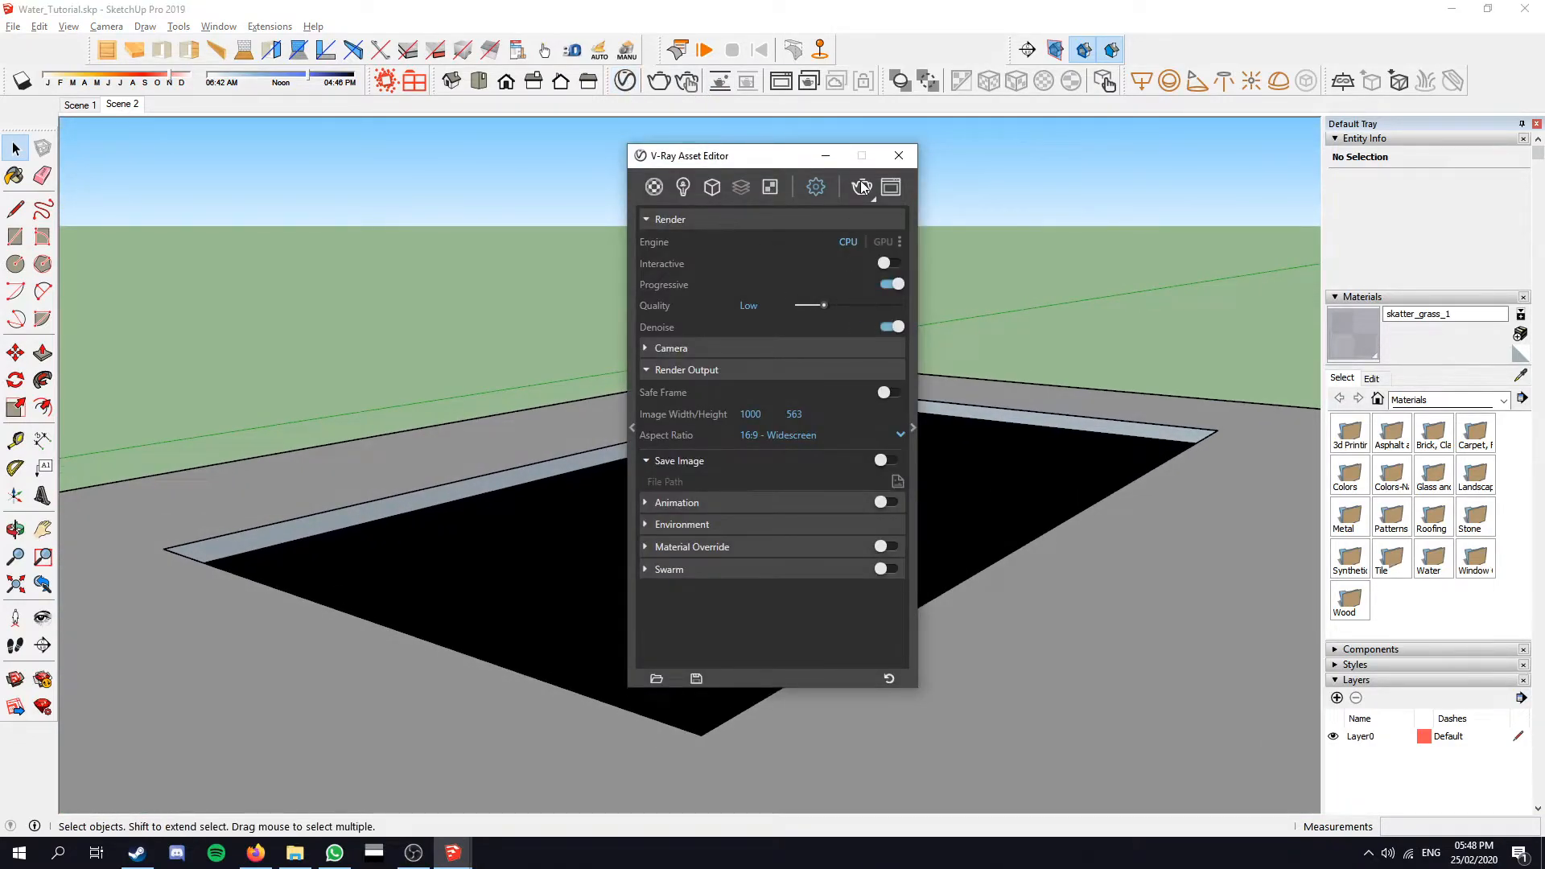
{"action": "mouse_move", "coordinate": [863, 187]}
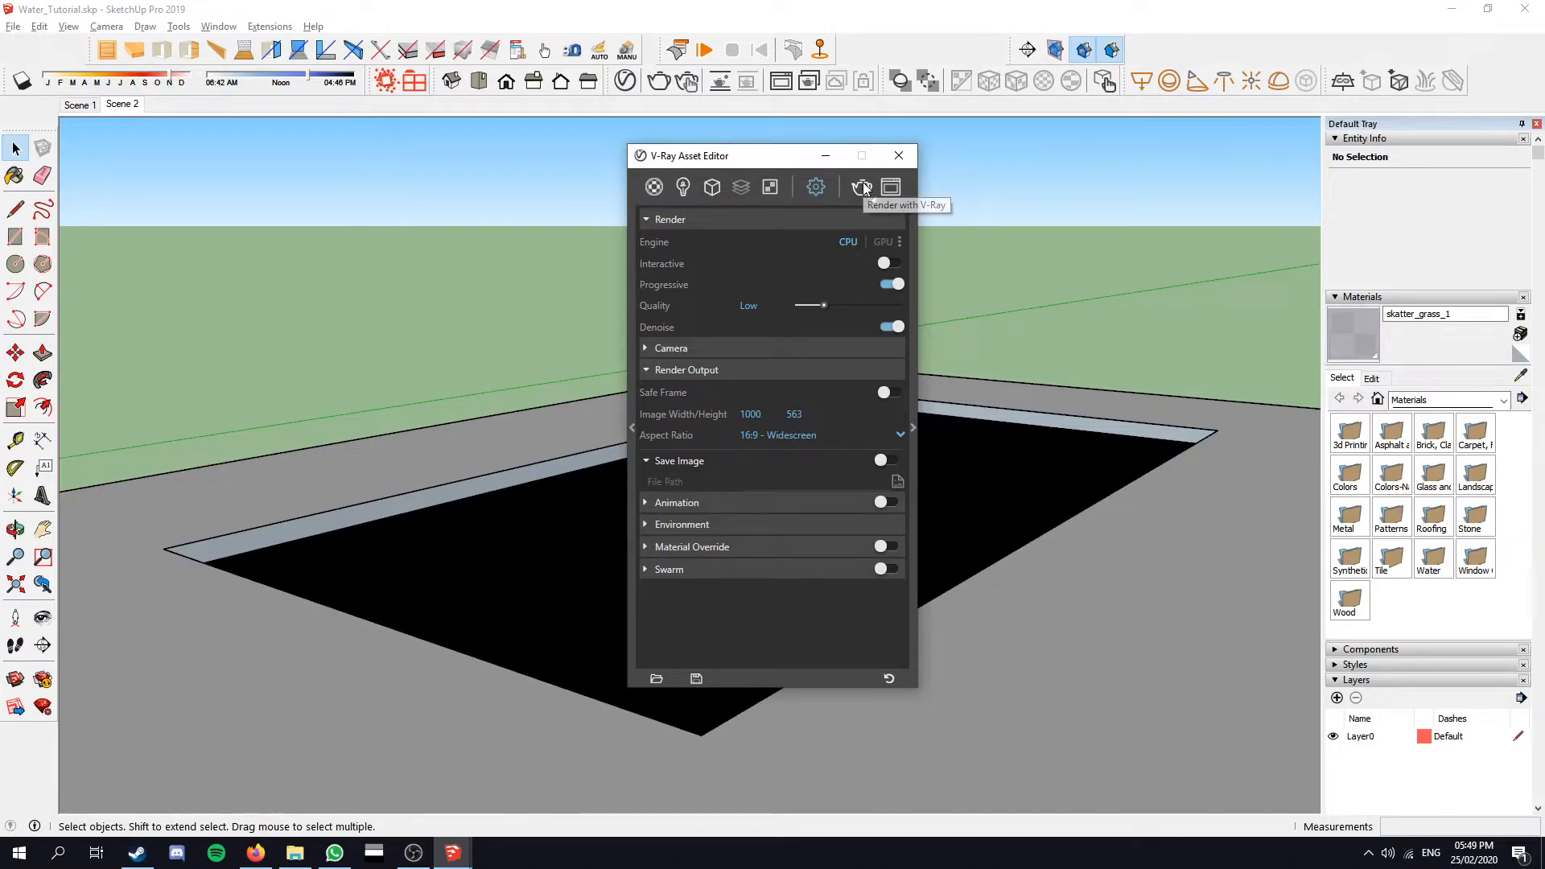
{"action": "left_click", "coordinate": [863, 187]}
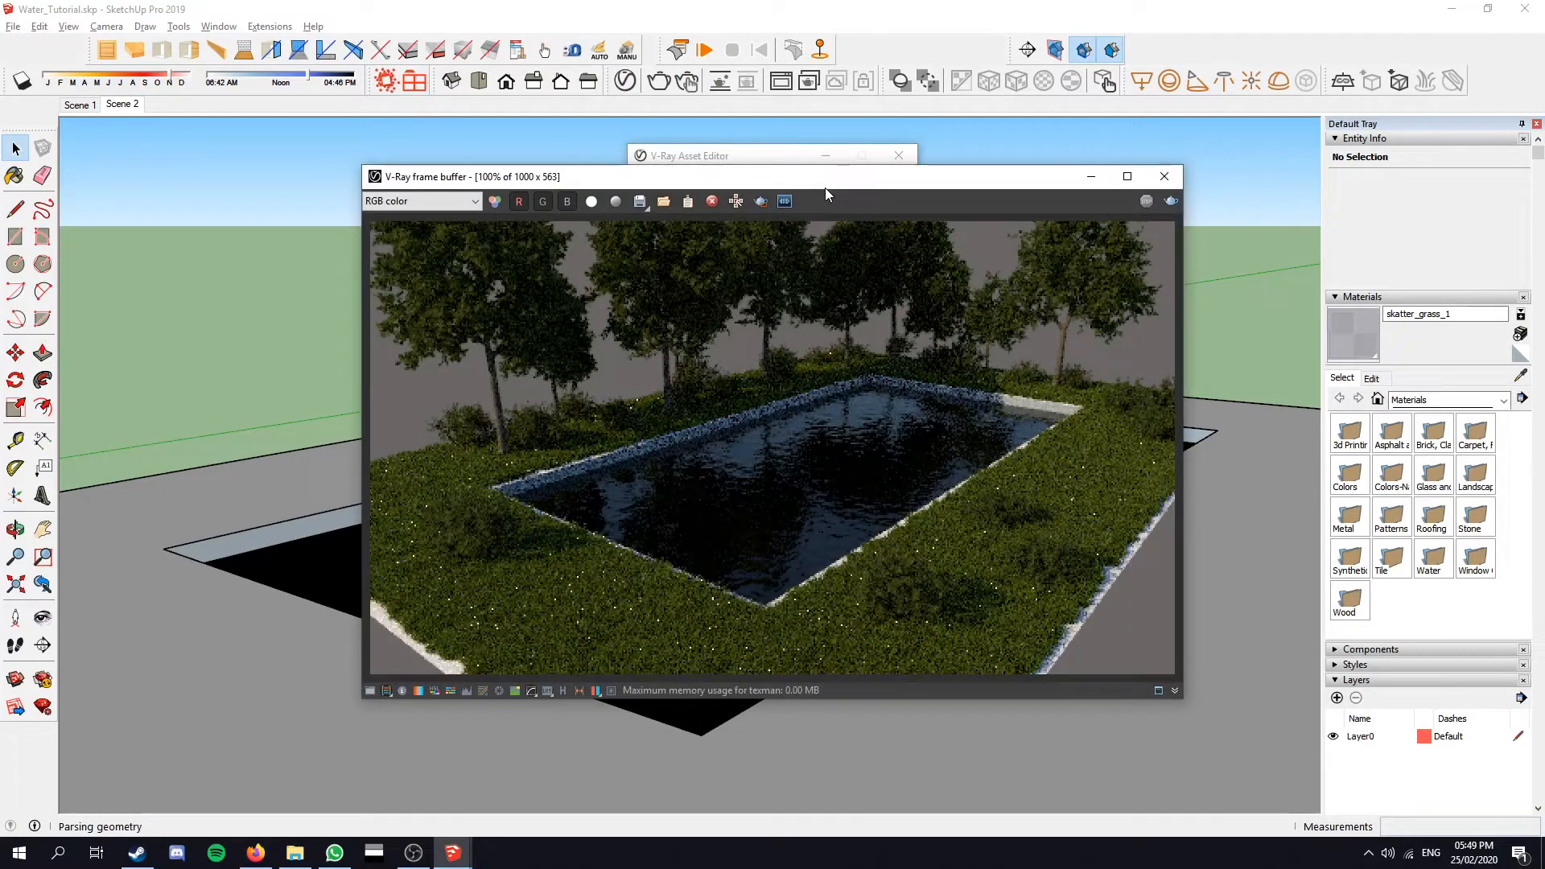
{"action": "mouse_move", "coordinate": [969, 319]}
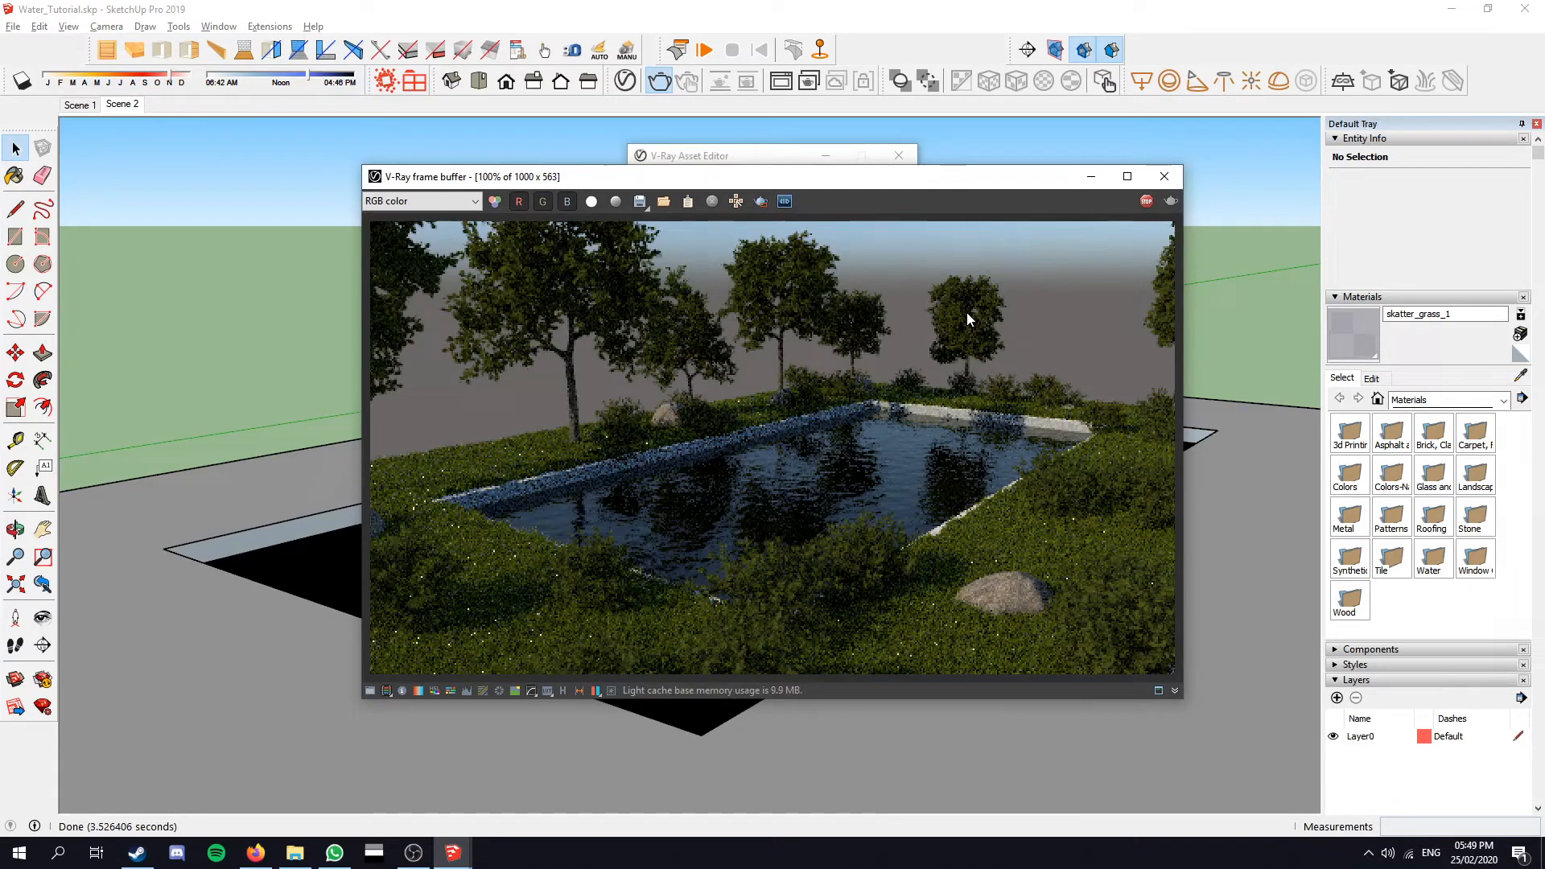
{"action": "mouse_move", "coordinate": [1109, 304]}
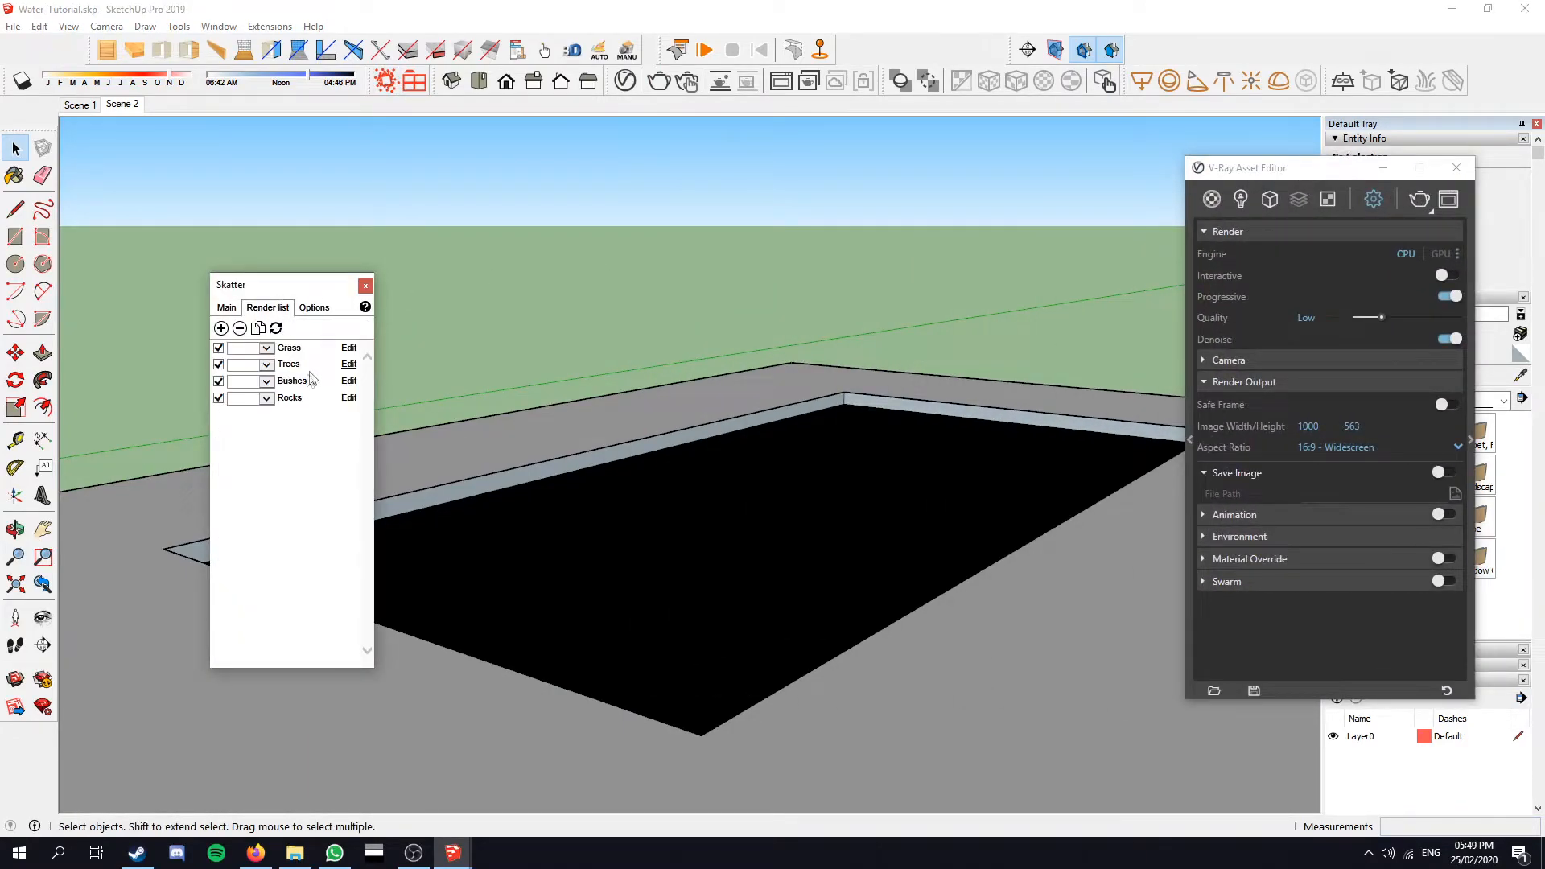
Step: Add a second hand-picked points set to the Trees scatter, bringing it to ten trees
{"action": "left_click", "coordinate": [350, 364]}
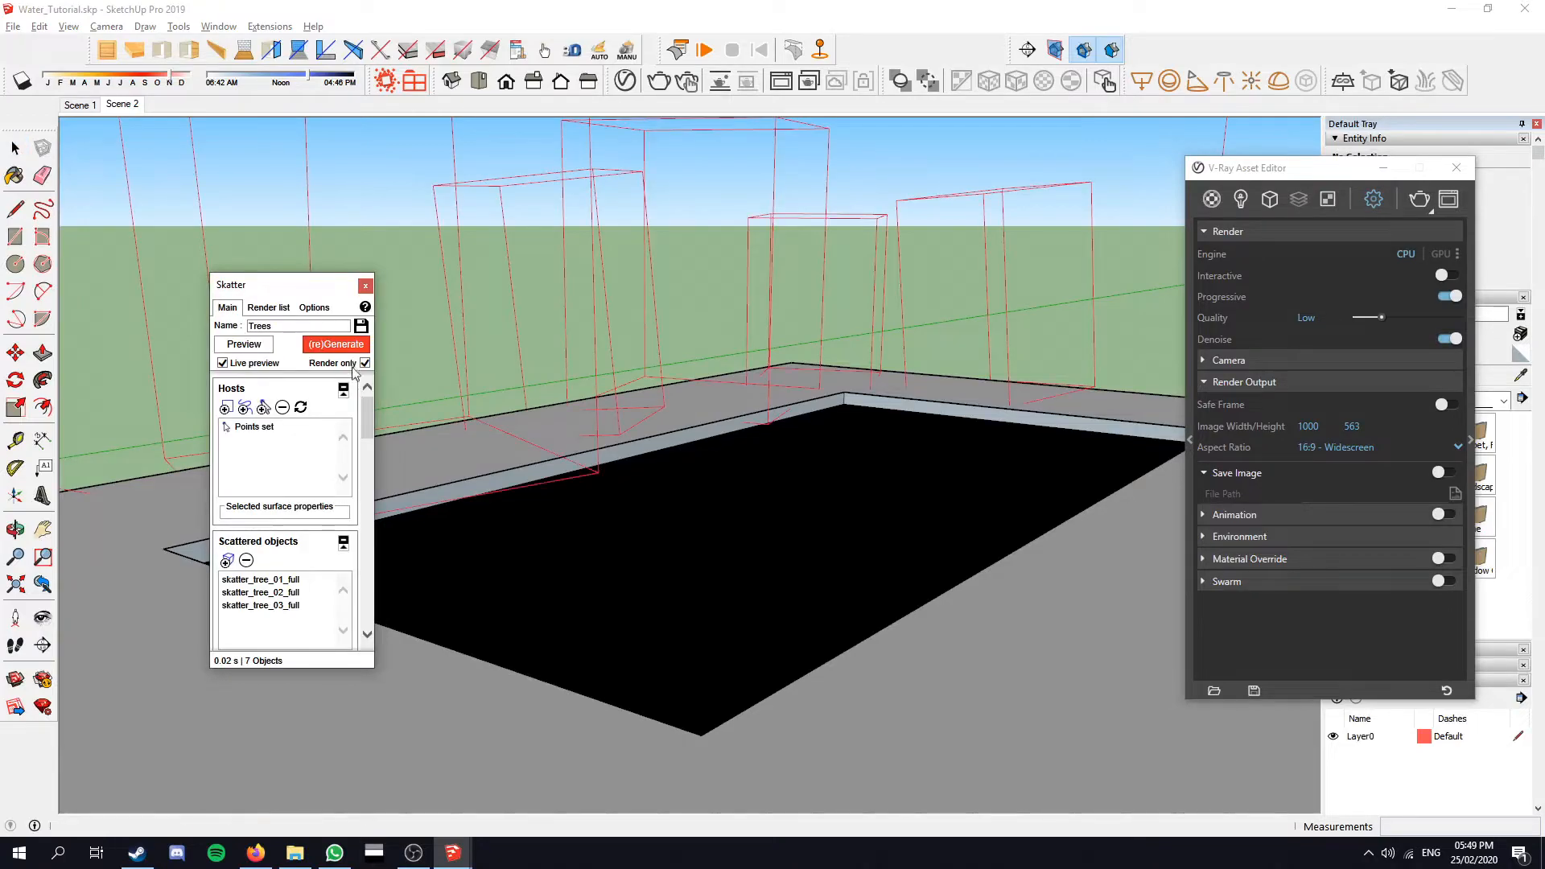
{"action": "left_click", "coordinate": [254, 426]}
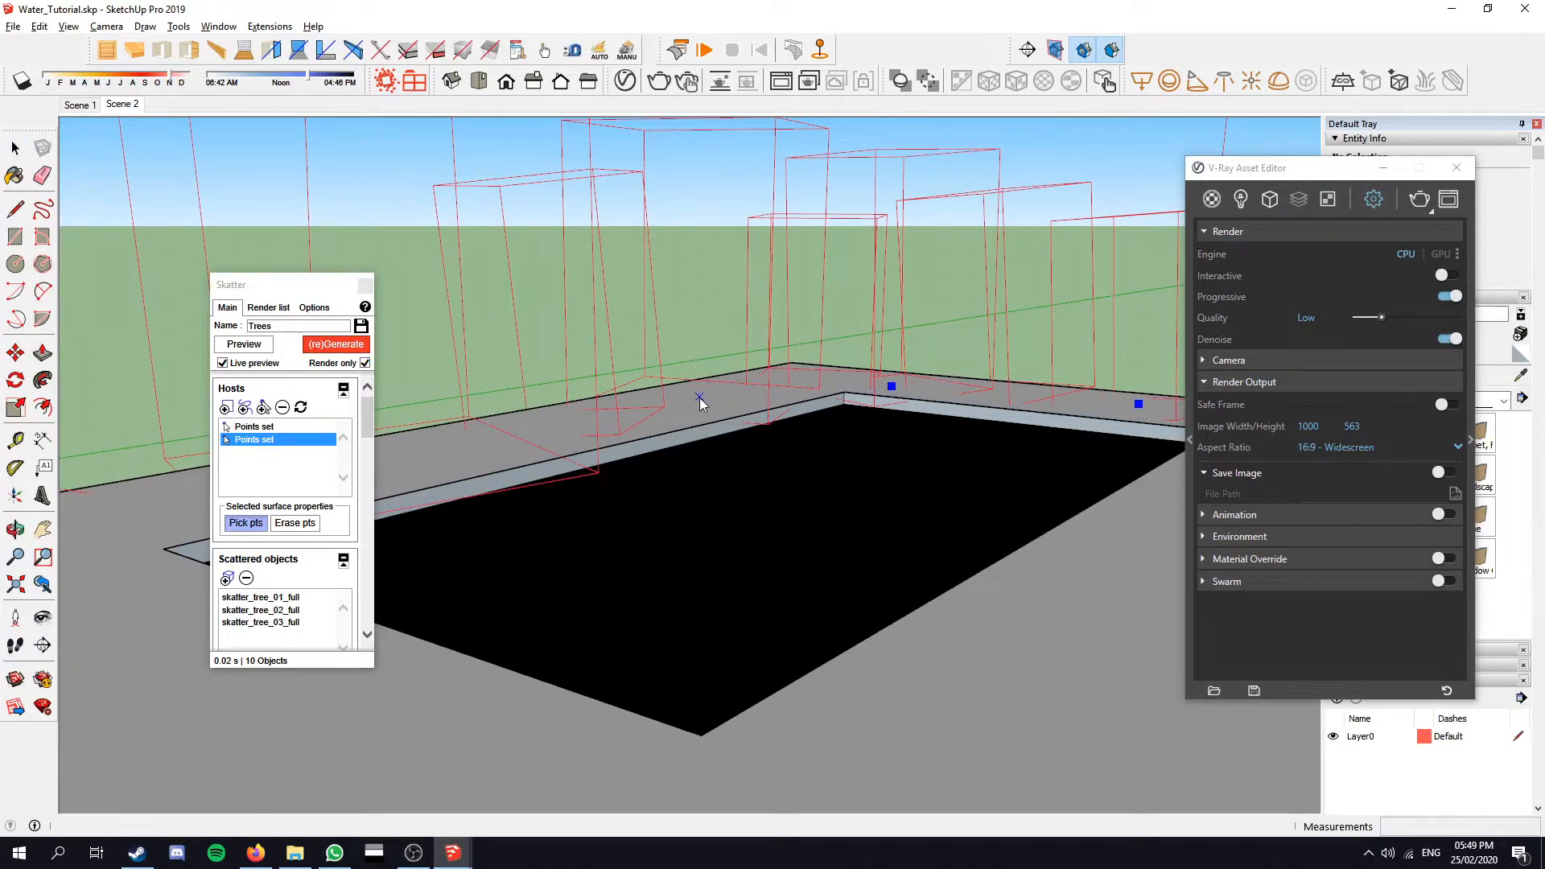
{"action": "left_click", "coordinate": [701, 405]}
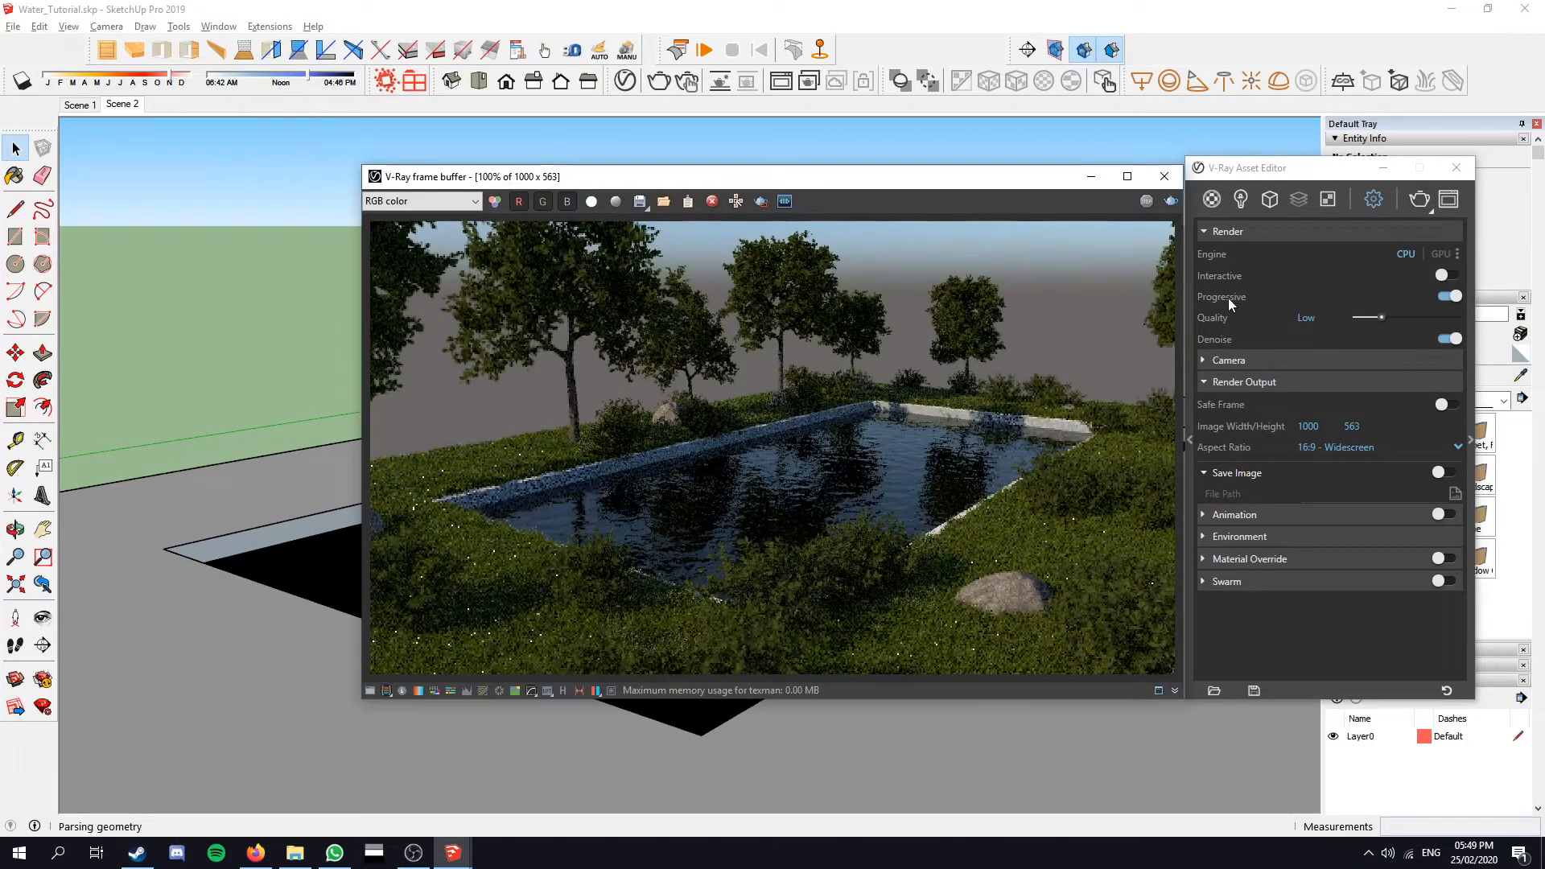
{"action": "mouse_move", "coordinate": [1228, 303]}
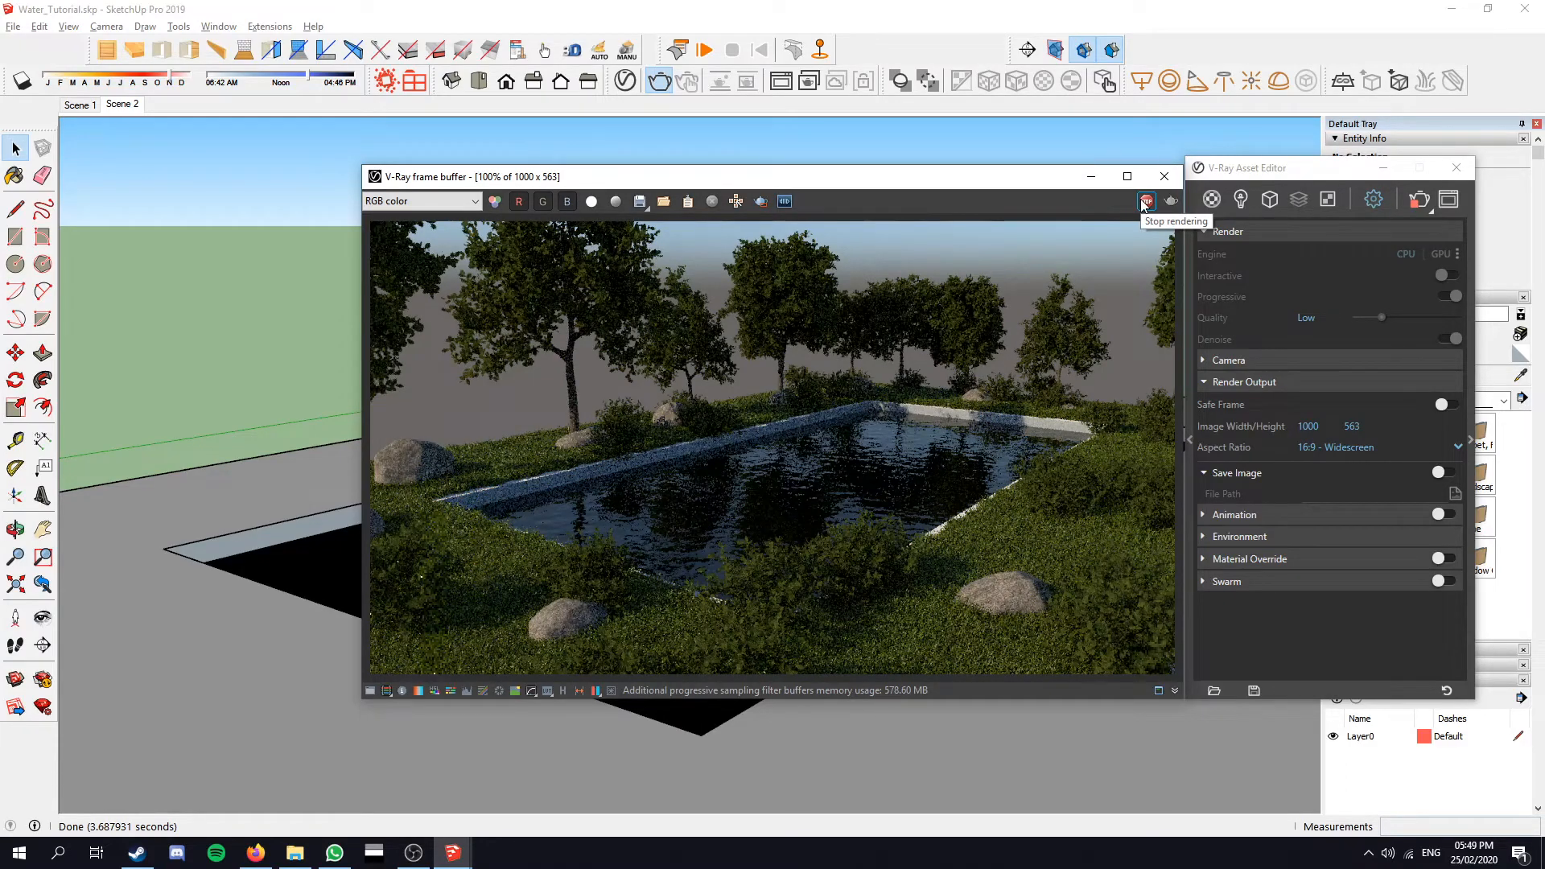
Step: Stop the current V-Ray render before switching to 2560×1440 high-quality output
{"action": "left_click", "coordinate": [1146, 202]}
{"action": "type", "text": "2560"}
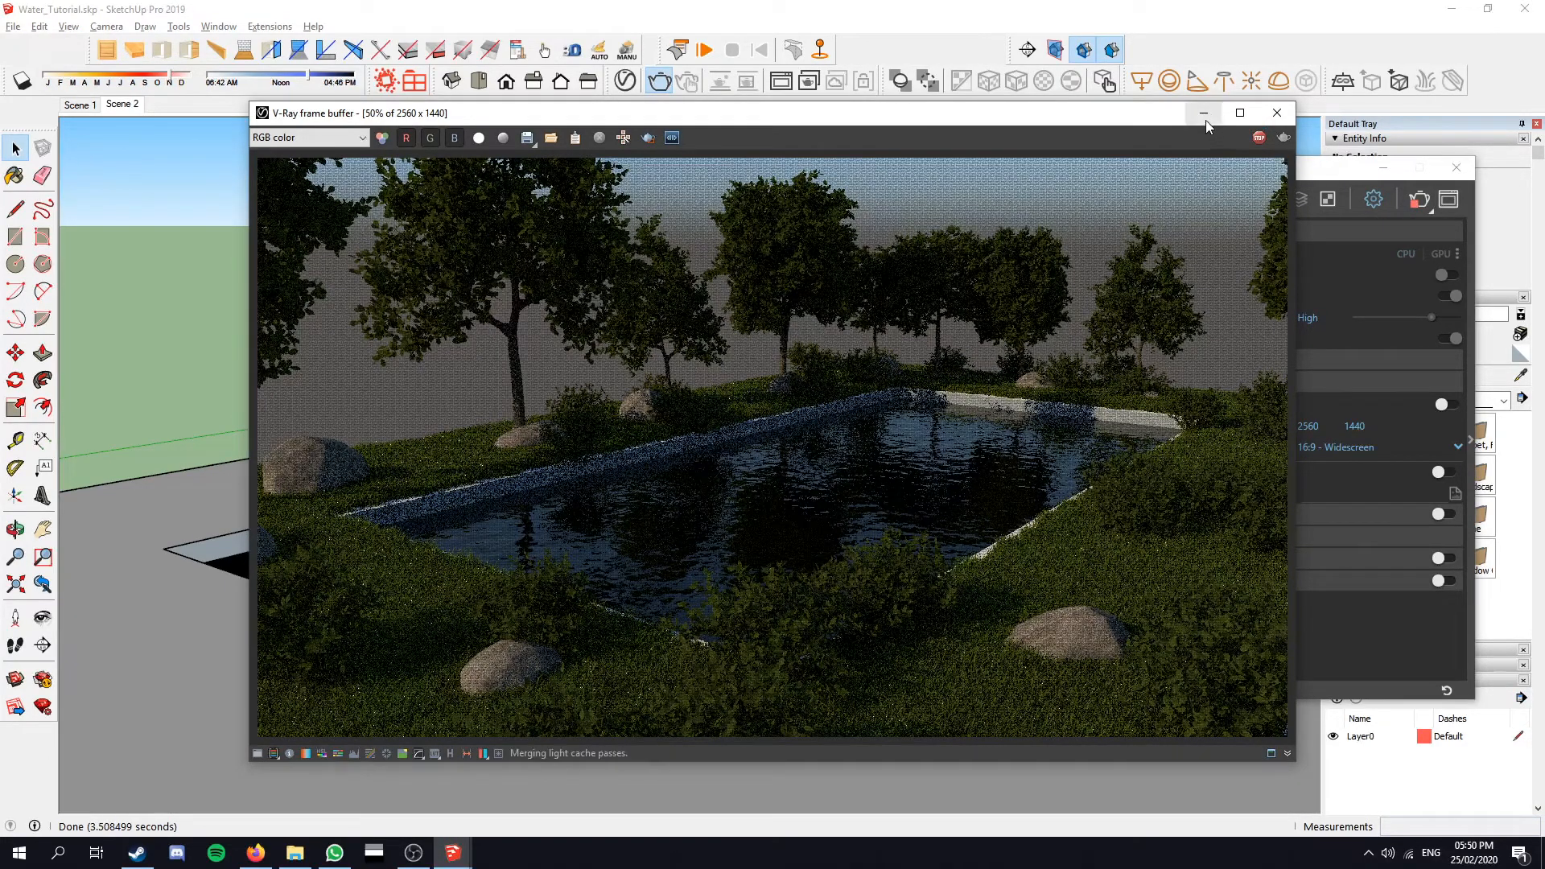
{"action": "left_click", "coordinate": [1239, 113]}
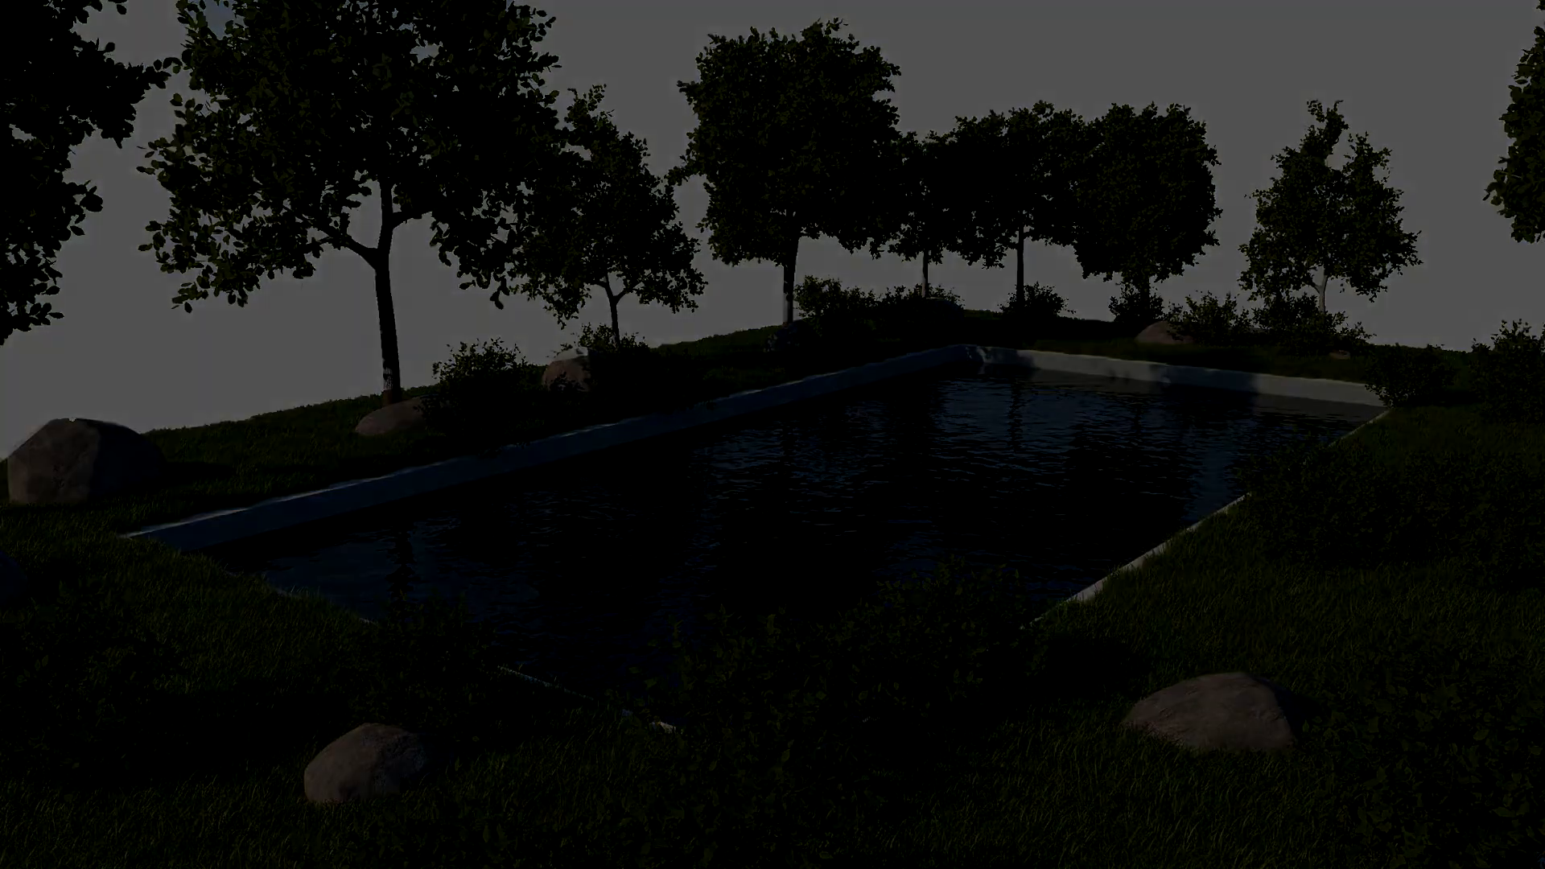